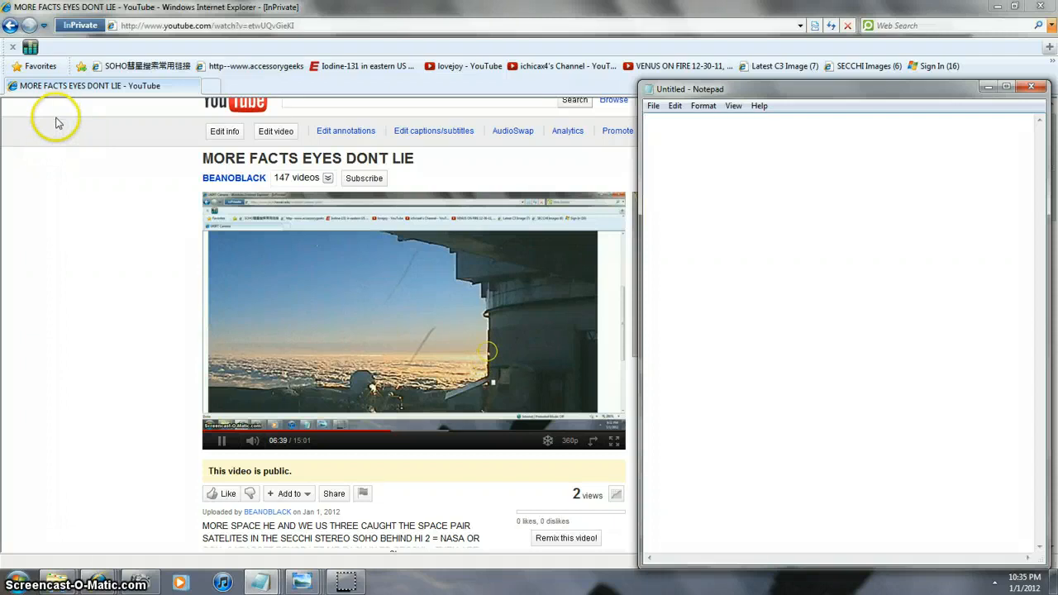
mouse_move(36, 142)
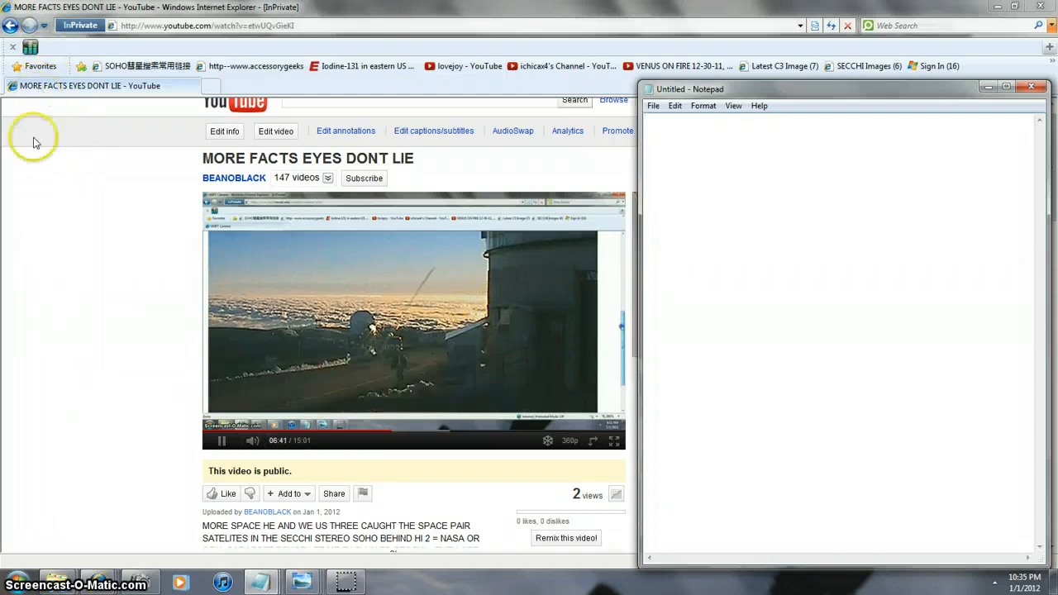
mouse_move(129, 170)
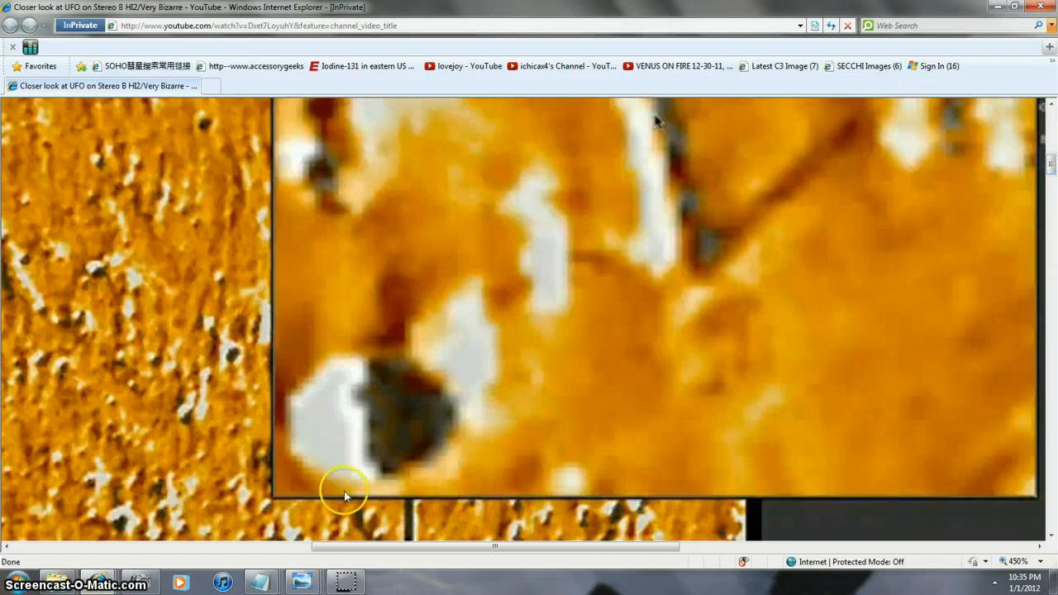
mouse_move(353, 411)
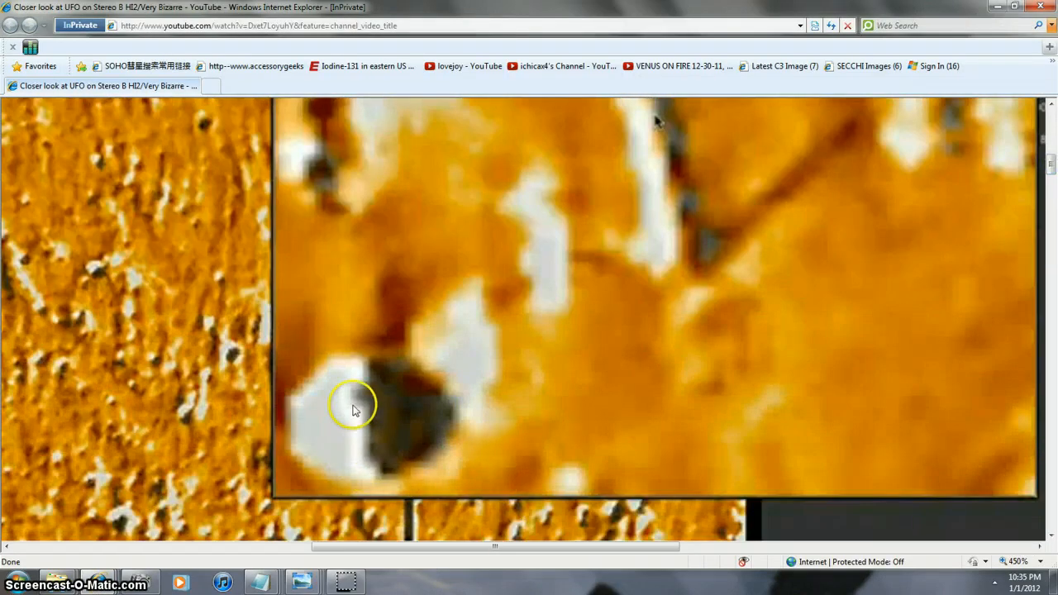
mouse_move(649, 418)
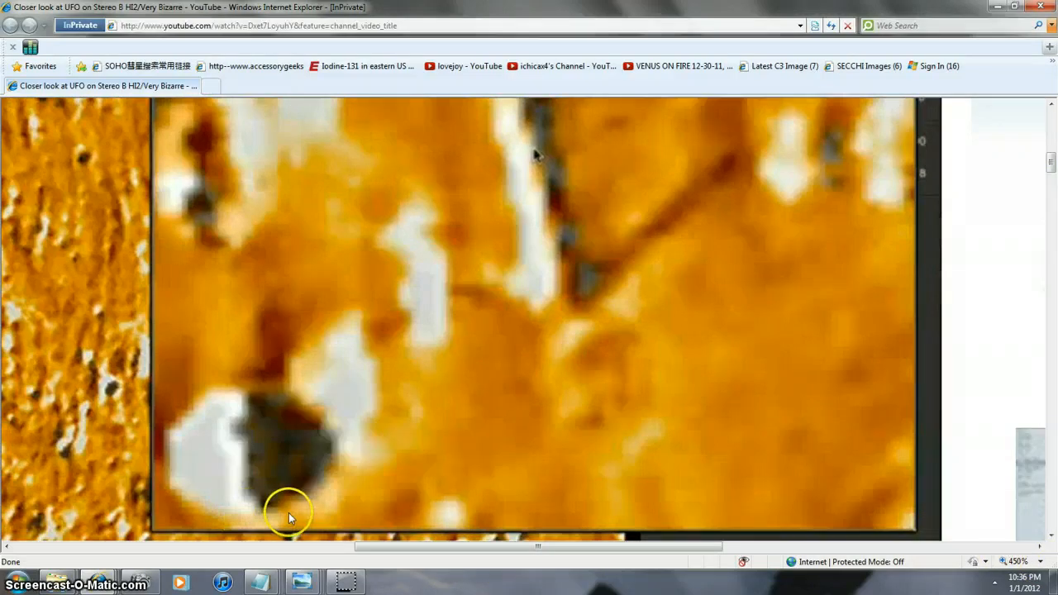
mouse_move(242, 454)
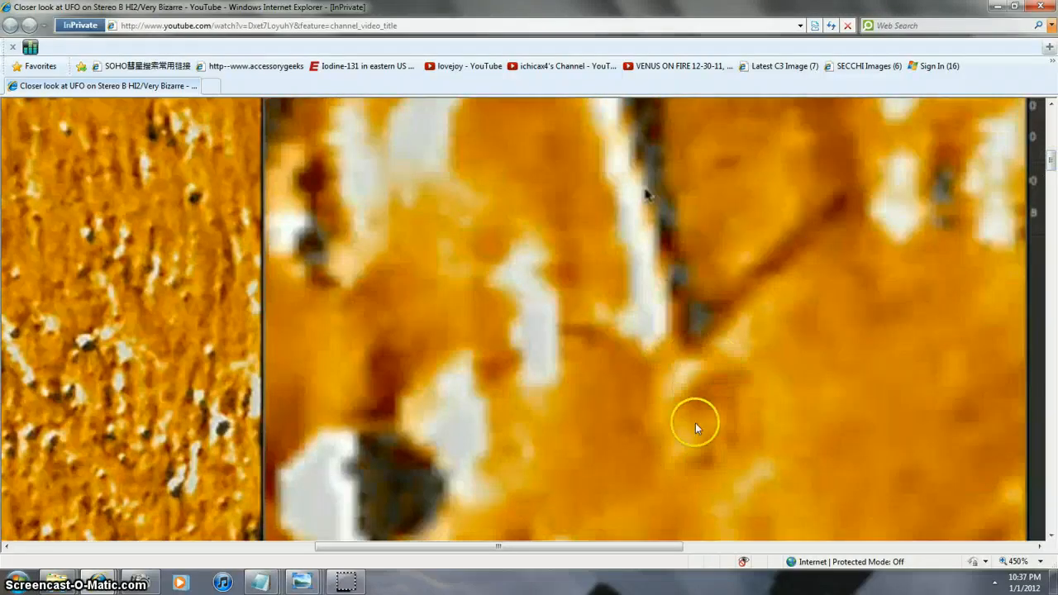
mouse_move(984, 368)
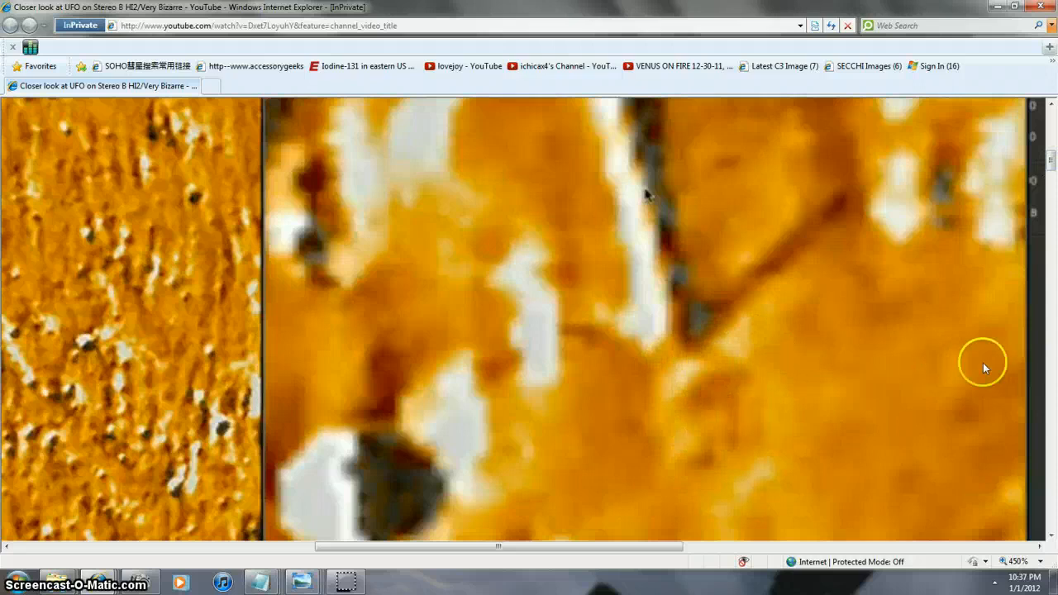
mouse_move(462, 426)
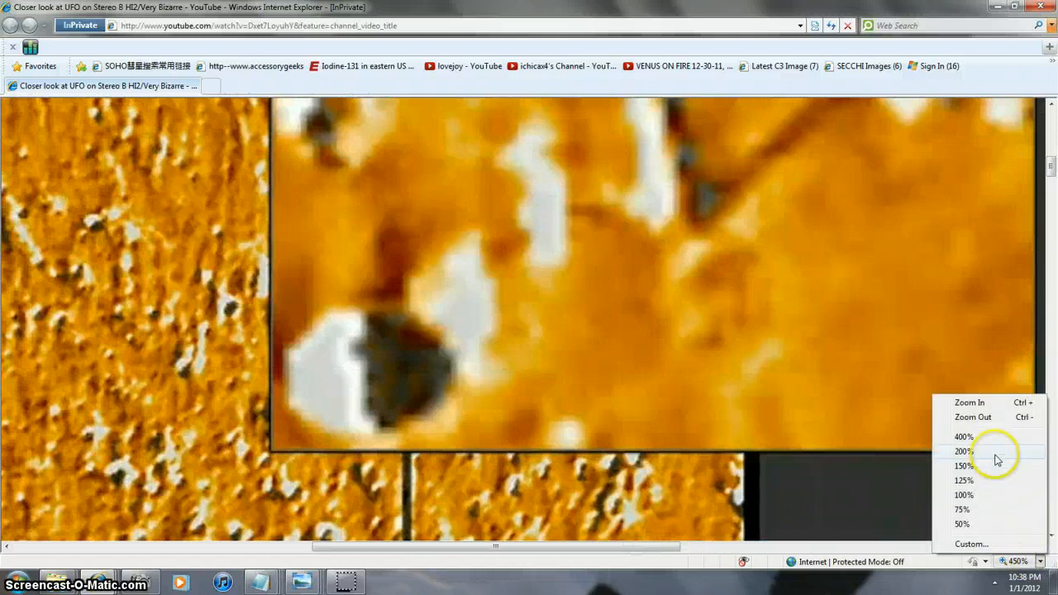
Zoom the YouTube UFO video page to 200% and scroll down the page
click(962, 451)
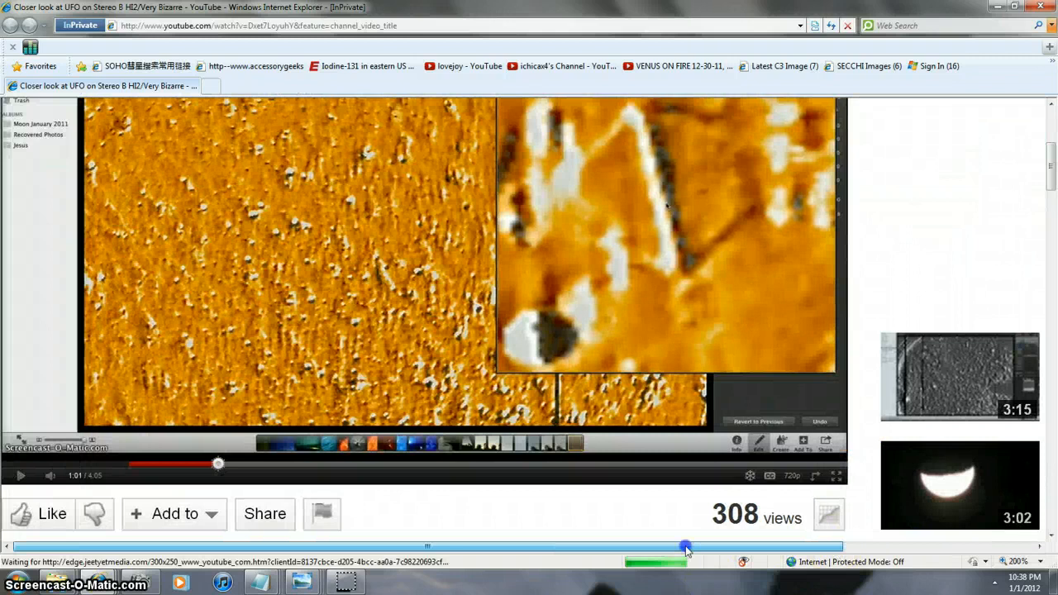
mouse_move(893, 397)
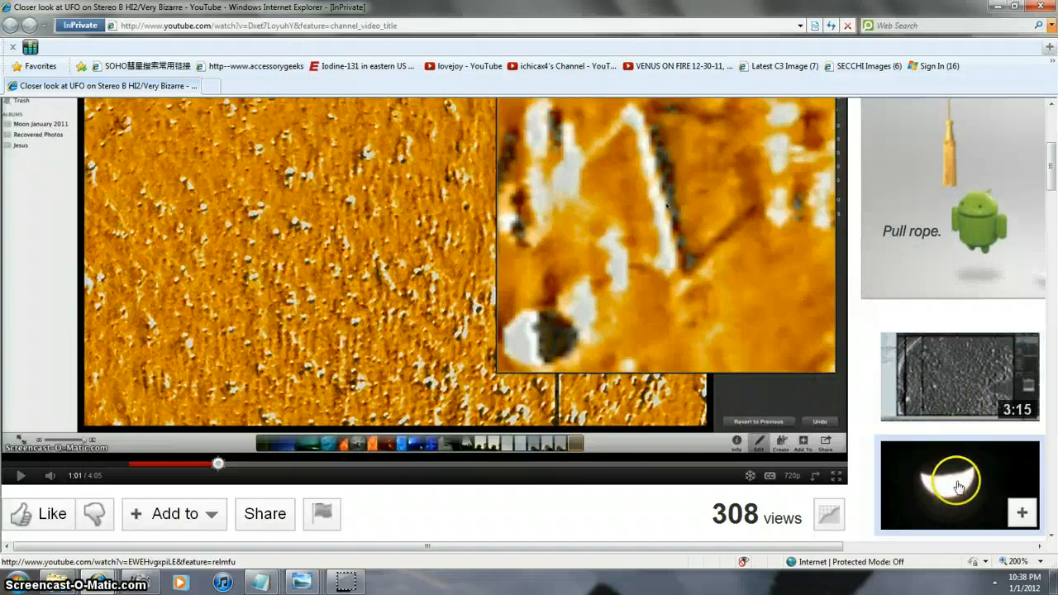
mouse_move(868, 388)
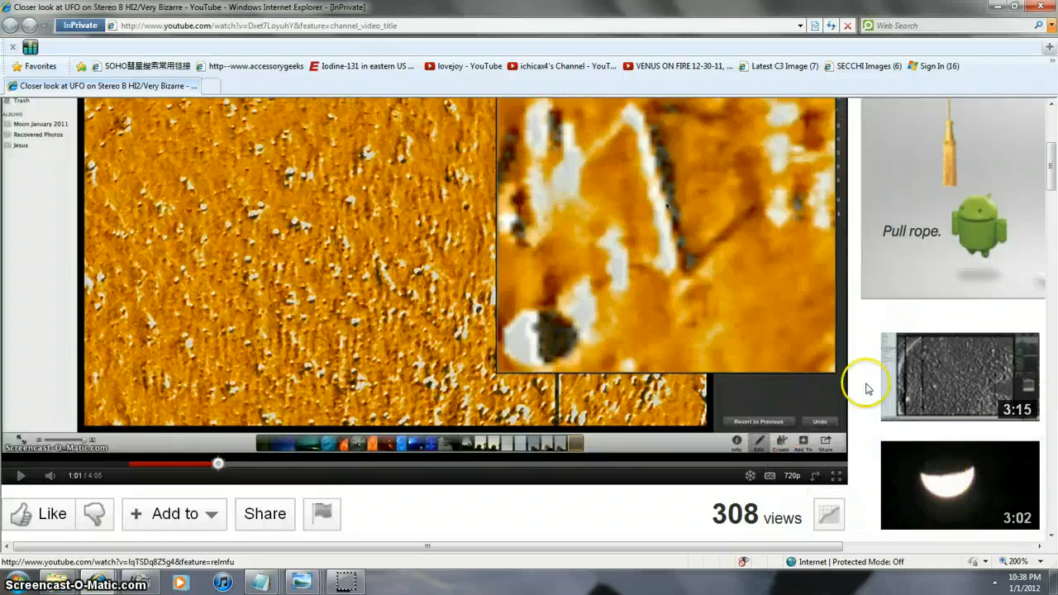
mouse_move(529, 339)
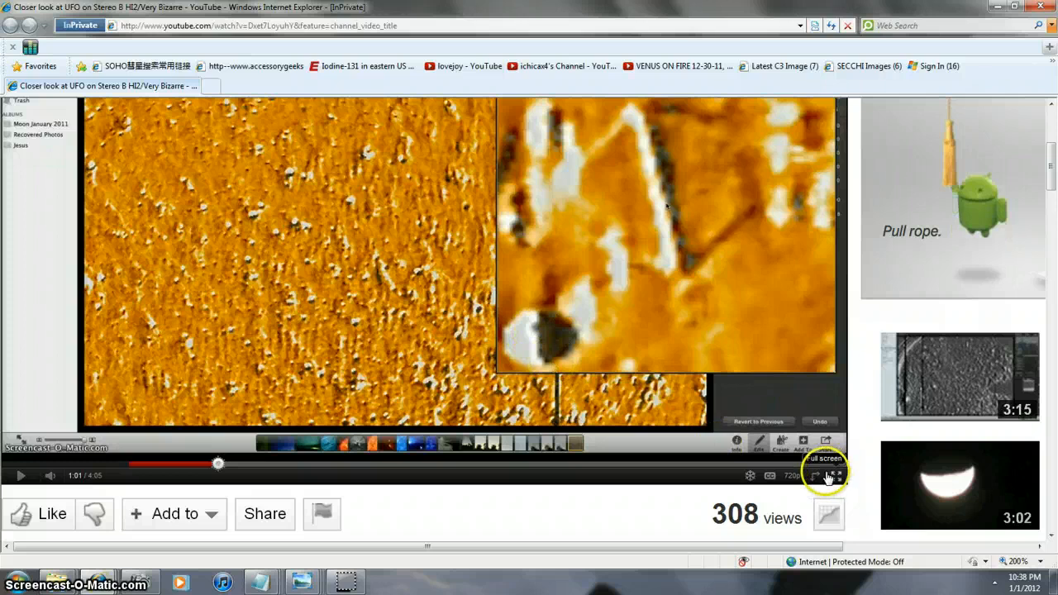
mouse_move(581, 333)
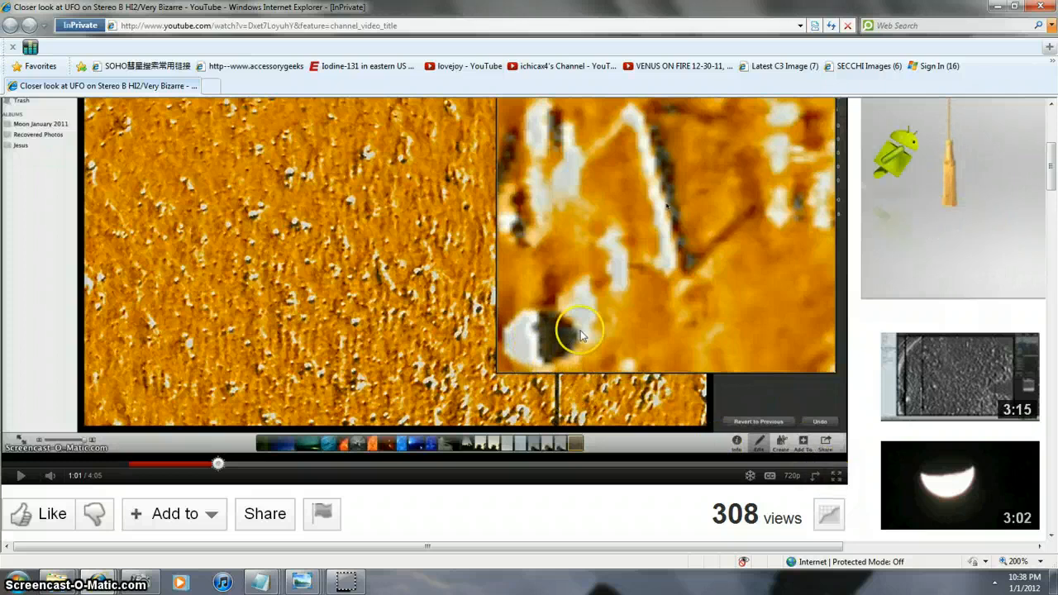
mouse_move(573, 359)
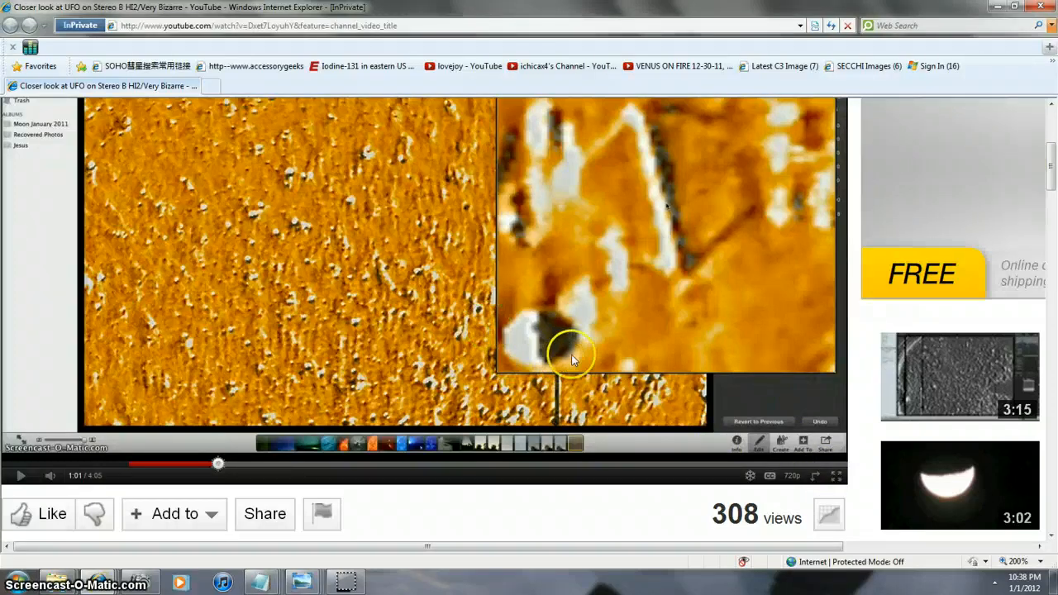
mouse_move(562, 330)
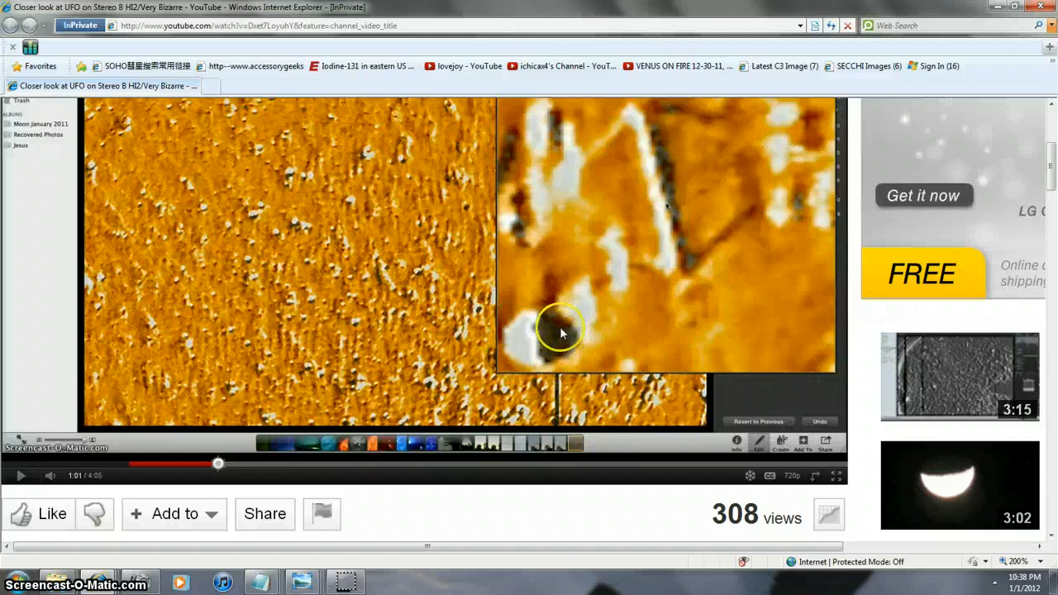
mouse_move(585, 345)
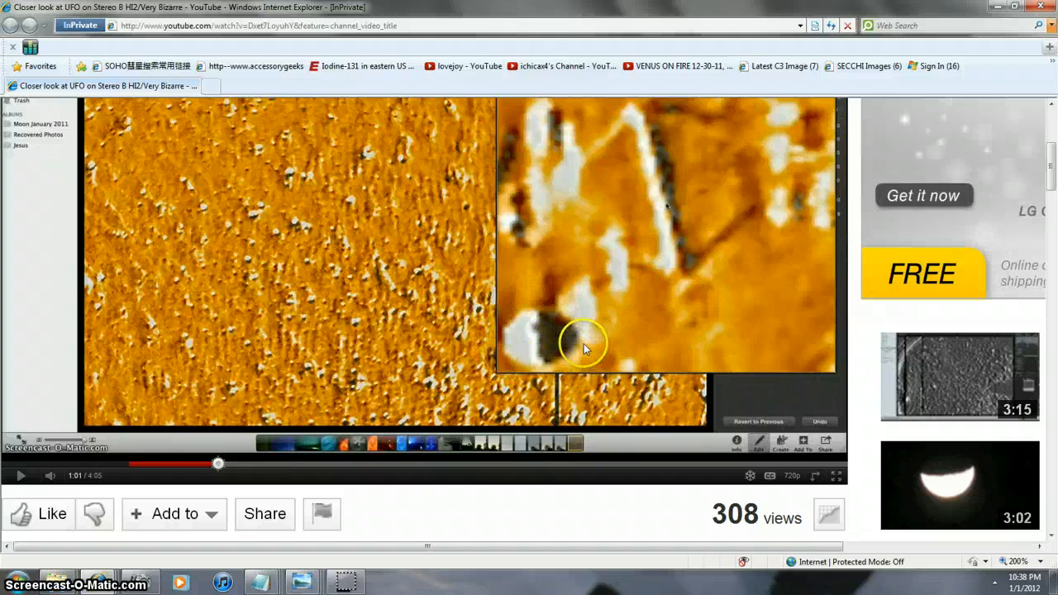
mouse_move(754, 310)
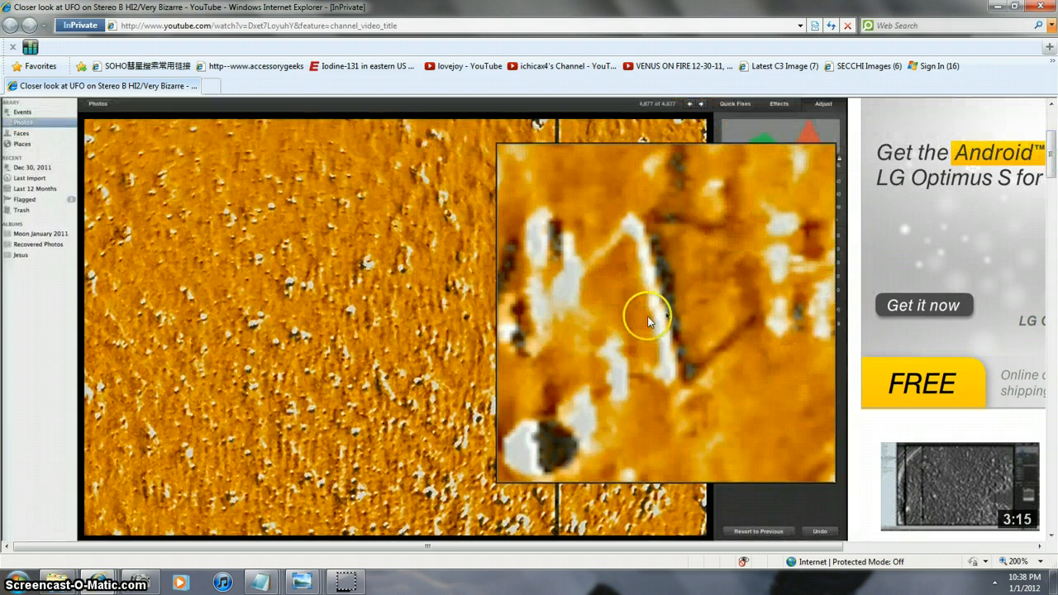
mouse_move(205, 516)
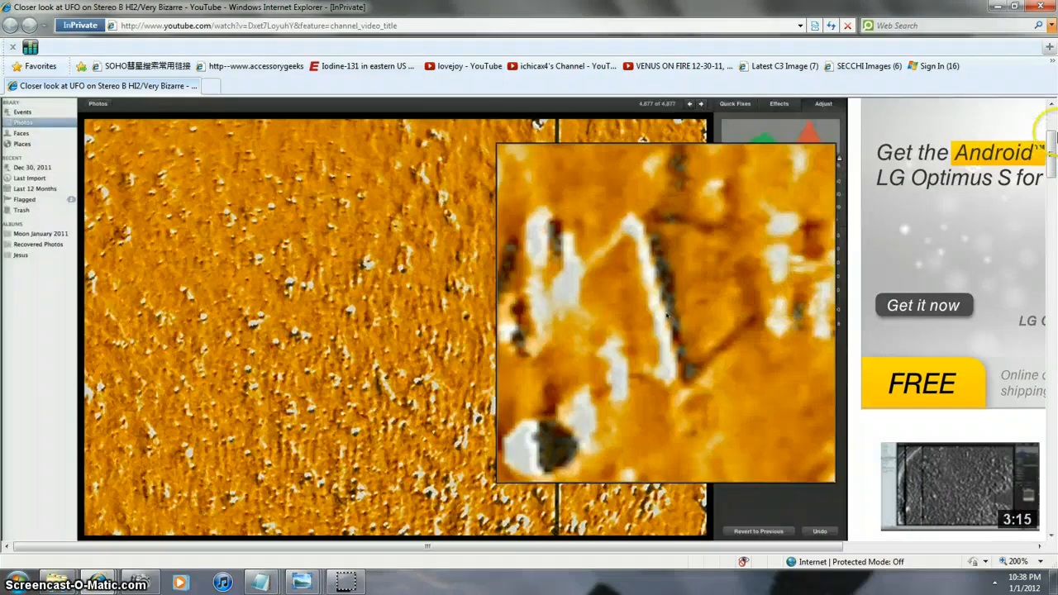
scroll(down, 3)
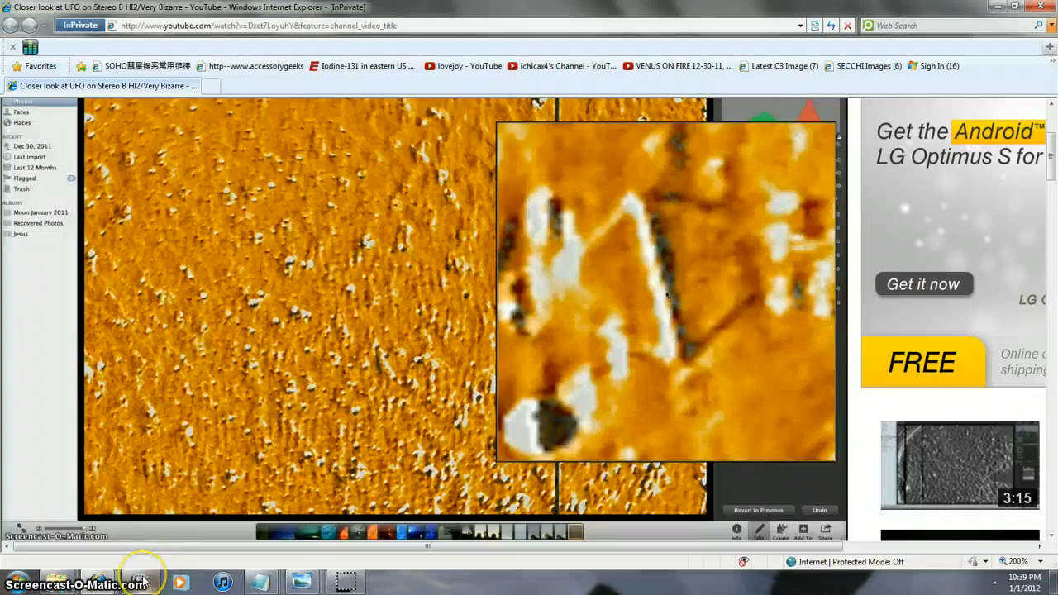
mouse_move(395, 184)
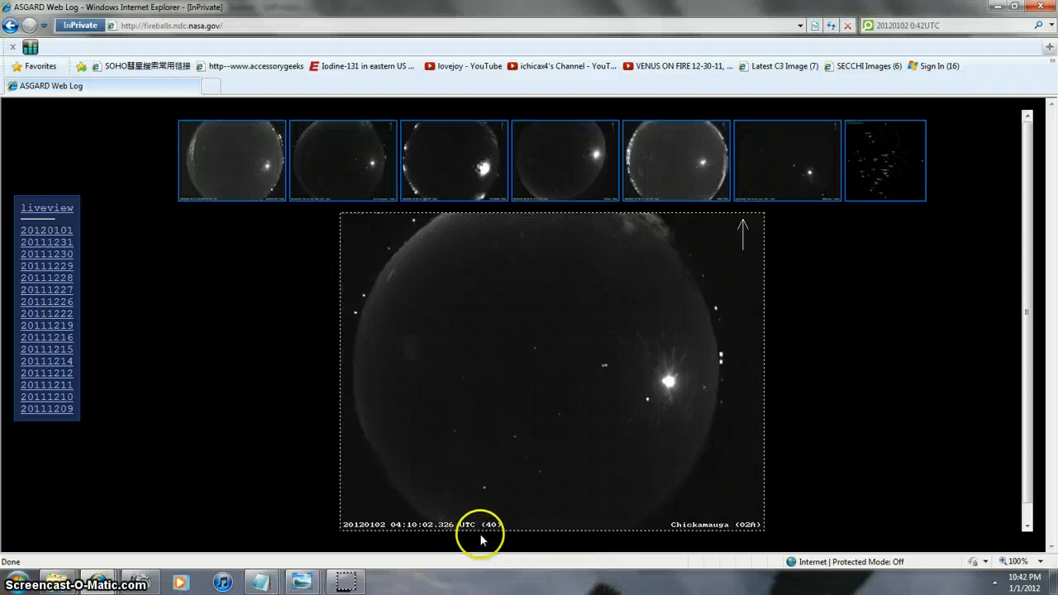
mouse_move(420, 503)
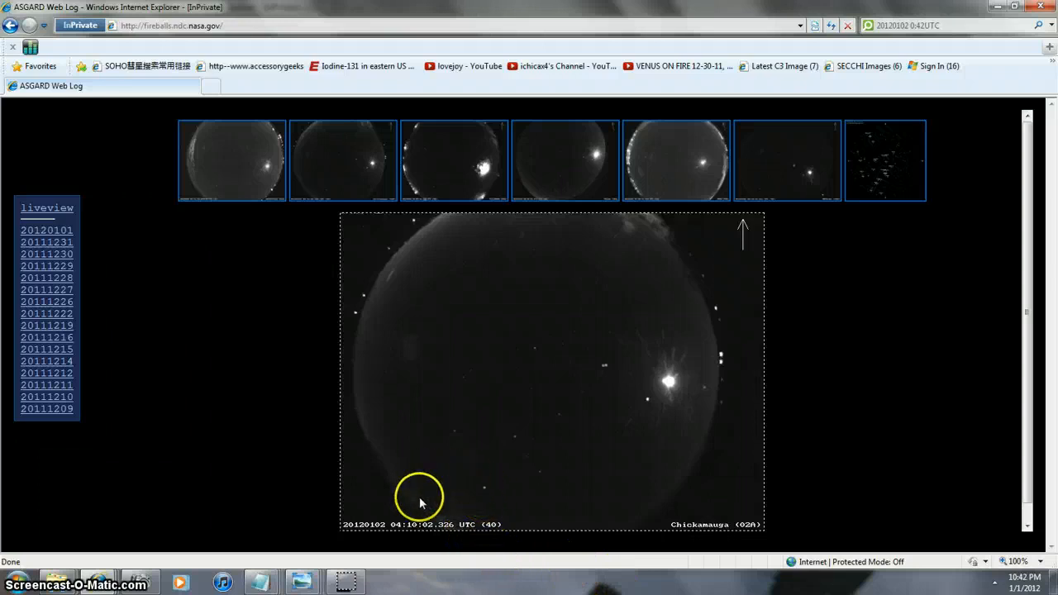
mouse_move(498, 532)
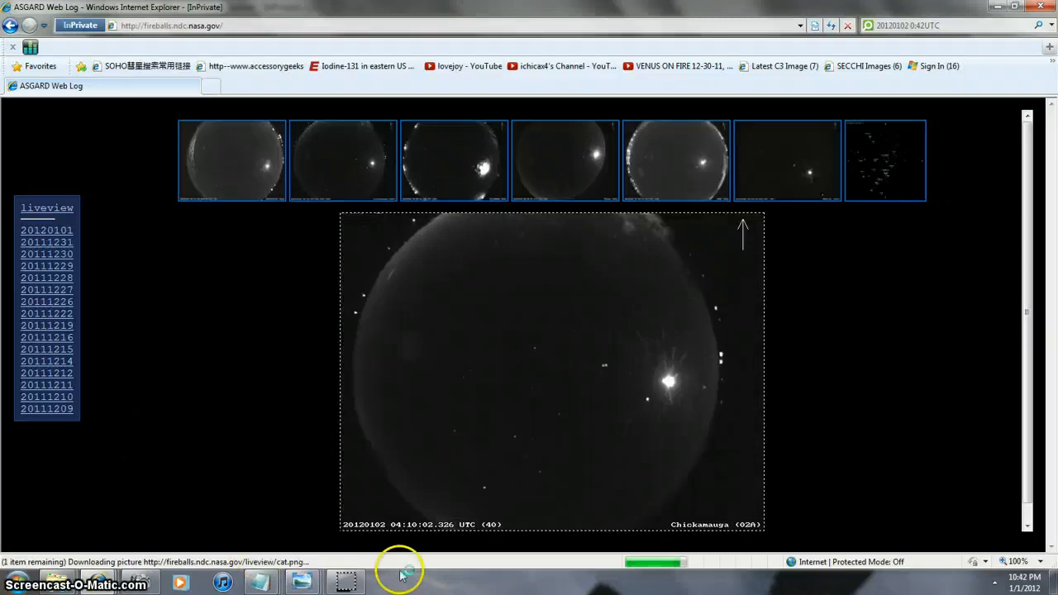
mouse_move(439, 470)
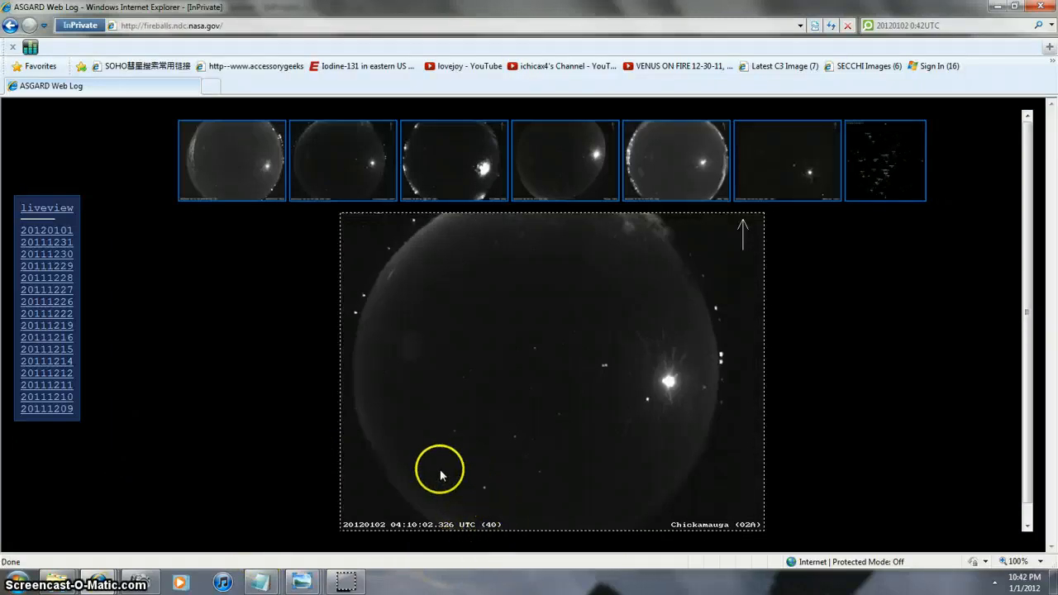
mouse_move(594, 484)
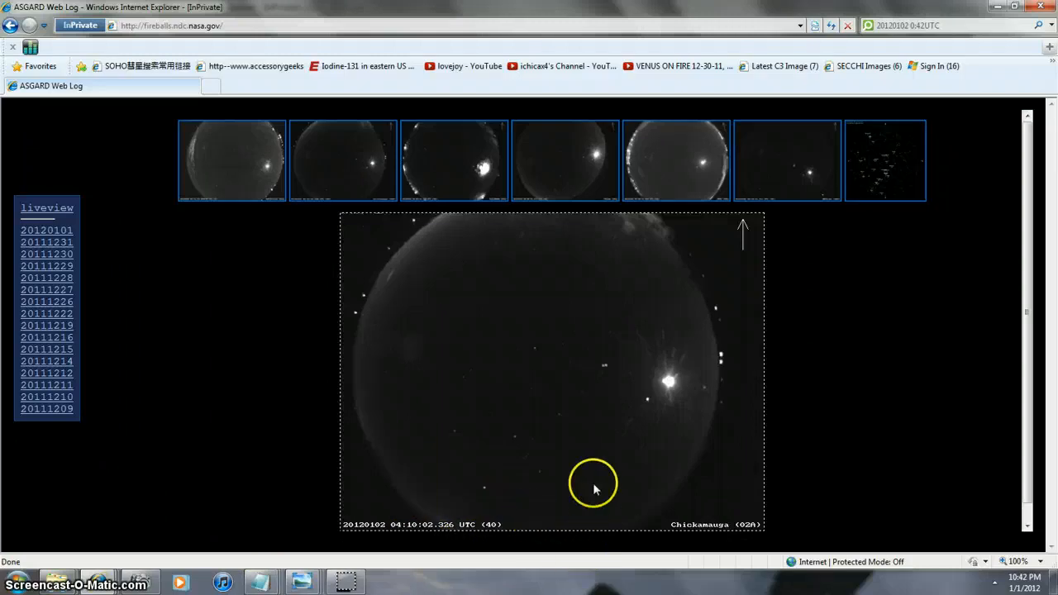
Set the ASGARD fireball page zoom to 150% from the status-bar zoom control
click(1041, 561)
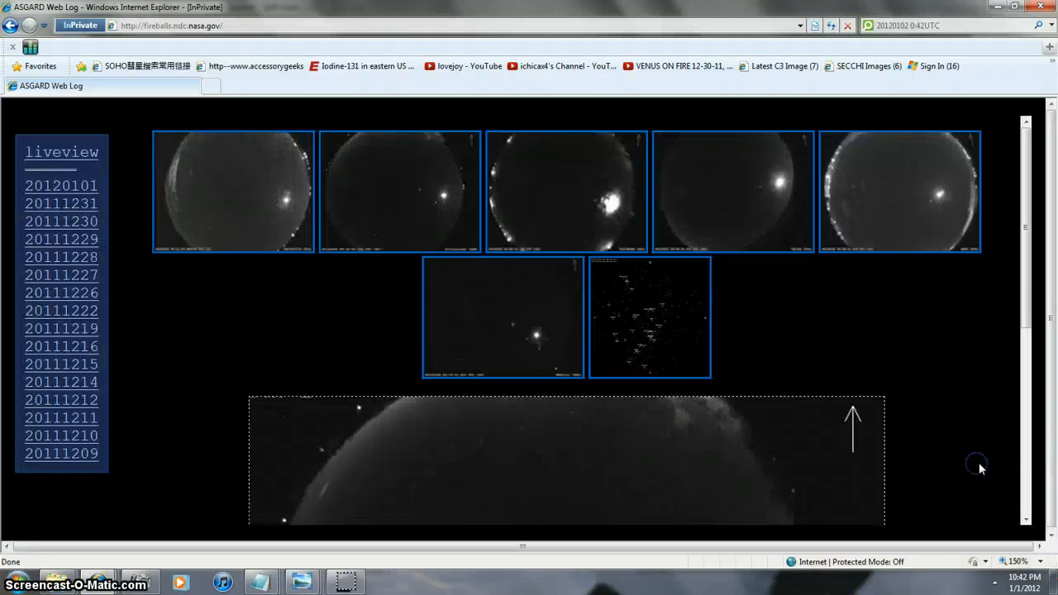
scroll(down, 3)
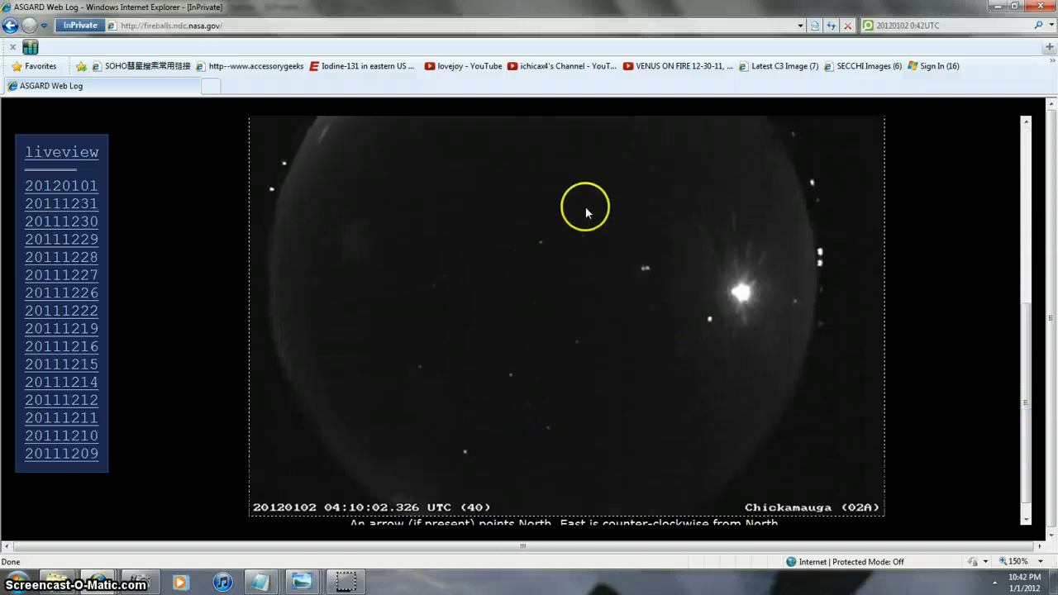
mouse_move(754, 310)
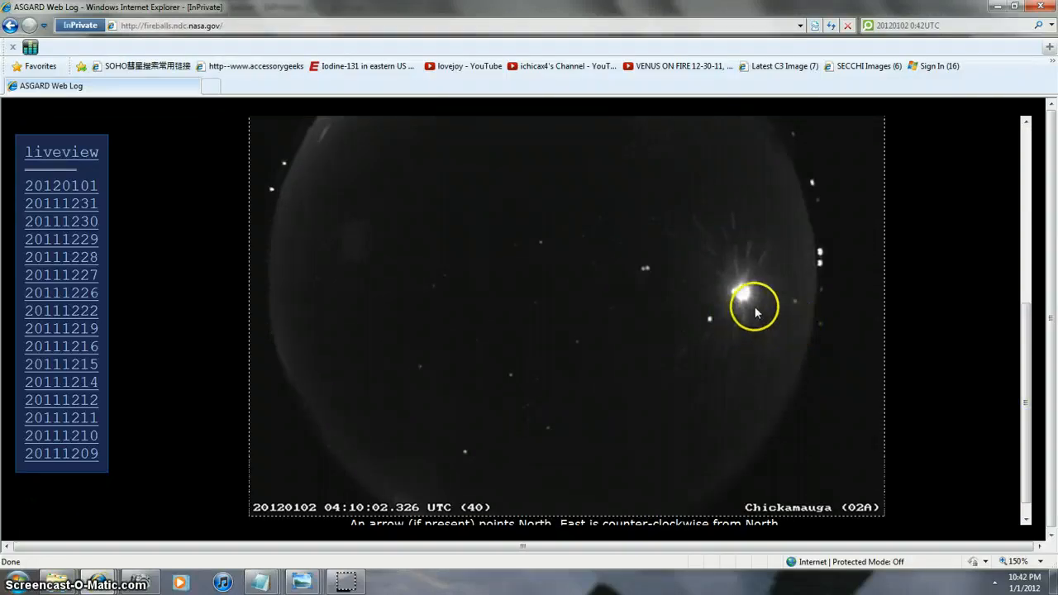
mouse_move(1045, 312)
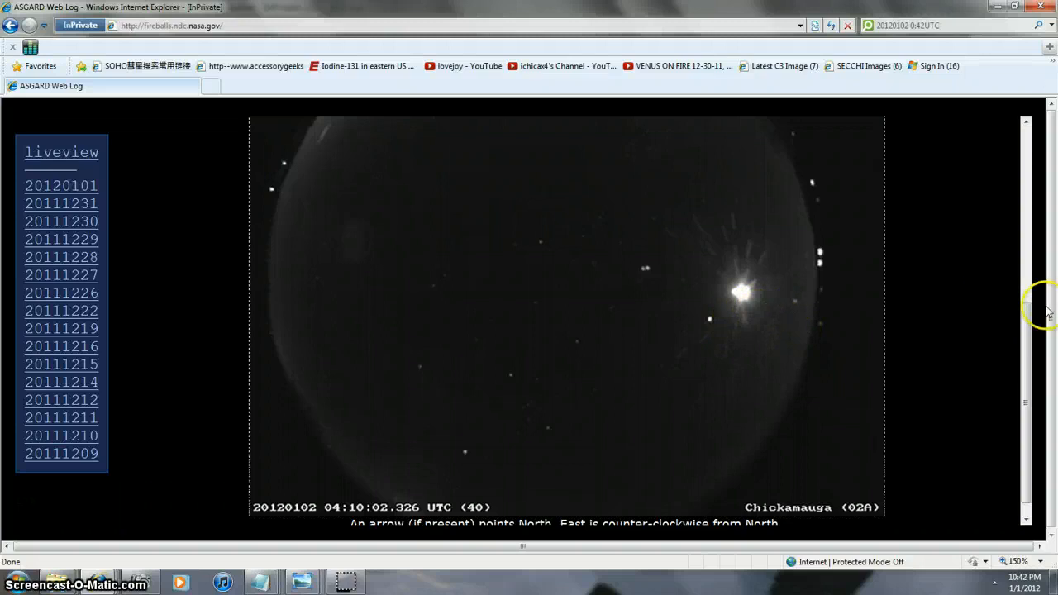
mouse_move(1024, 339)
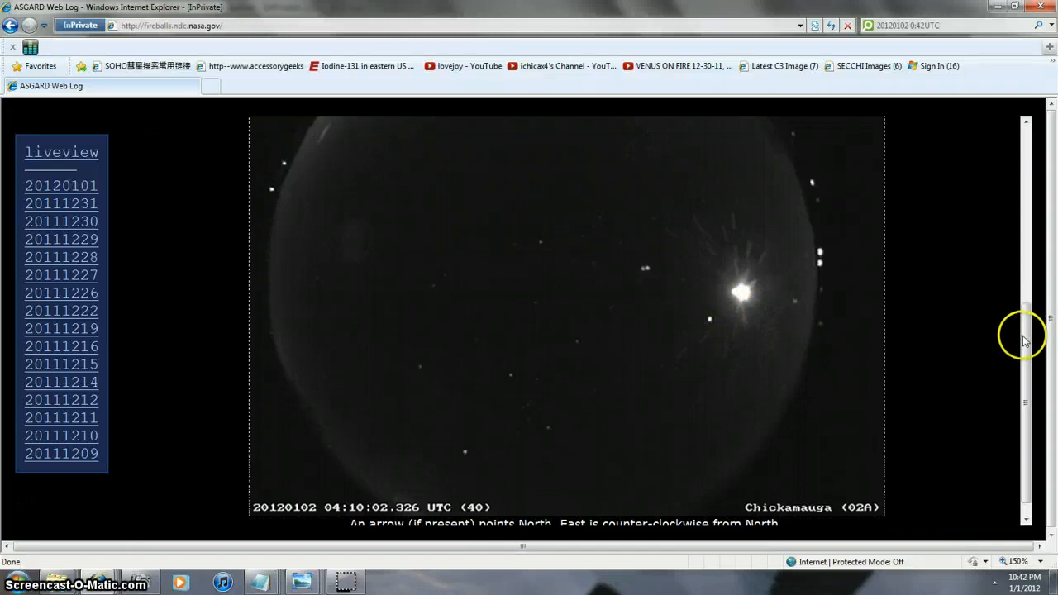
mouse_move(849, 320)
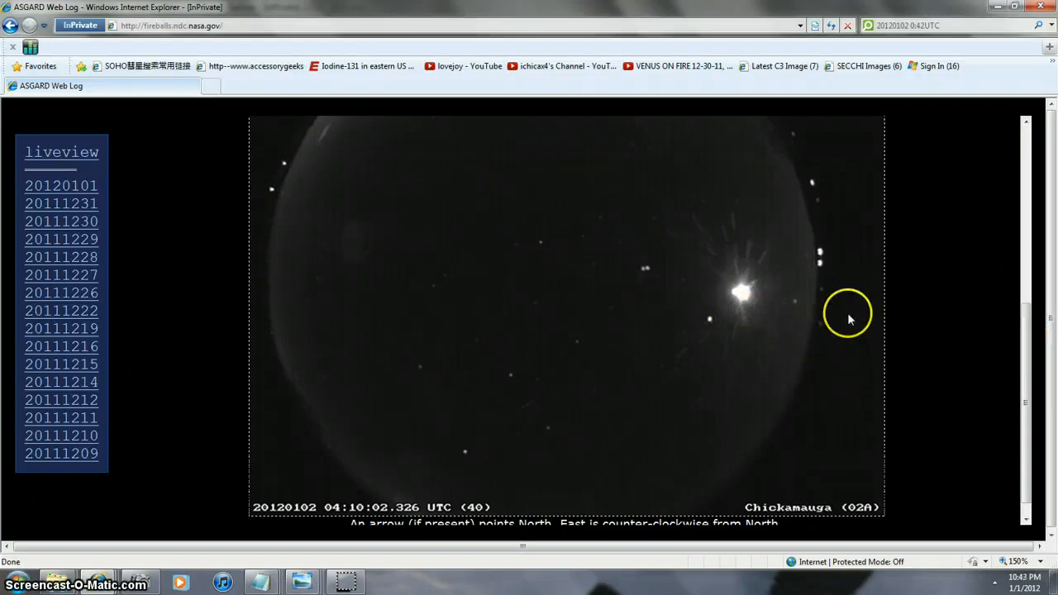
mouse_move(496, 326)
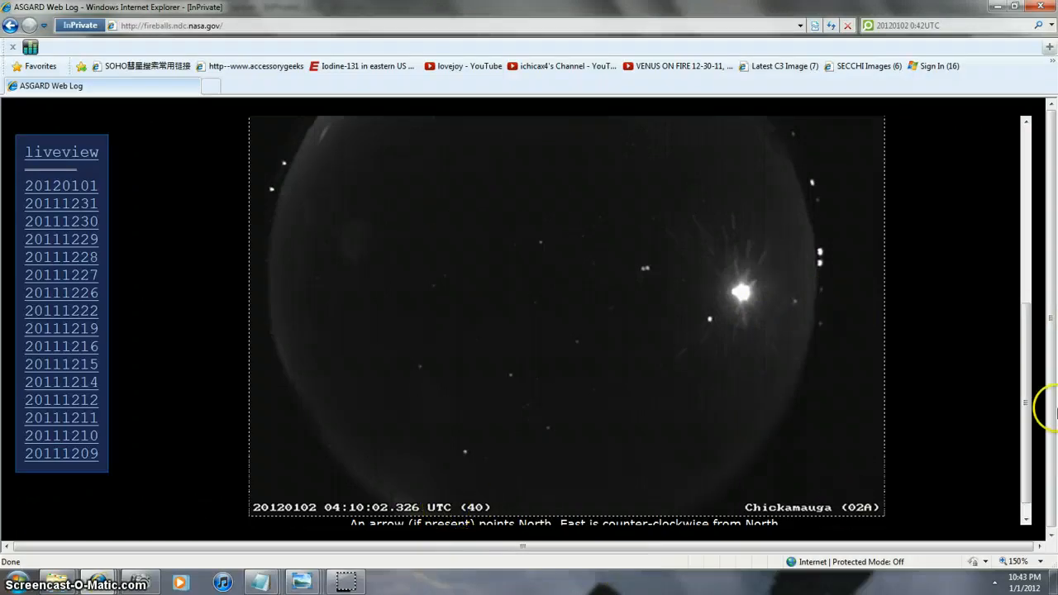
scroll(down, 3)
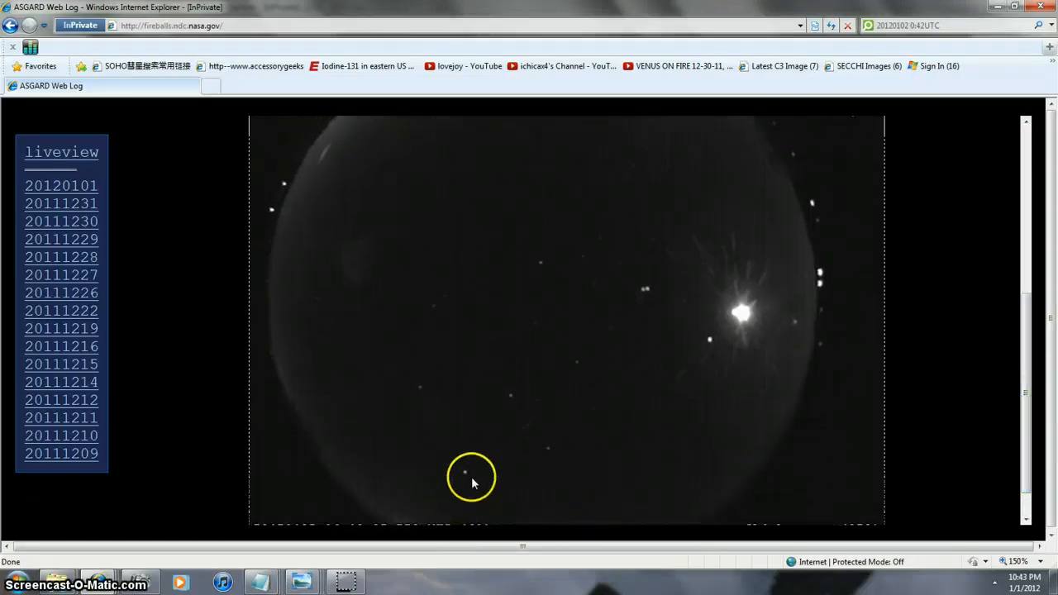
mouse_move(897, 333)
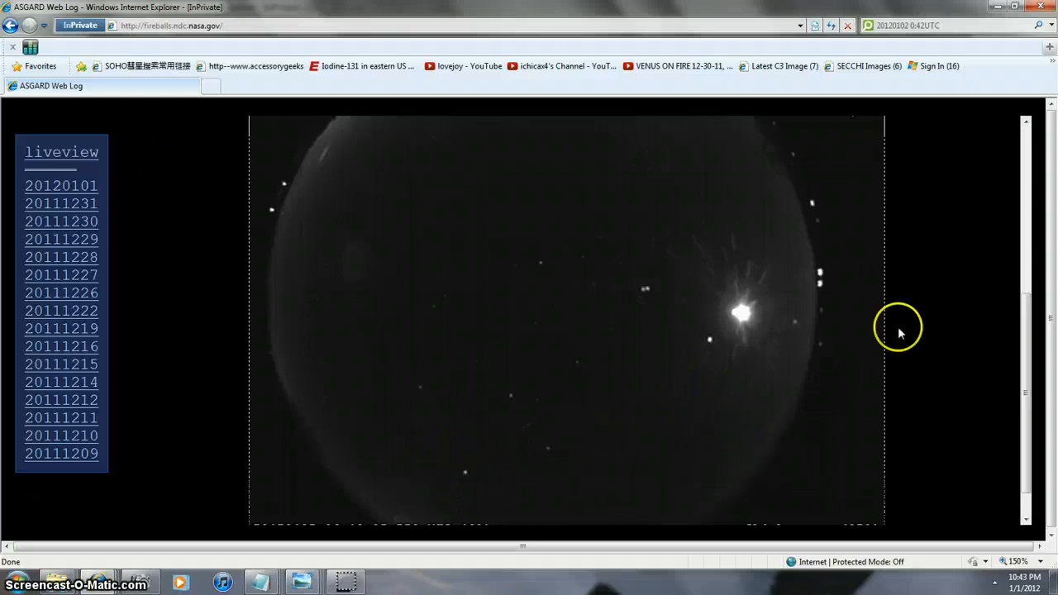
mouse_move(380, 285)
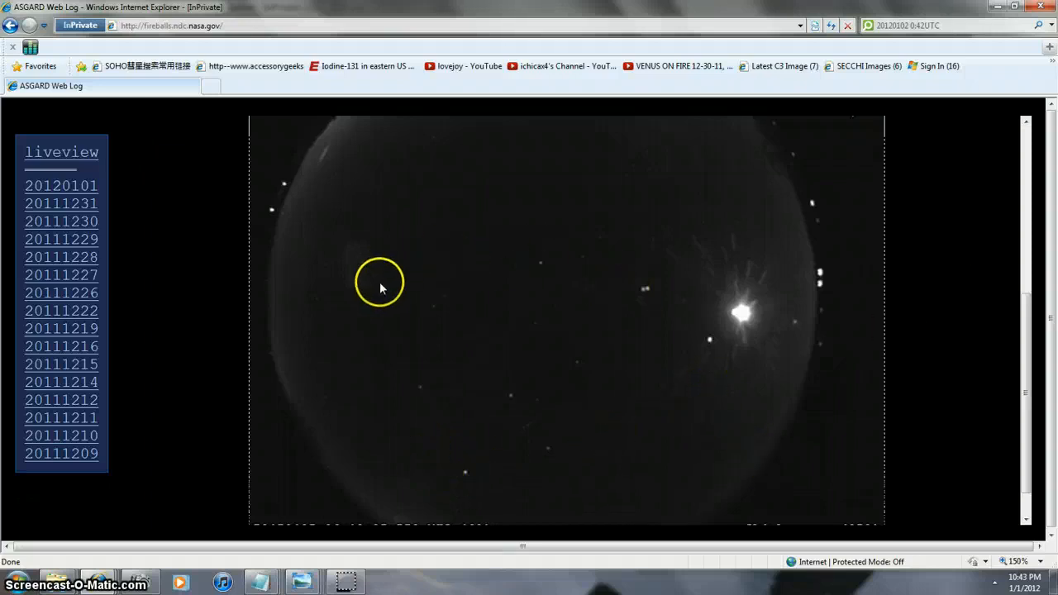
mouse_move(374, 293)
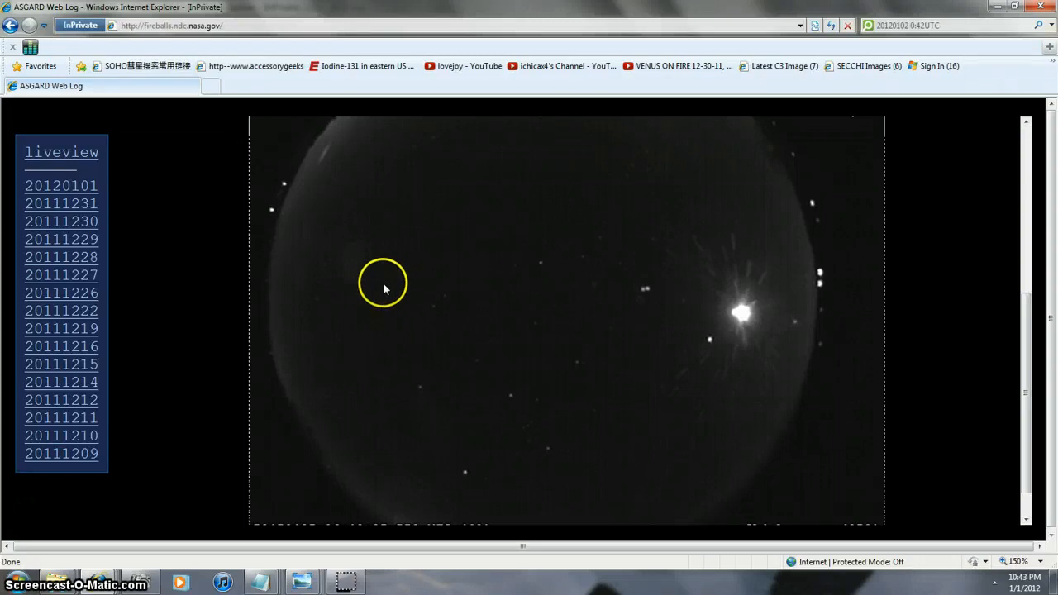
mouse_move(412, 311)
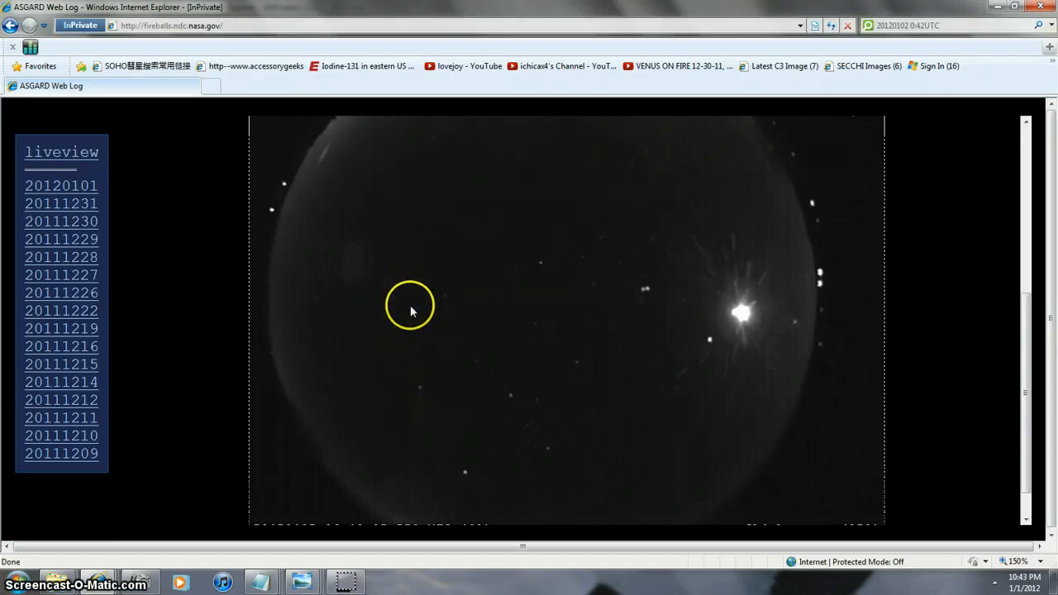
mouse_move(393, 293)
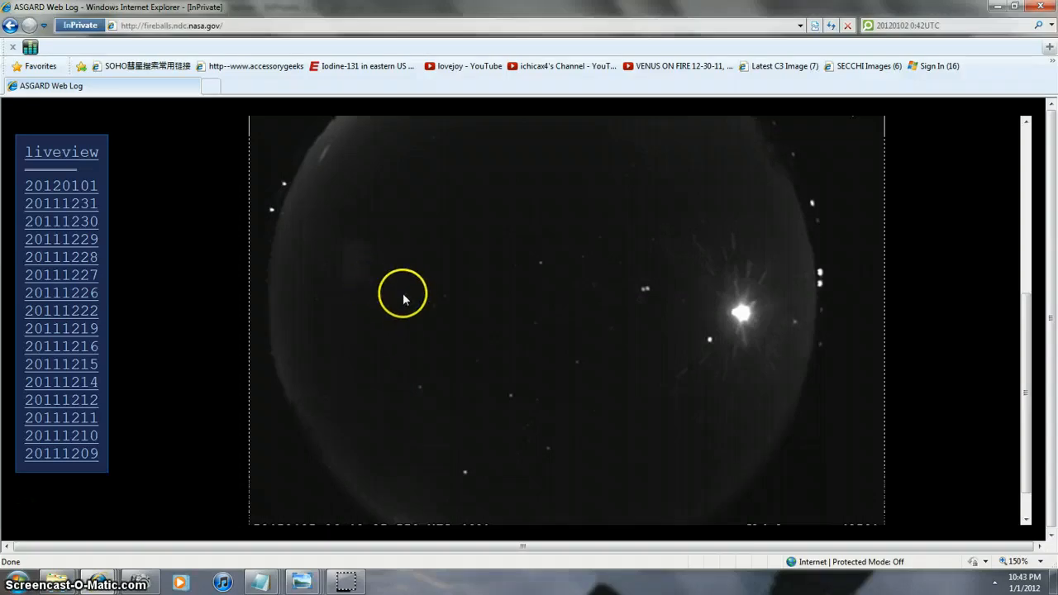
mouse_move(370, 296)
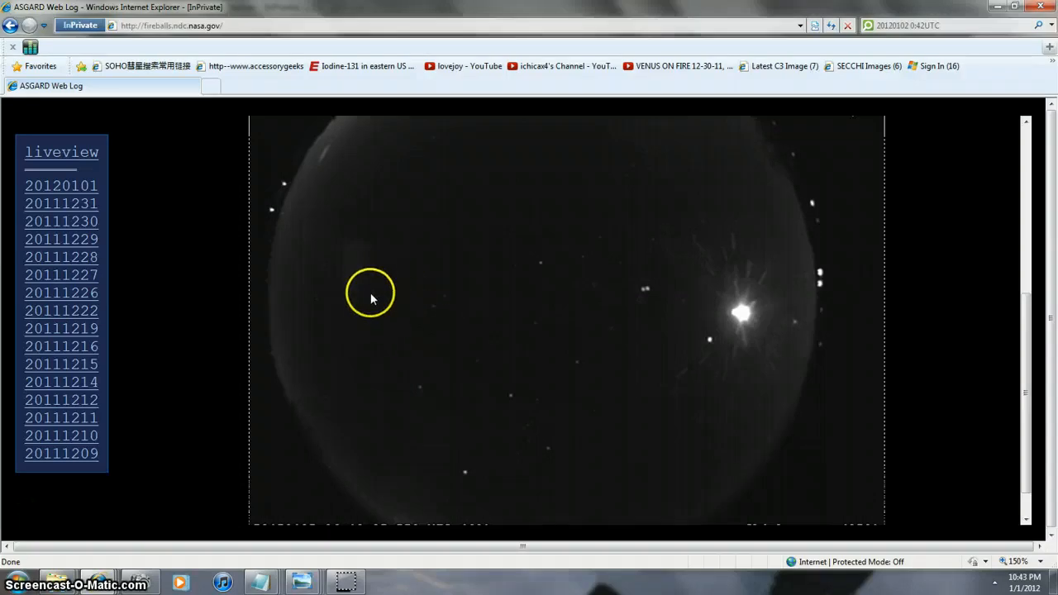
mouse_move(316, 290)
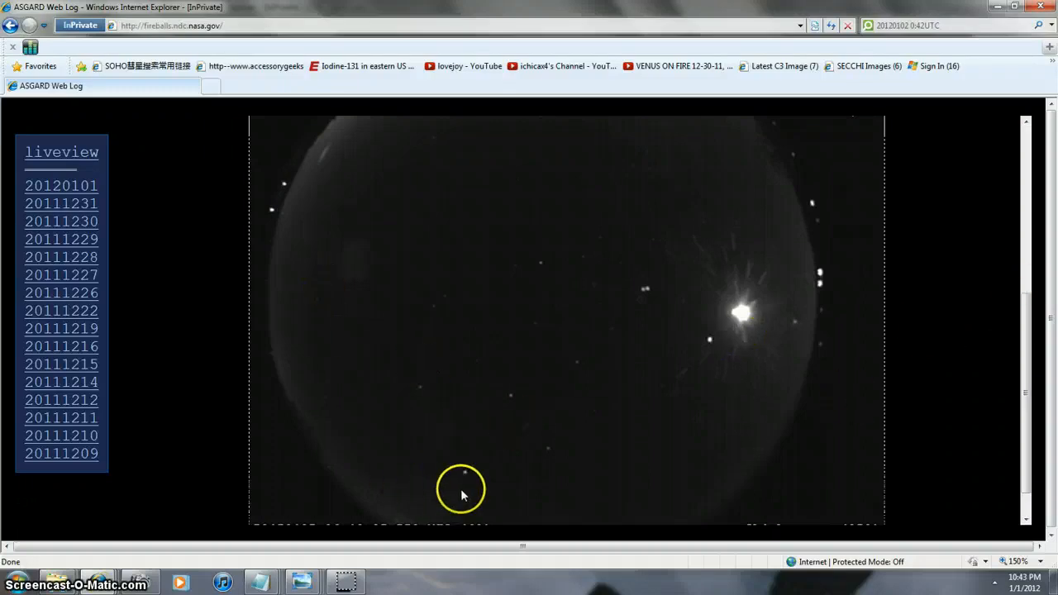
mouse_move(1049, 381)
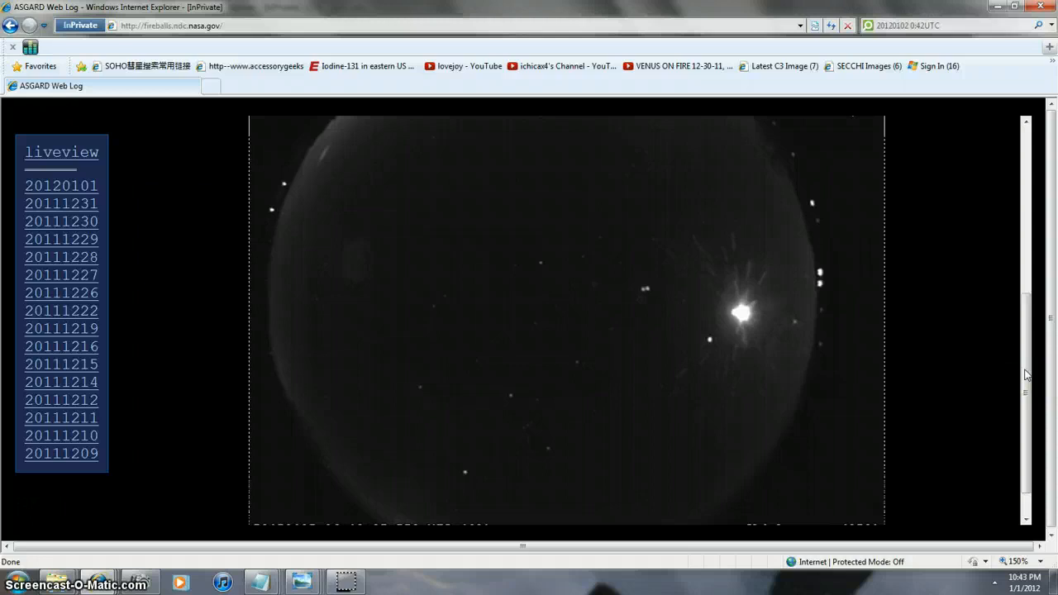
mouse_move(601, 473)
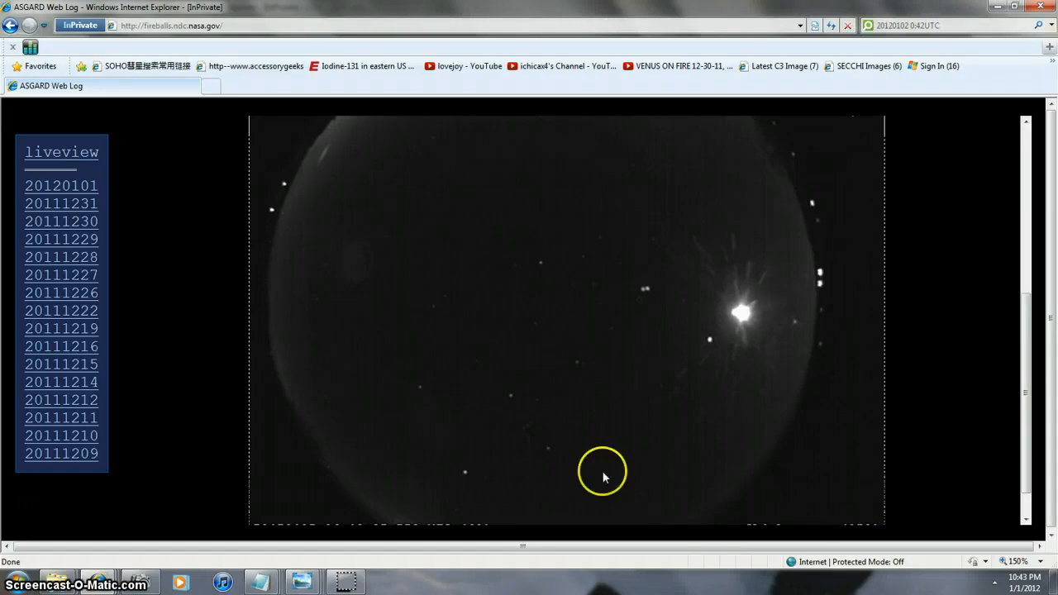
mouse_move(375, 485)
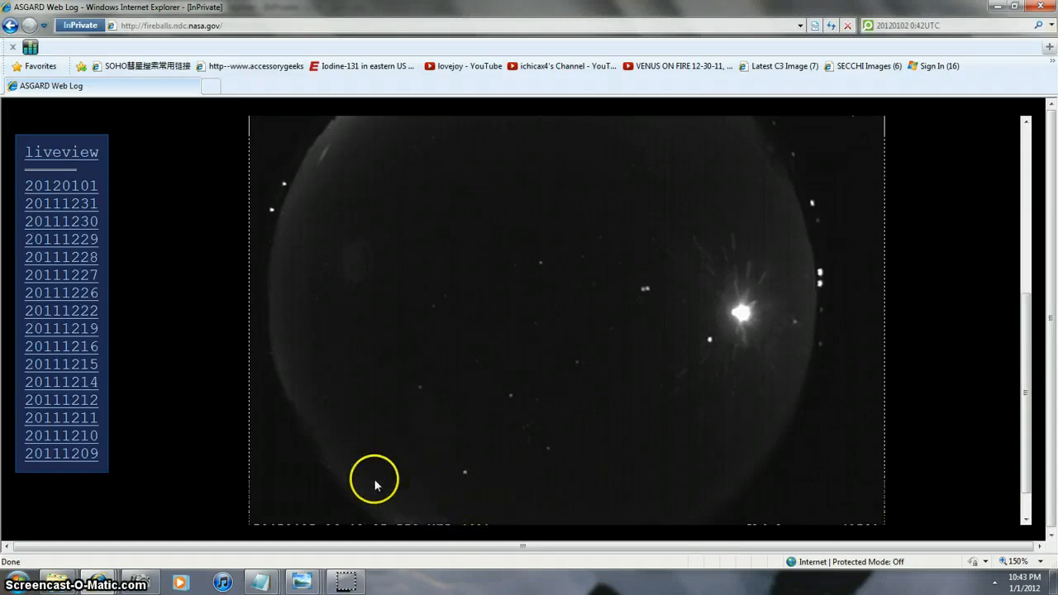
mouse_move(393, 471)
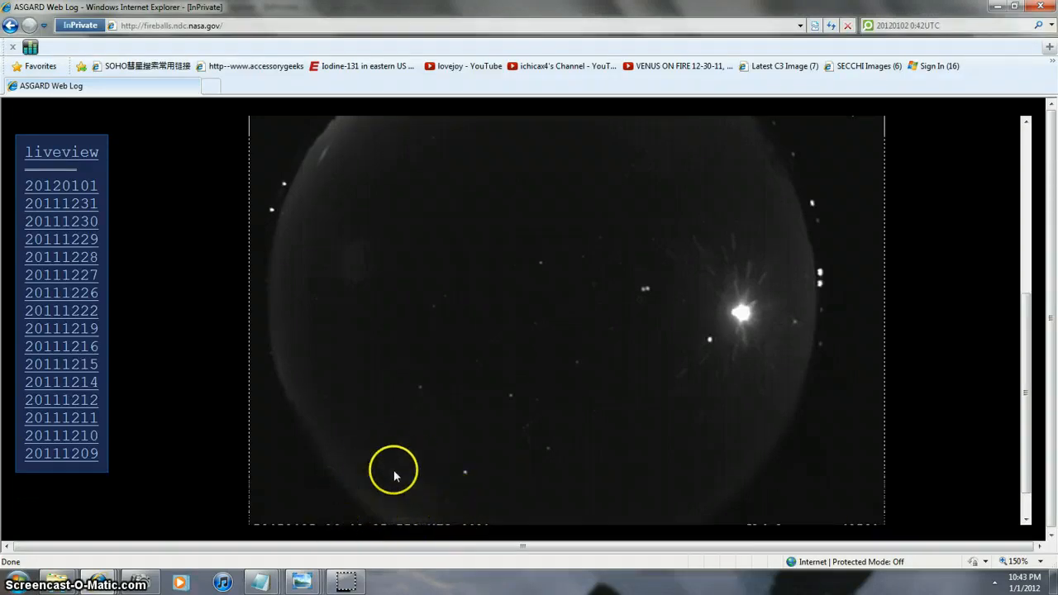
mouse_move(1021, 384)
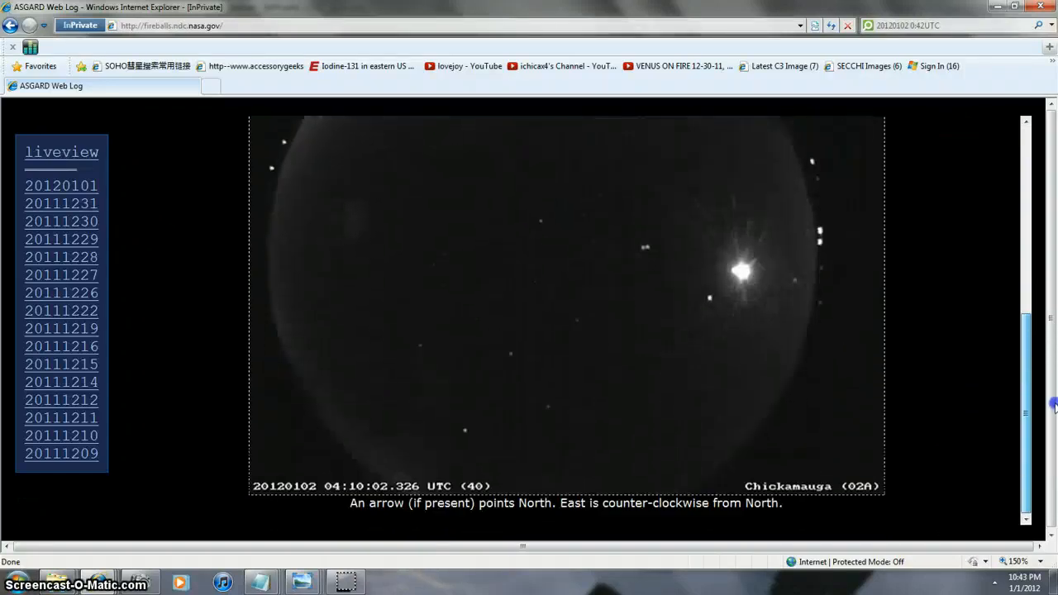
scroll(down, 3)
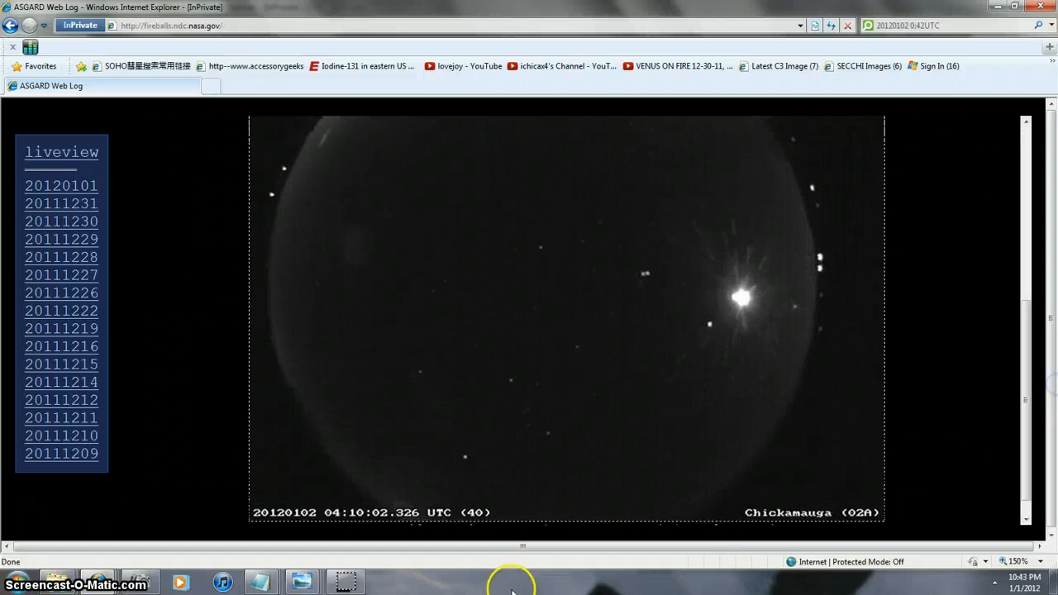
mouse_move(399, 534)
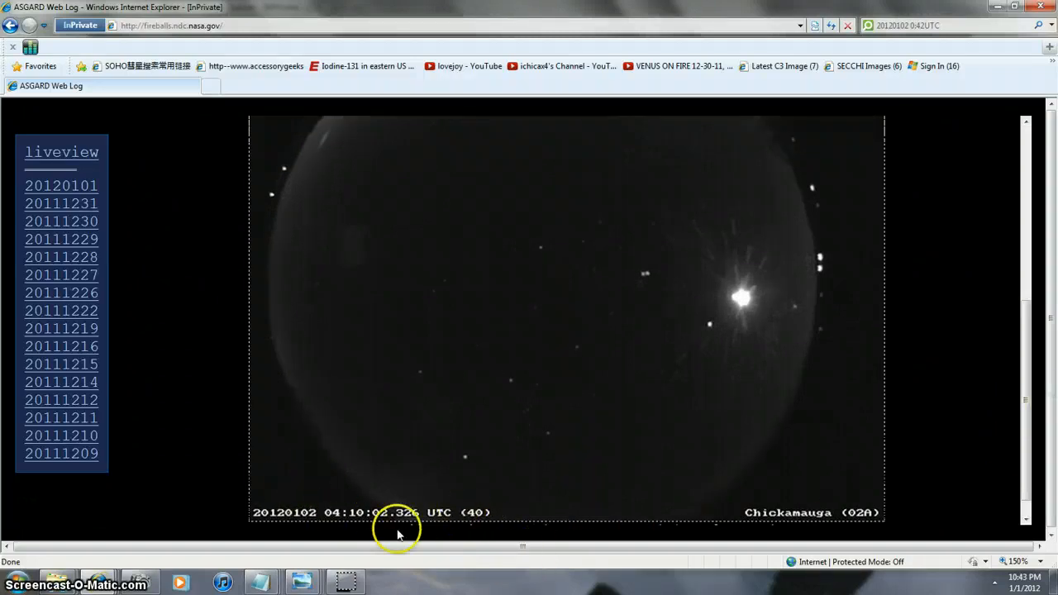
mouse_move(426, 504)
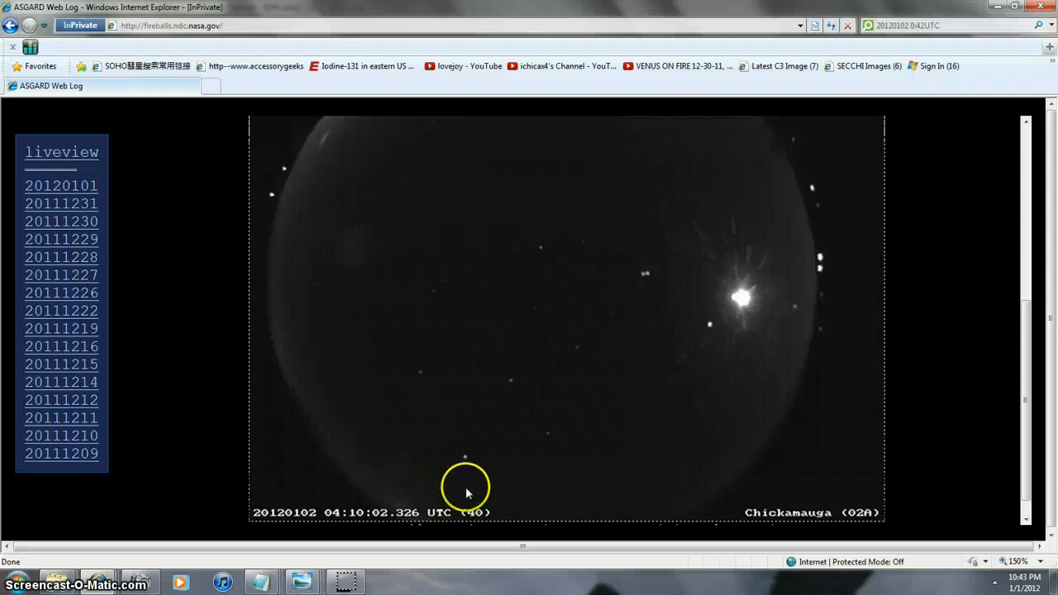
mouse_move(357, 253)
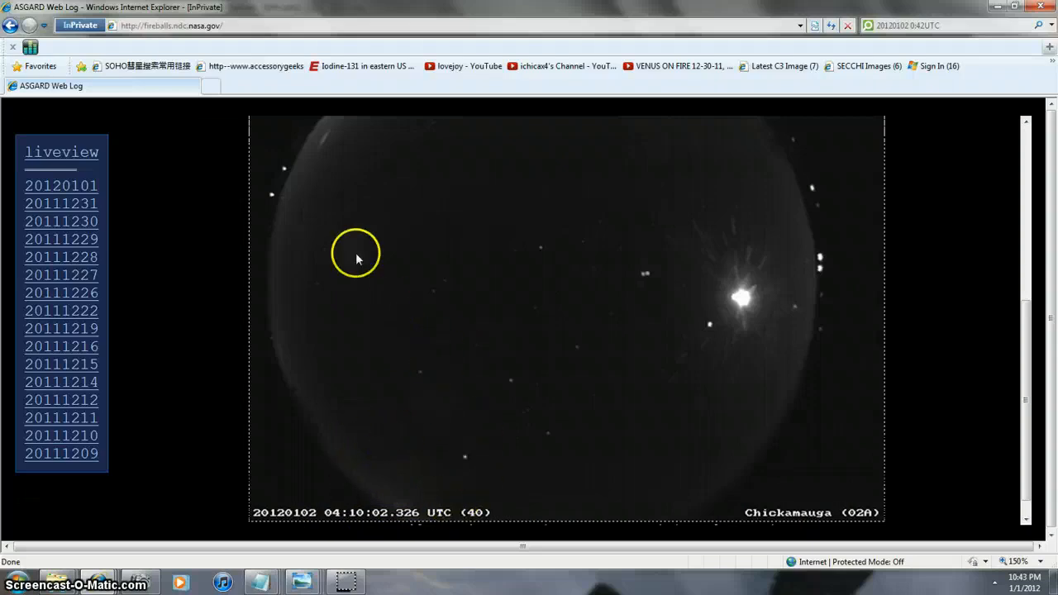
mouse_move(1040, 352)
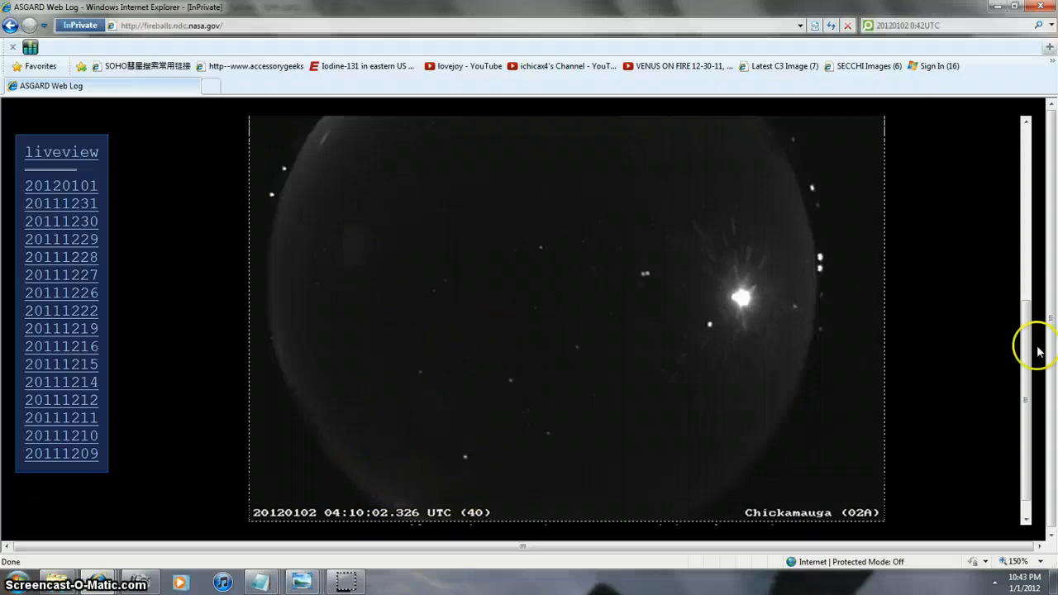
scroll(down, 3)
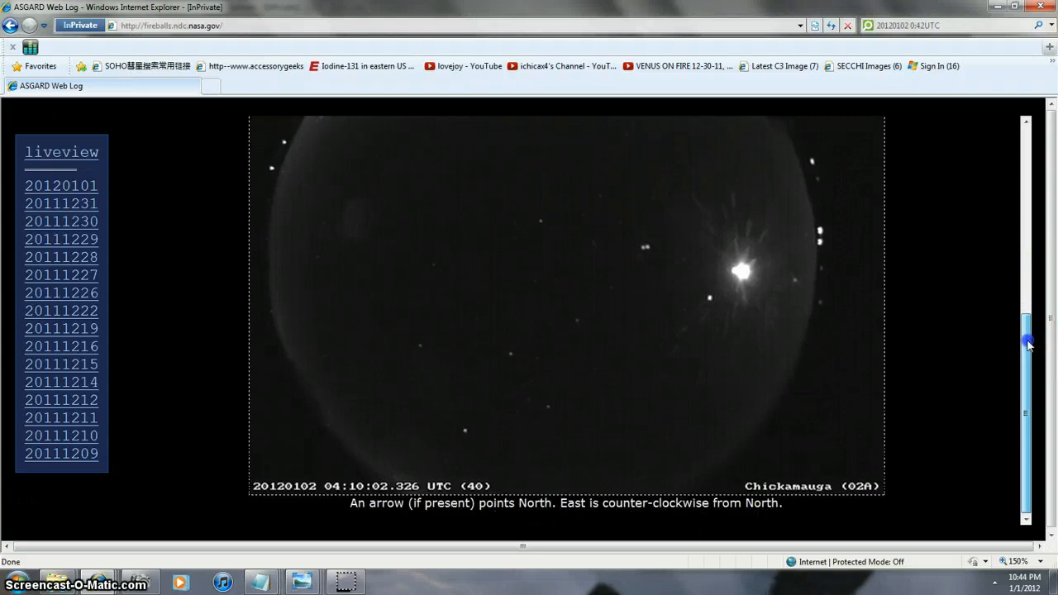
scroll(down, 3)
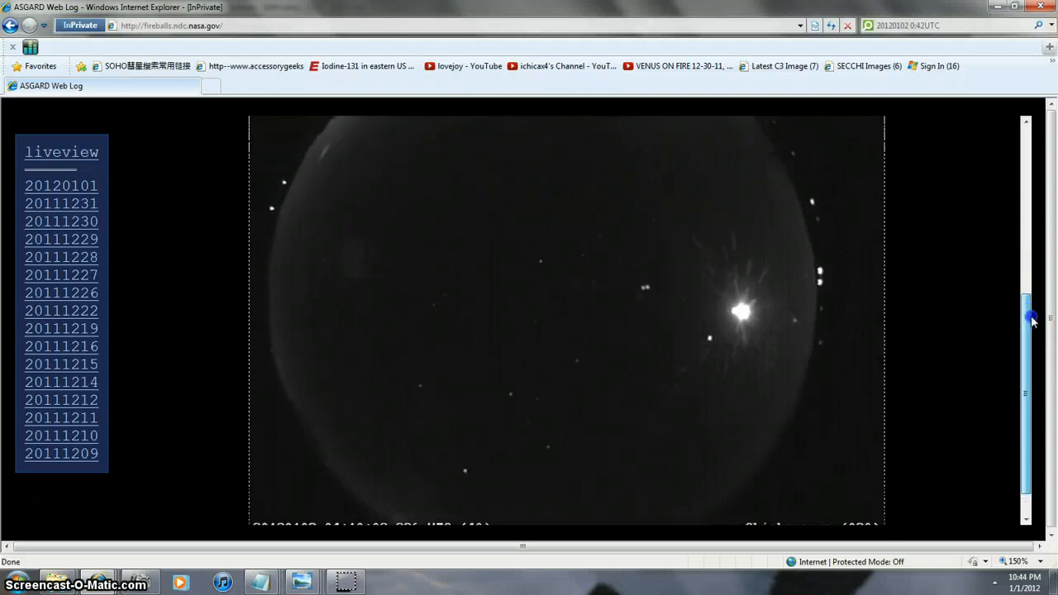
scroll(down, 3)
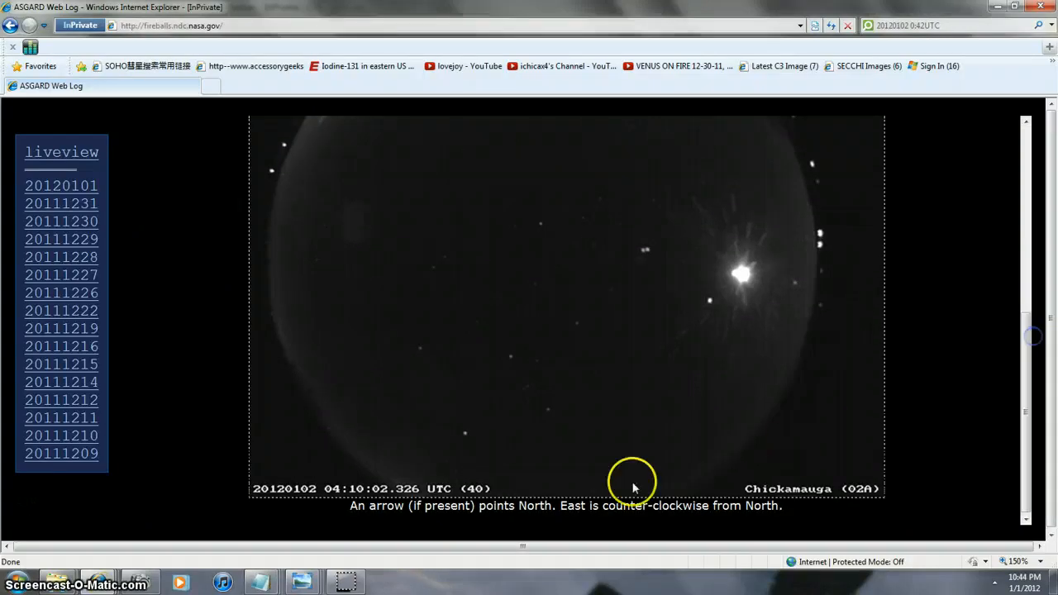
mouse_move(354, 481)
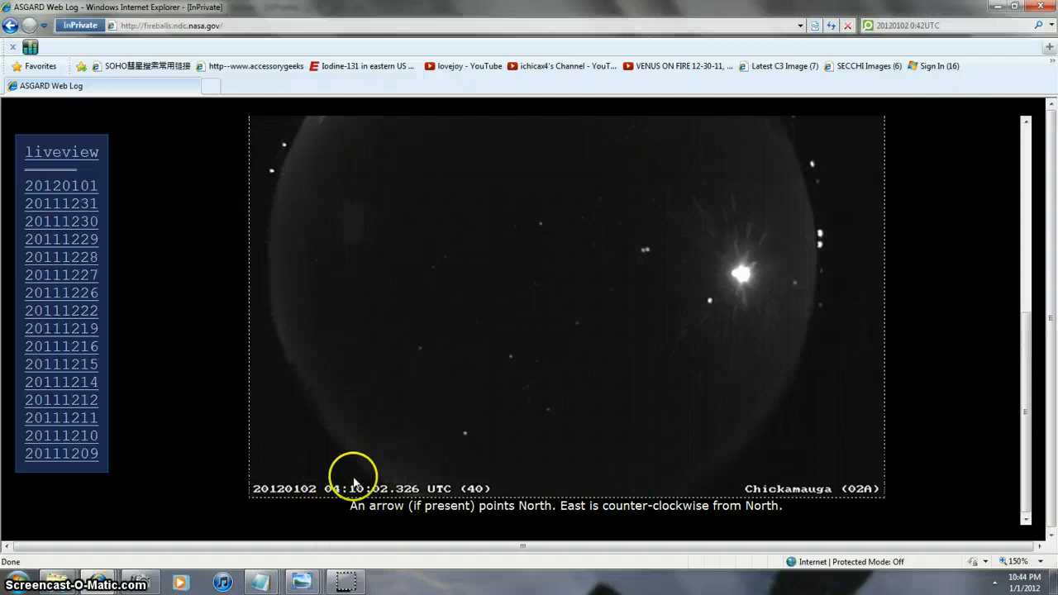
mouse_move(261, 463)
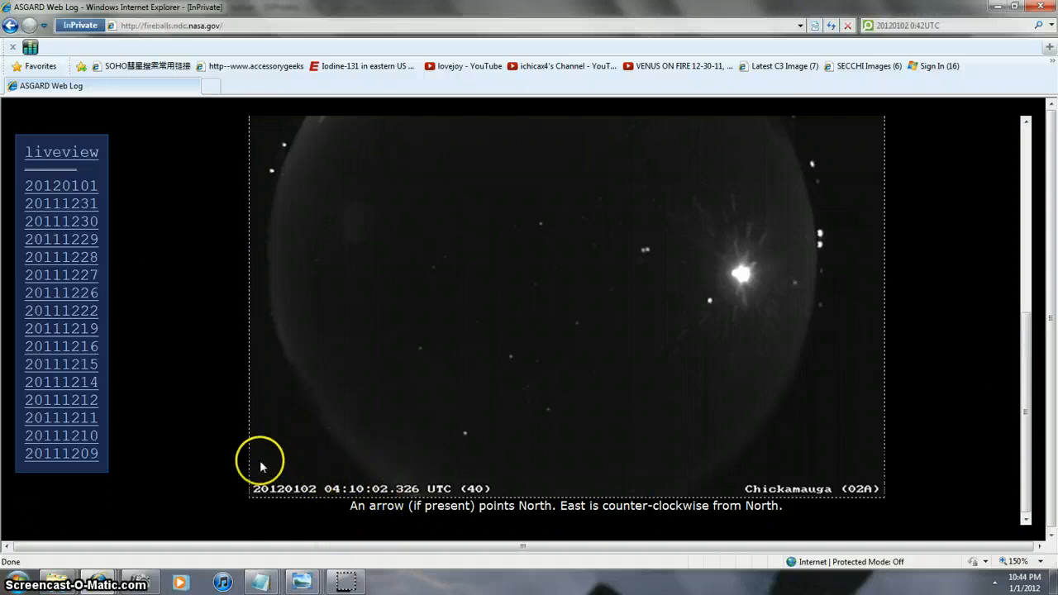
mouse_move(261, 461)
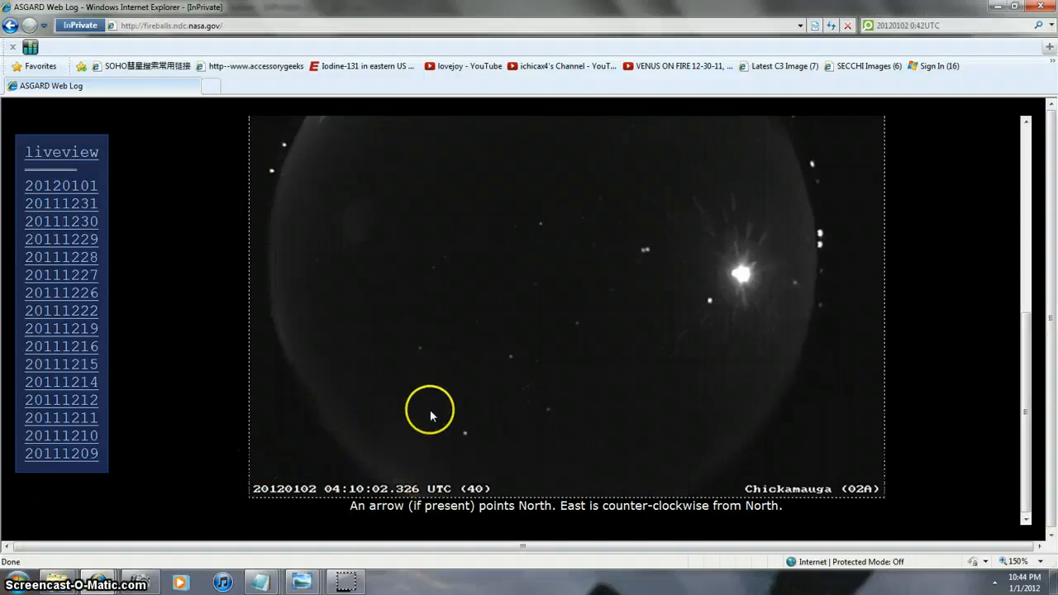
mouse_move(324, 412)
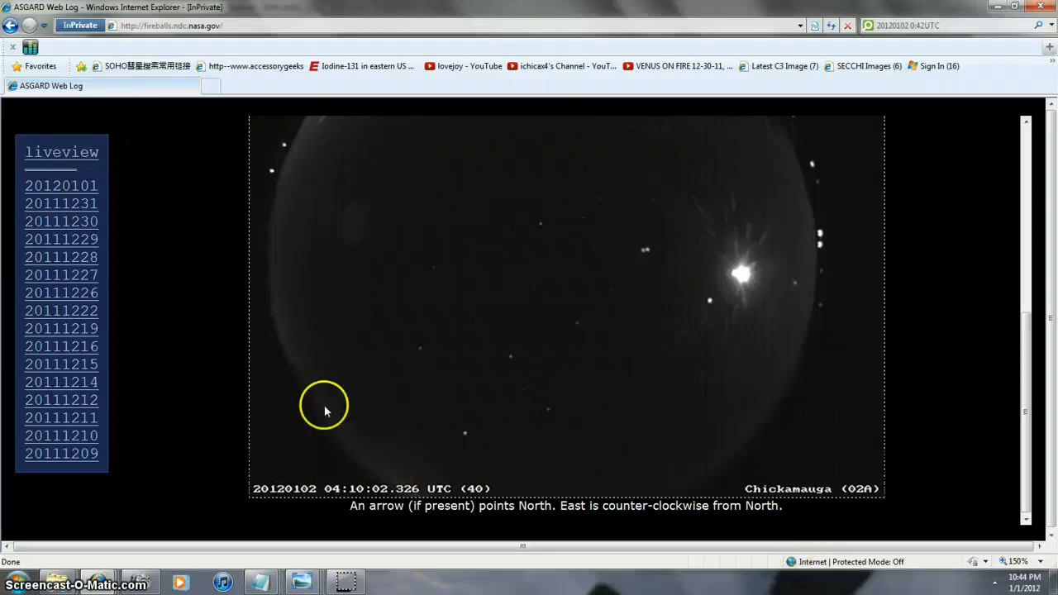
mouse_move(429, 496)
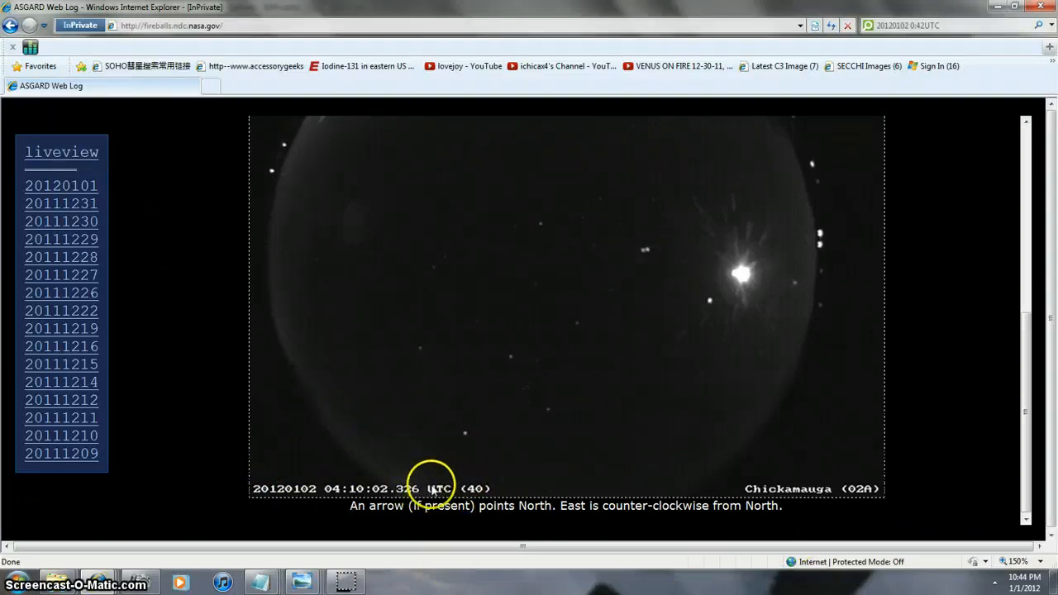
mouse_move(370, 244)
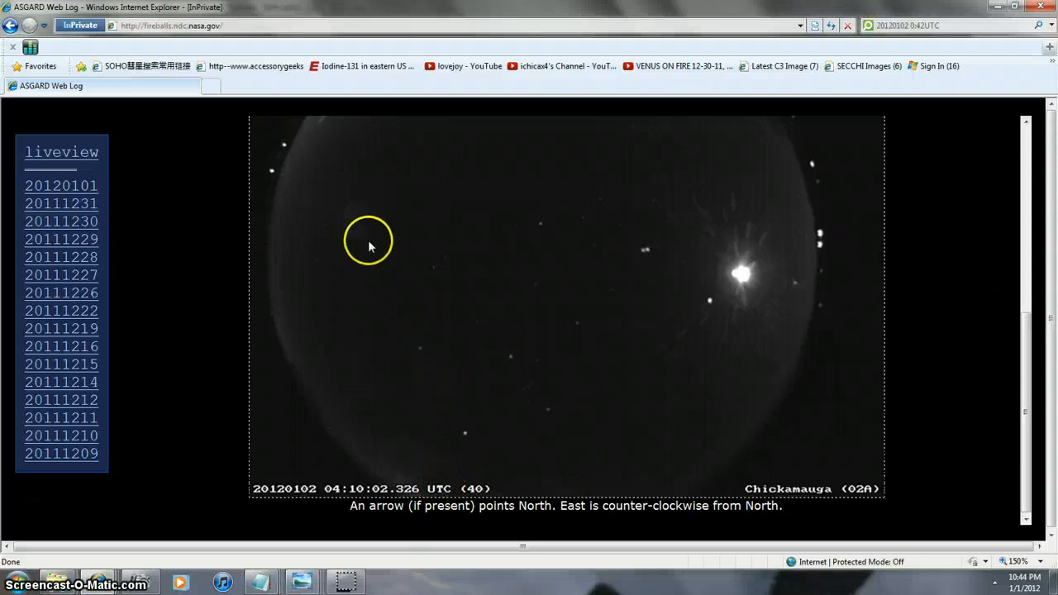
mouse_move(328, 233)
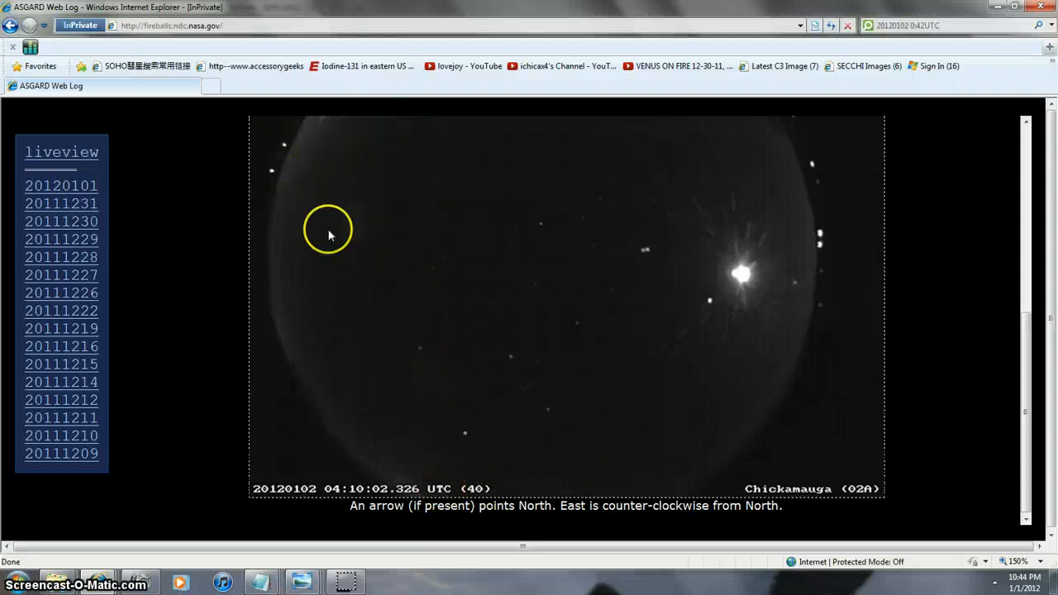
mouse_move(325, 266)
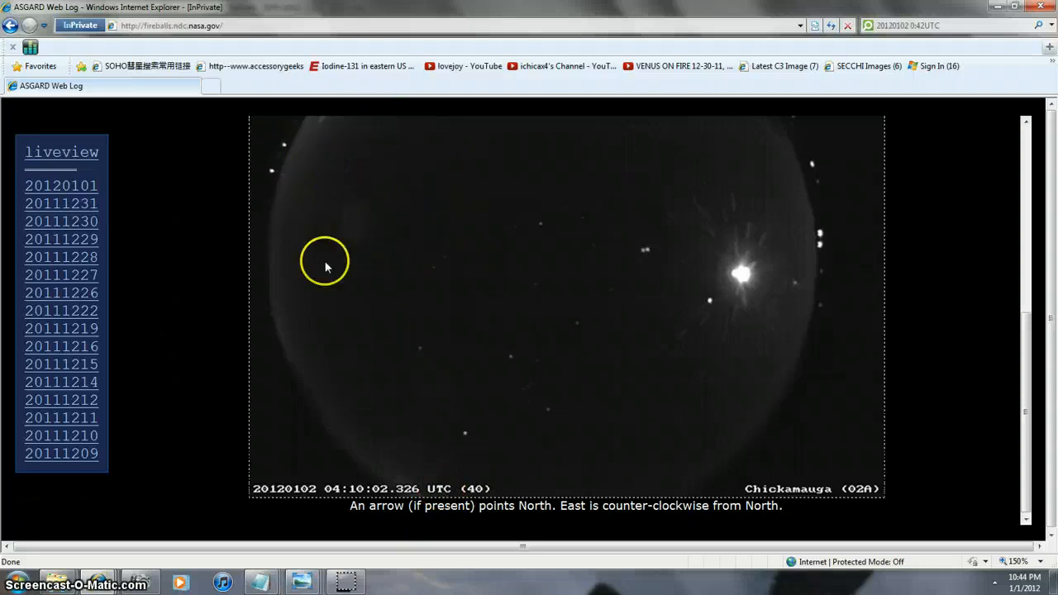
mouse_move(424, 324)
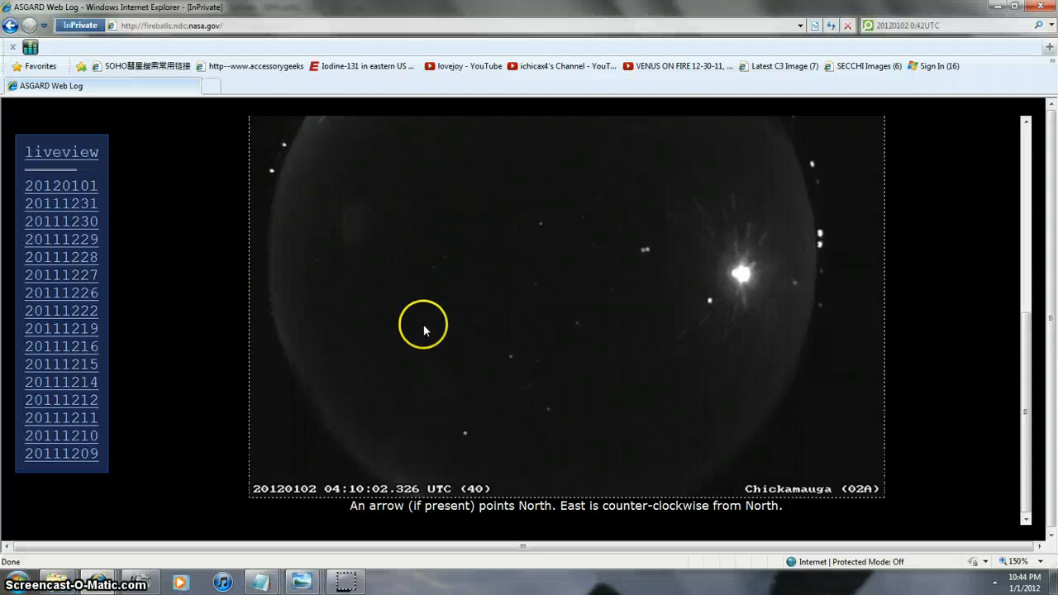
mouse_move(535, 413)
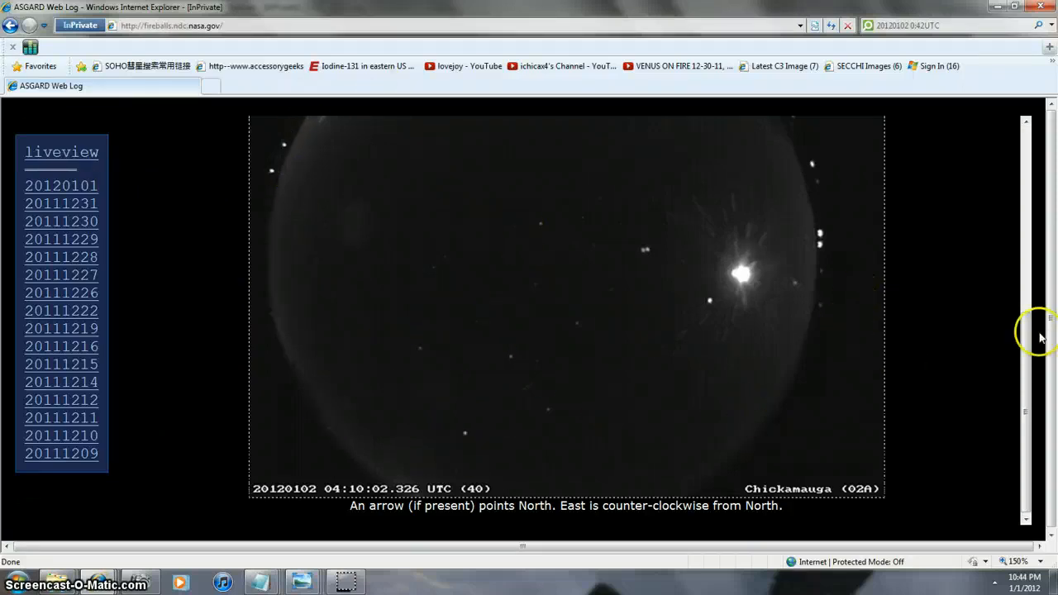
mouse_move(671, 252)
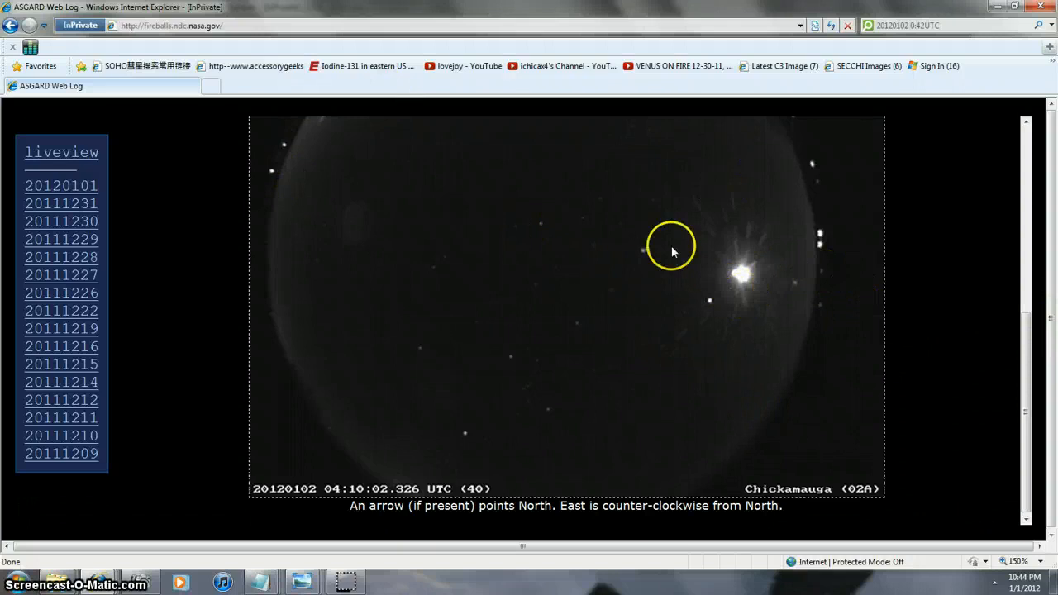
scroll(down, 3)
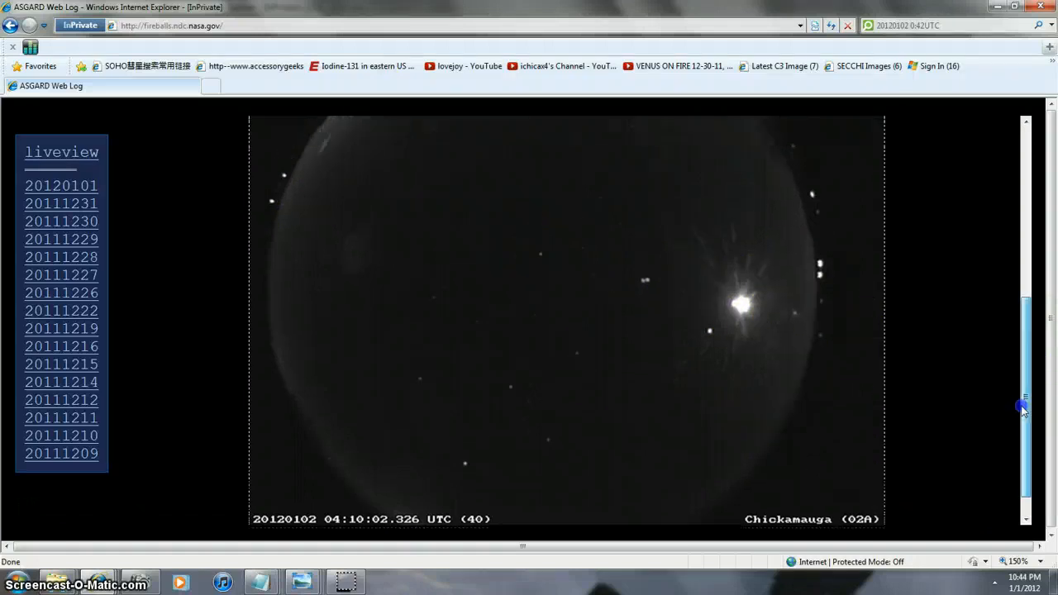
Scroll the ASGARD page back up to the row of station camera thumbnails
scroll(up, 3)
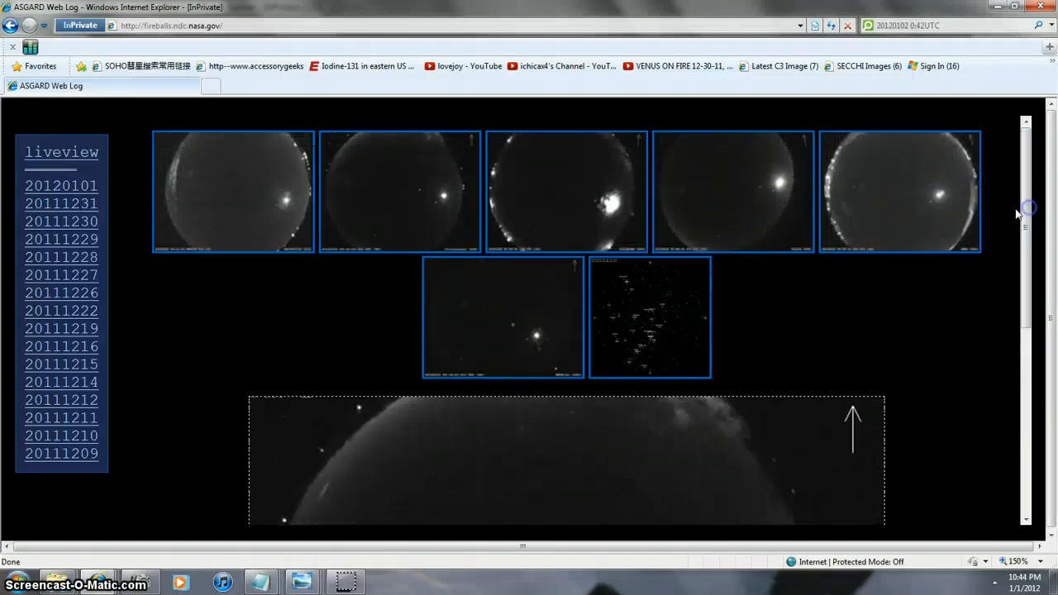
mouse_move(404, 224)
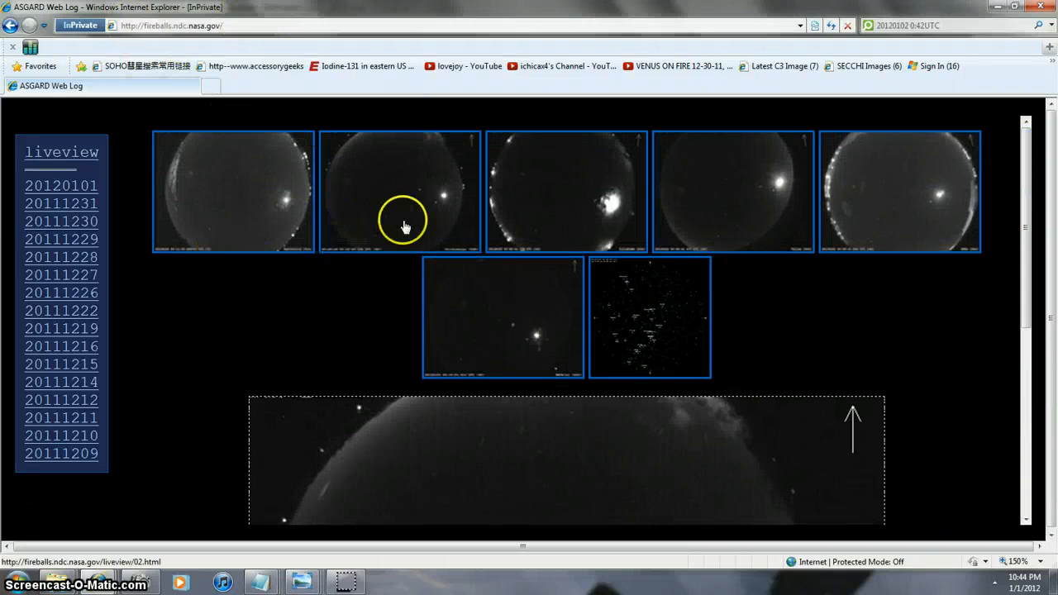
mouse_move(237, 464)
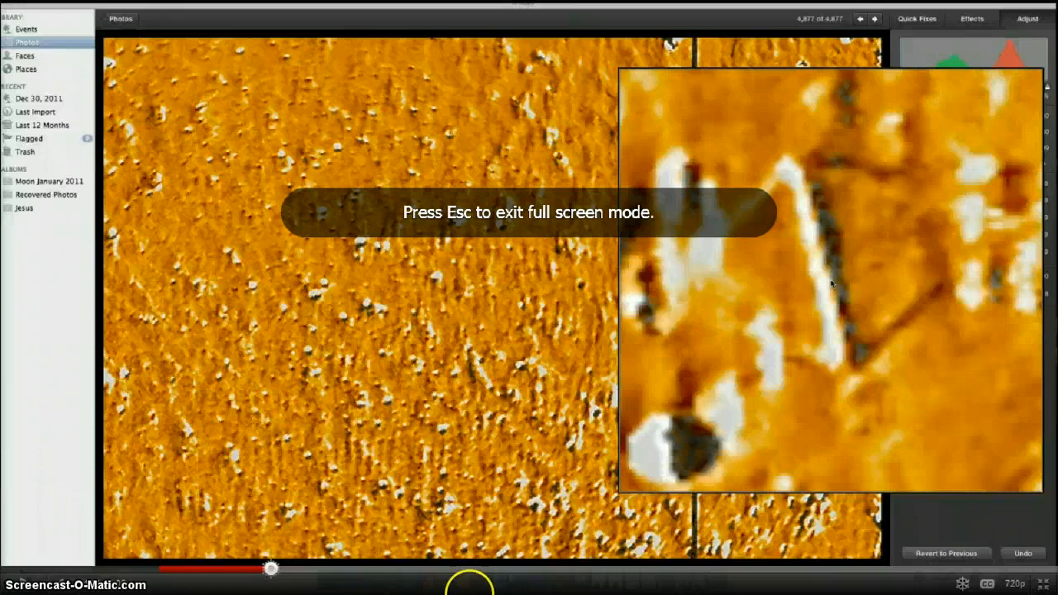
mouse_move(963, 520)
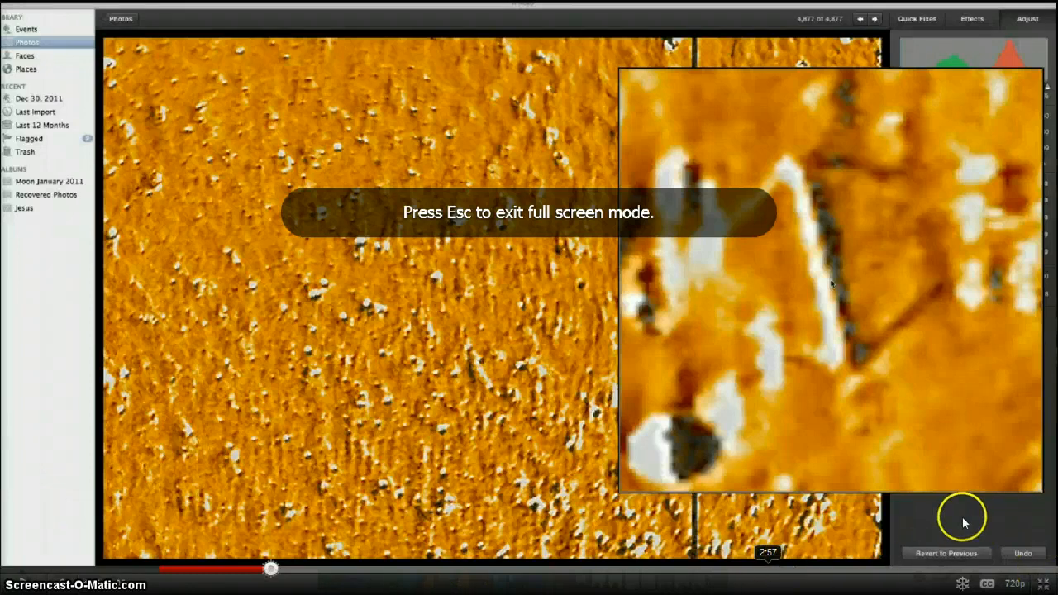
mouse_move(962, 522)
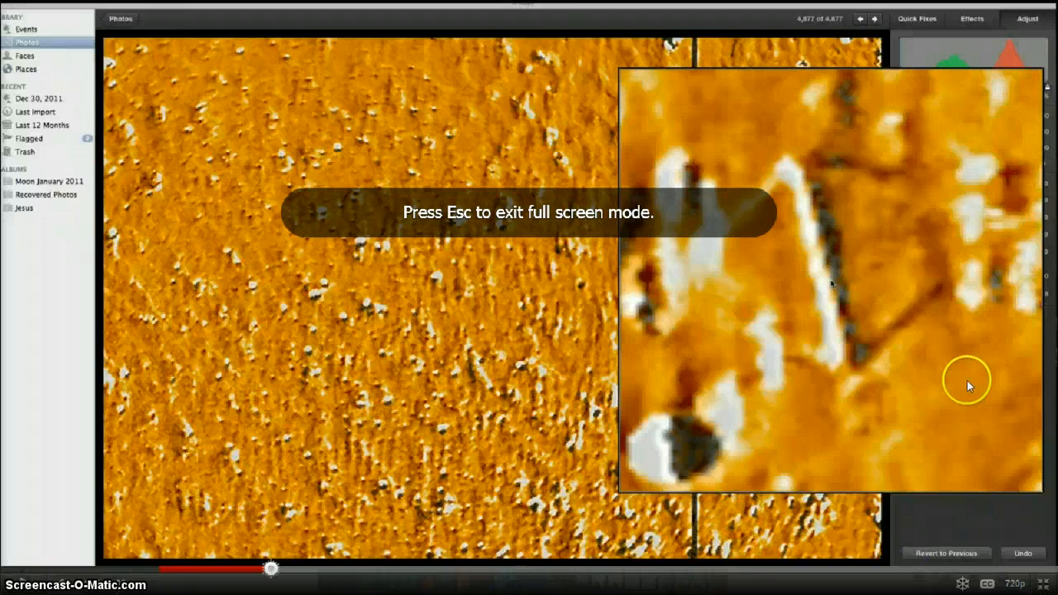
mouse_move(635, 418)
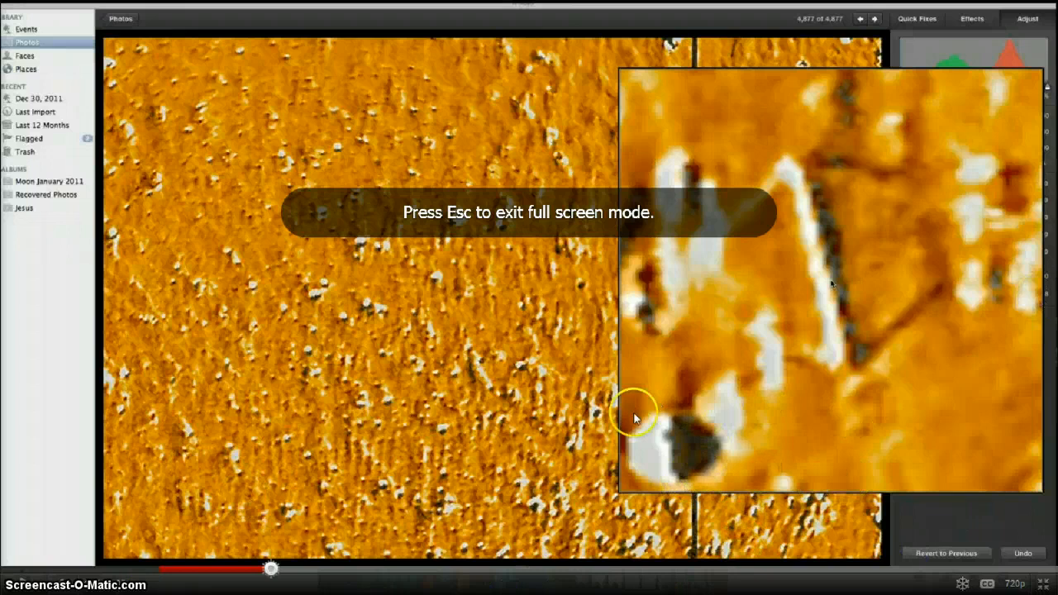
mouse_move(671, 438)
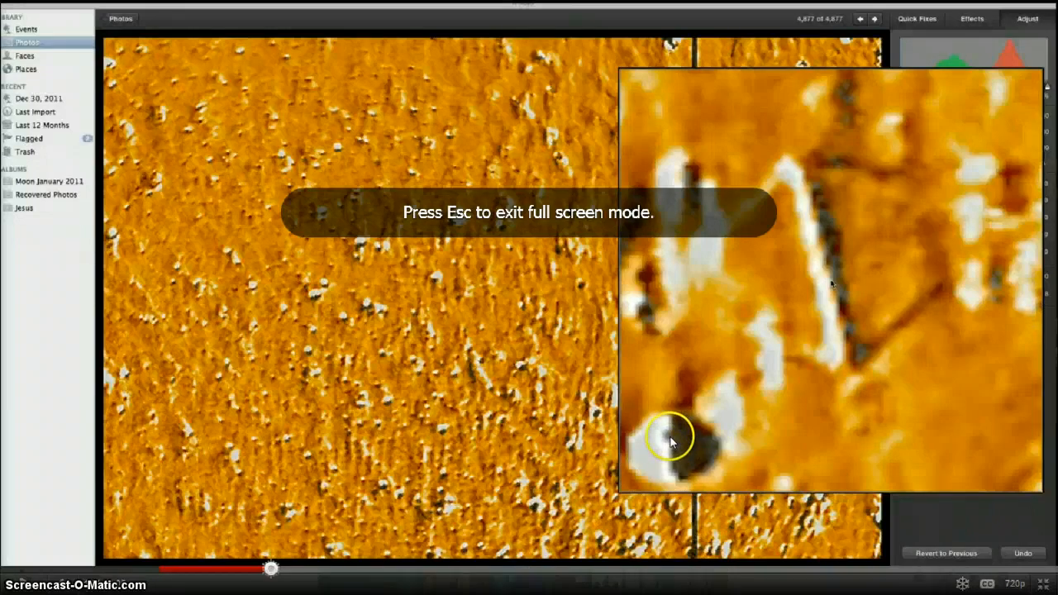
mouse_move(731, 478)
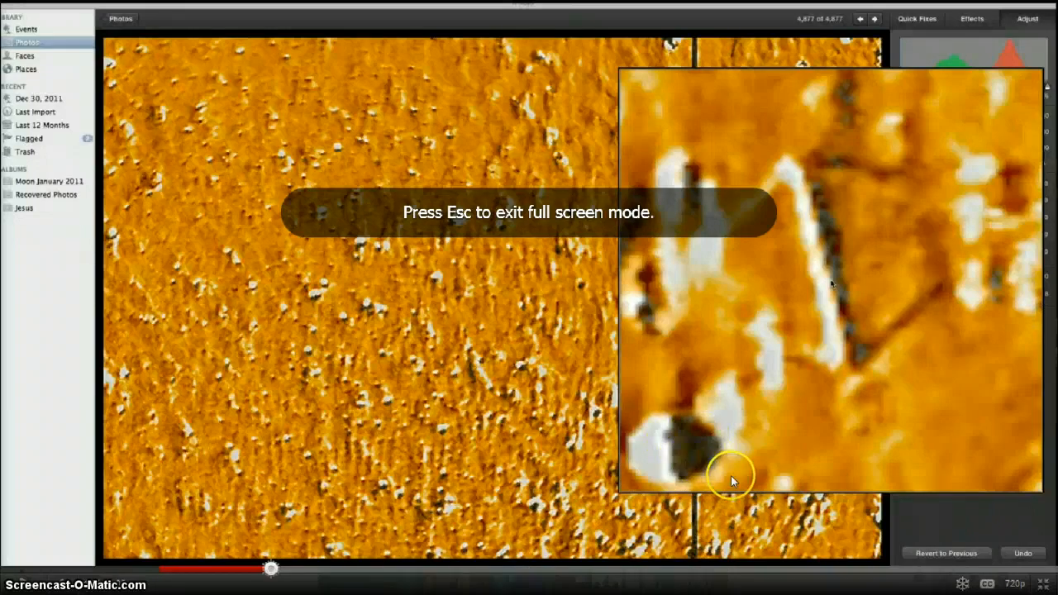
mouse_move(814, 417)
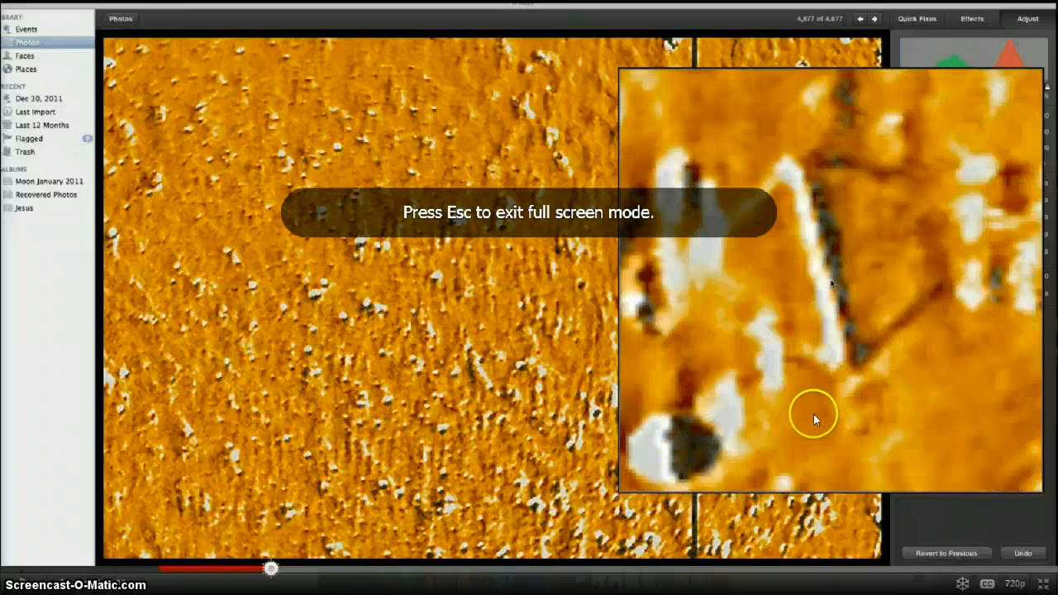
mouse_move(189, 506)
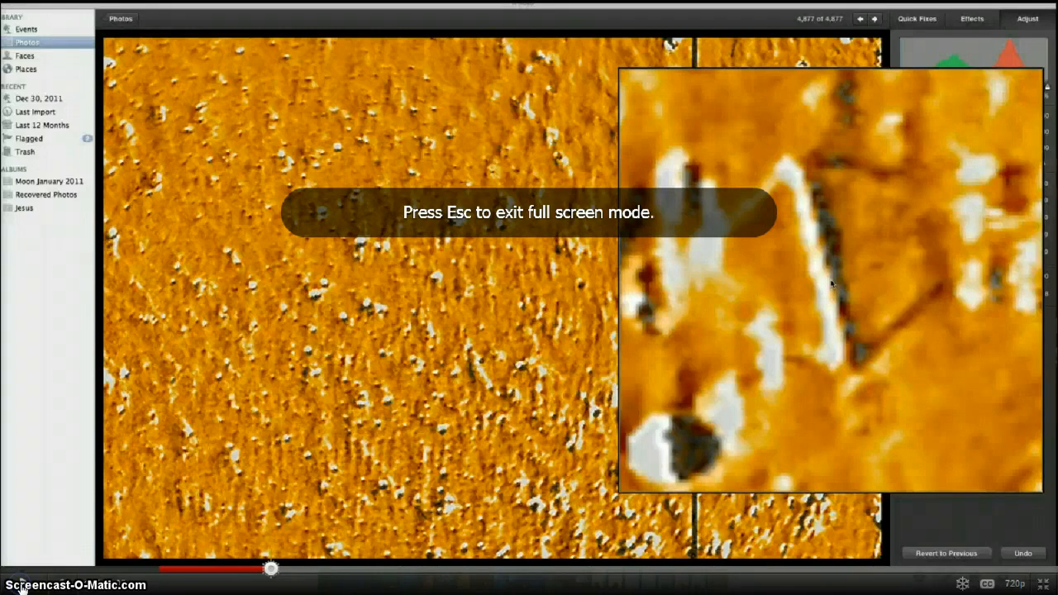
Rewind the STEREO Behind HI2 video to near its beginning
click(271, 569)
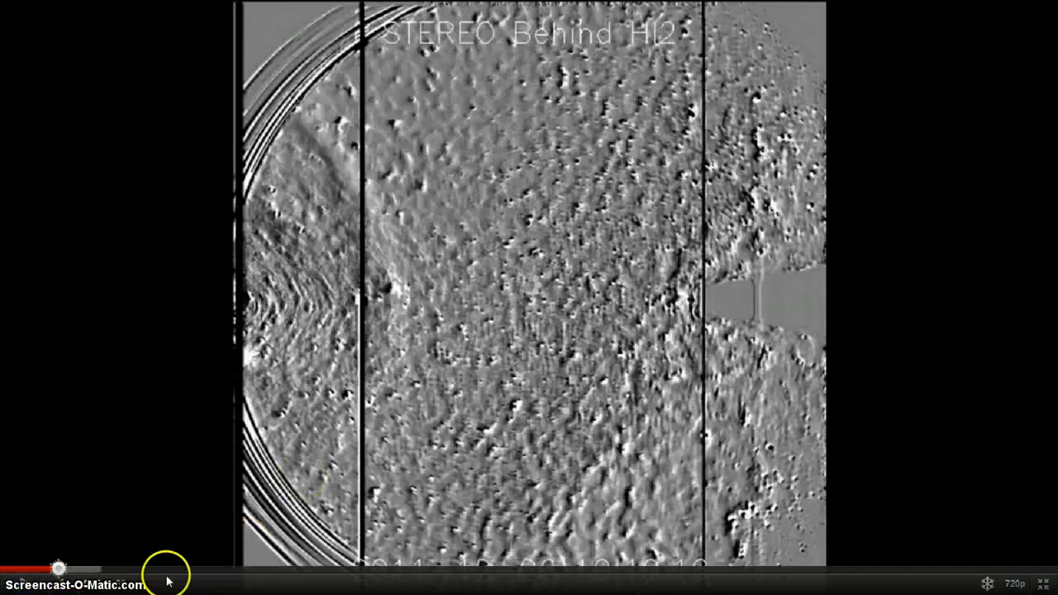
mouse_move(796, 264)
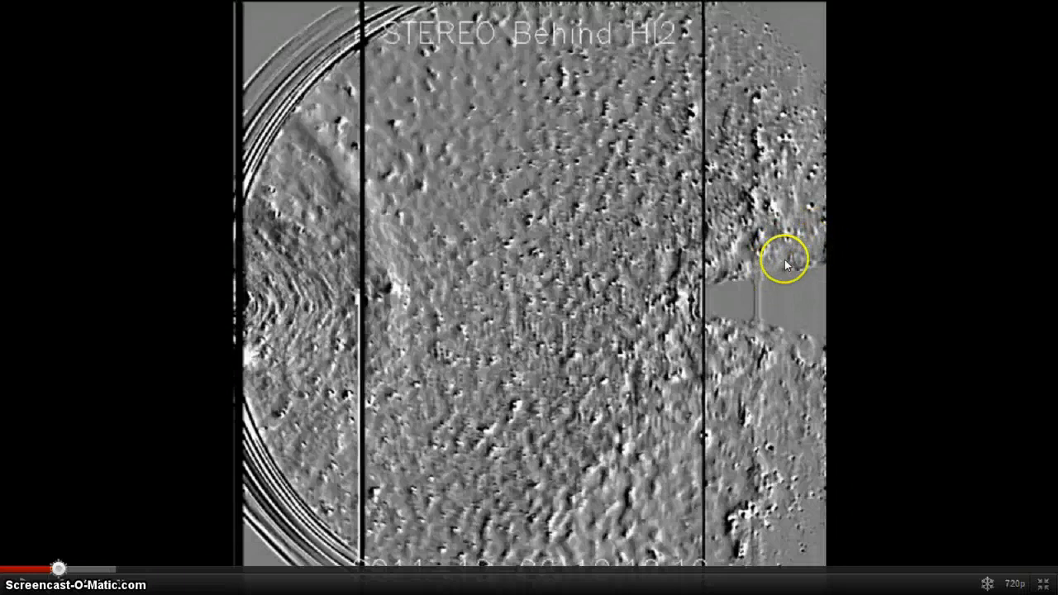
mouse_move(764, 260)
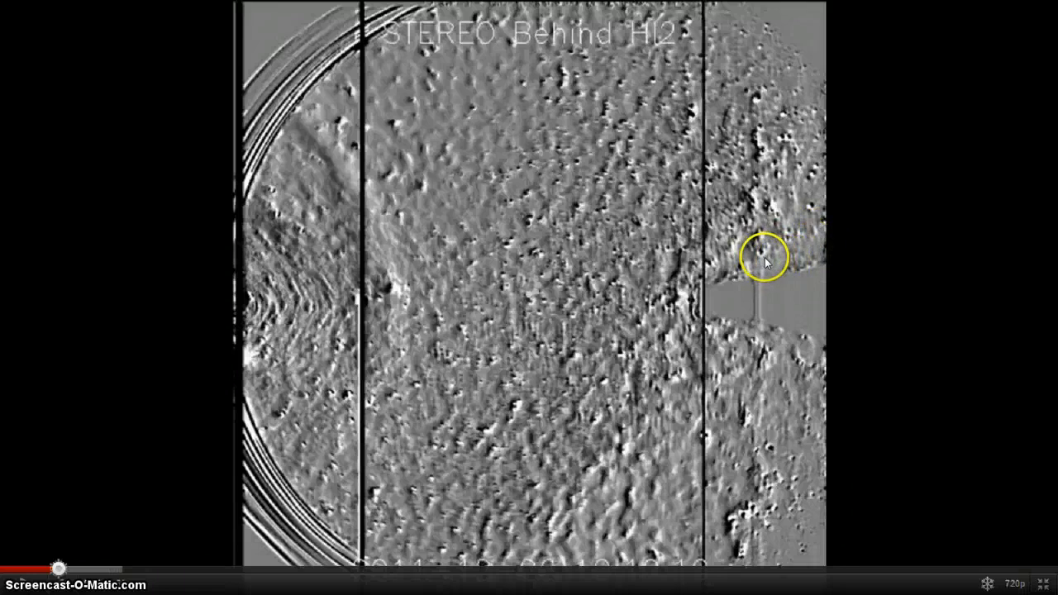
mouse_move(636, 409)
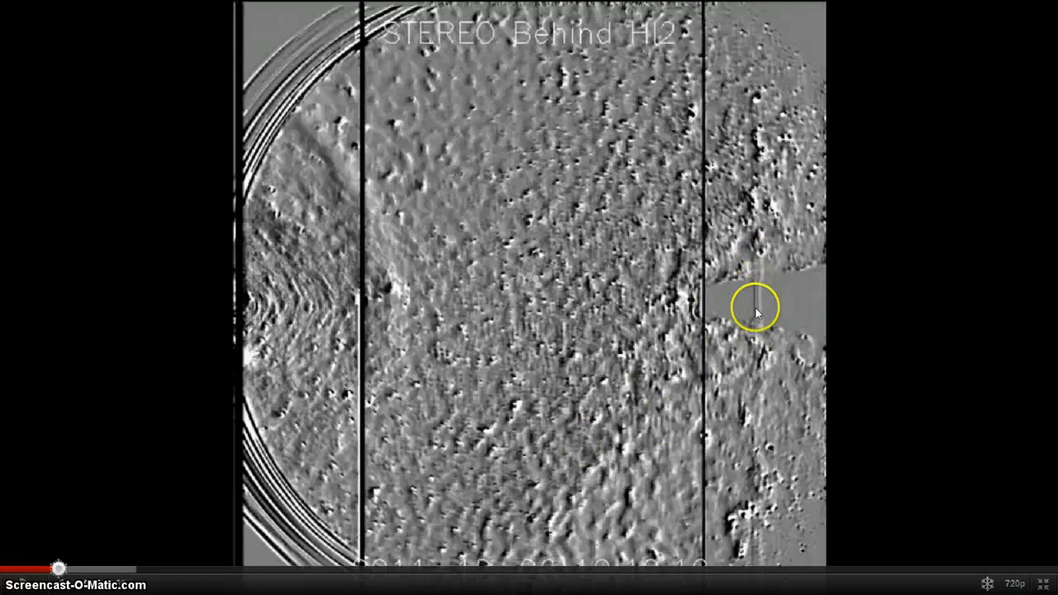
mouse_move(765, 285)
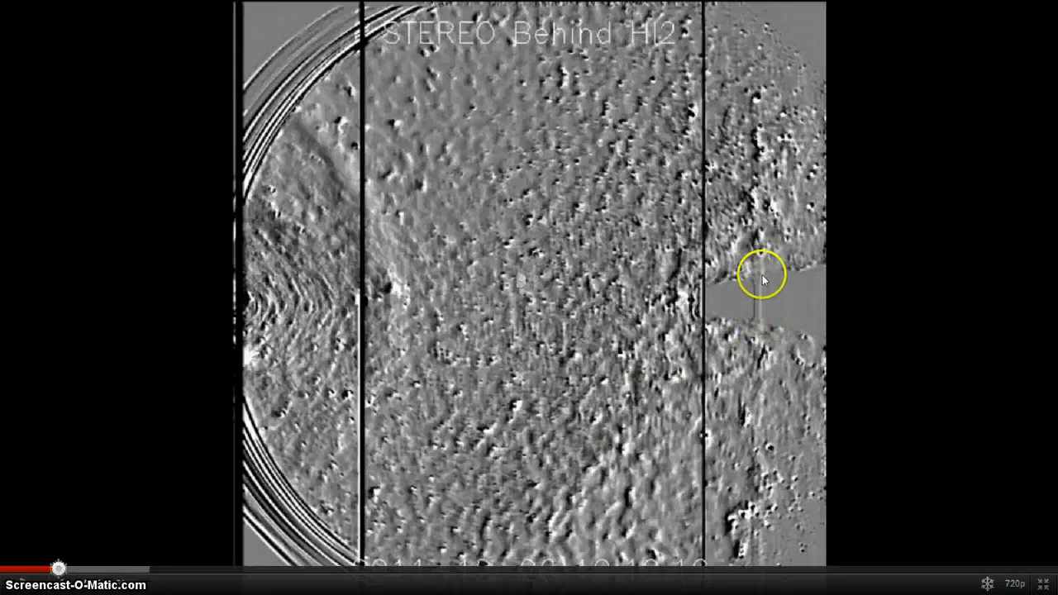
mouse_move(42, 562)
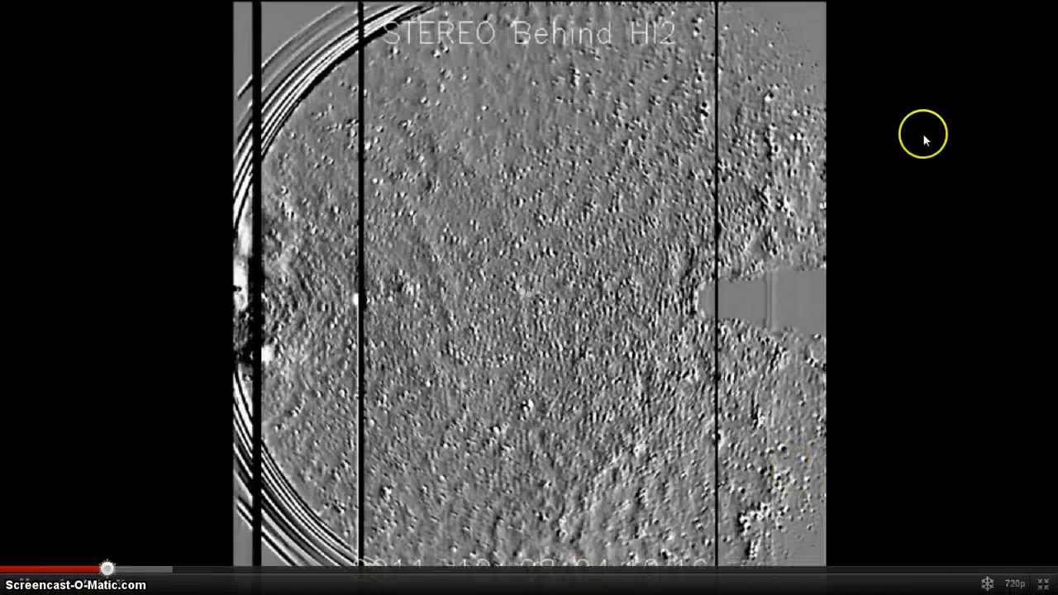
mouse_move(8, 570)
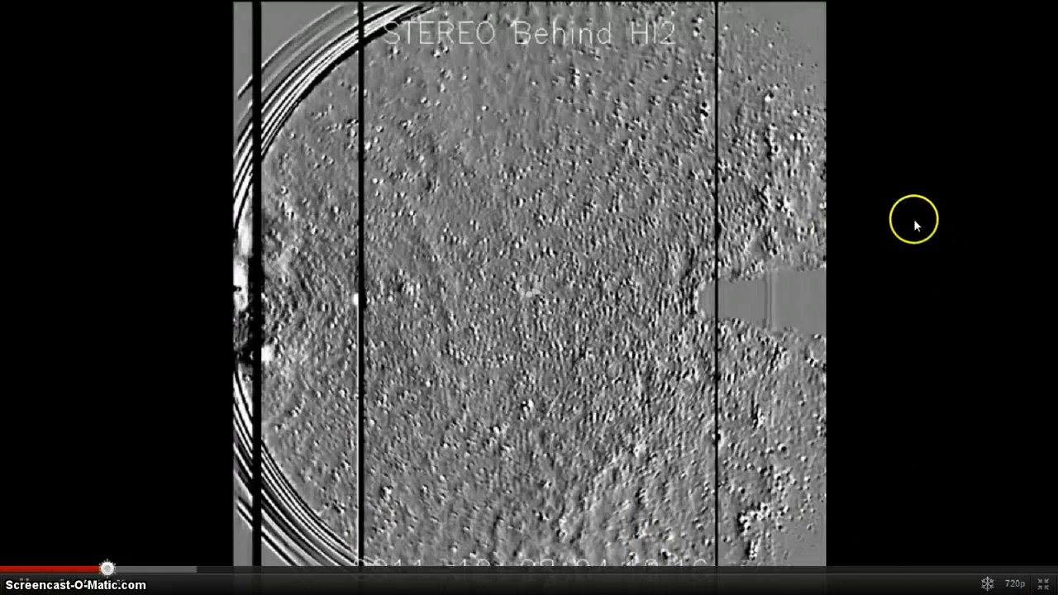
mouse_move(111, 550)
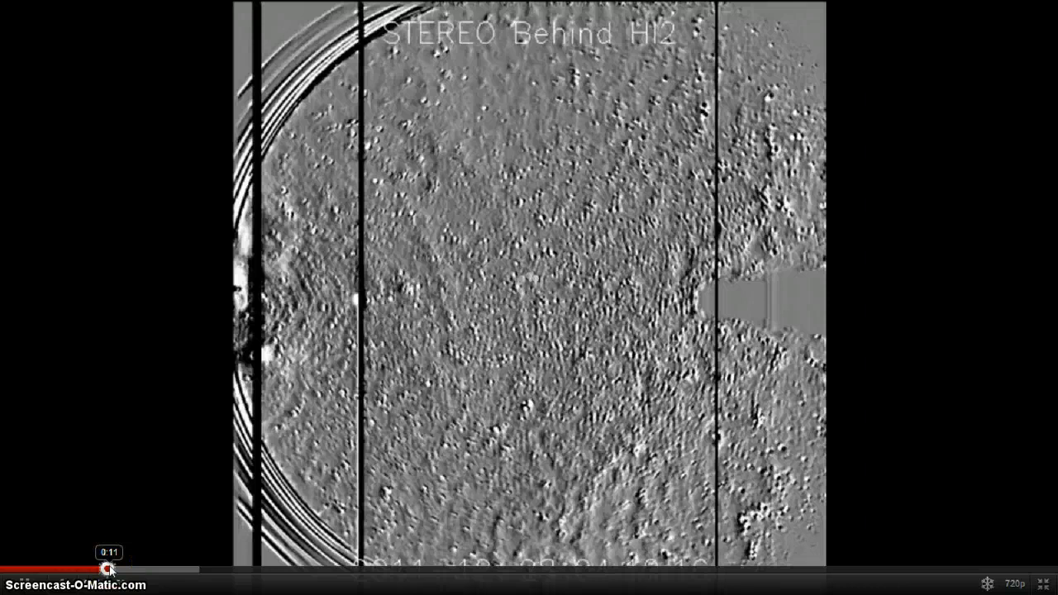
mouse_move(1044, 567)
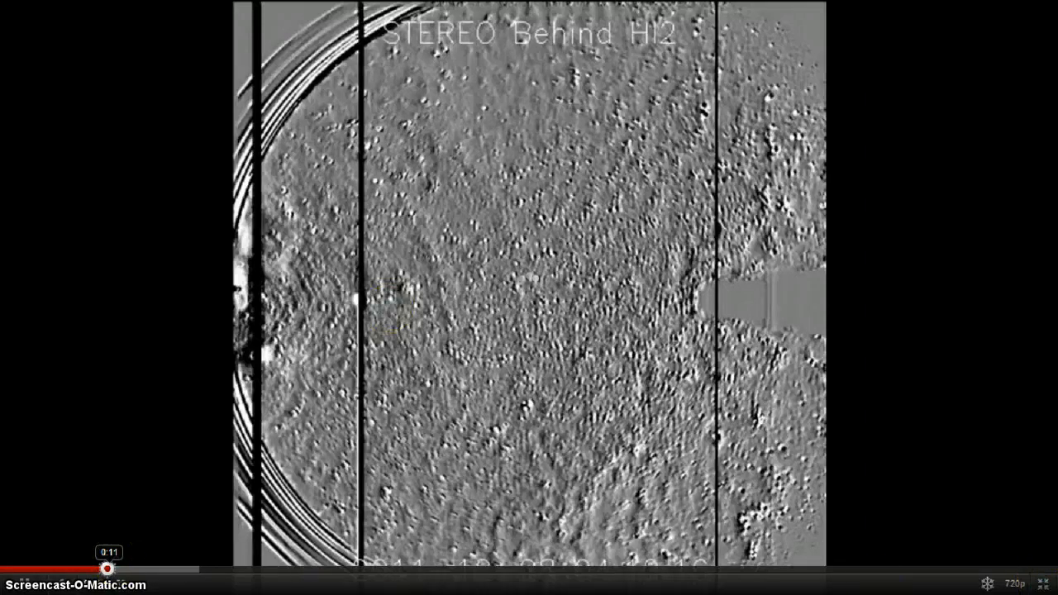
mouse_move(549, 439)
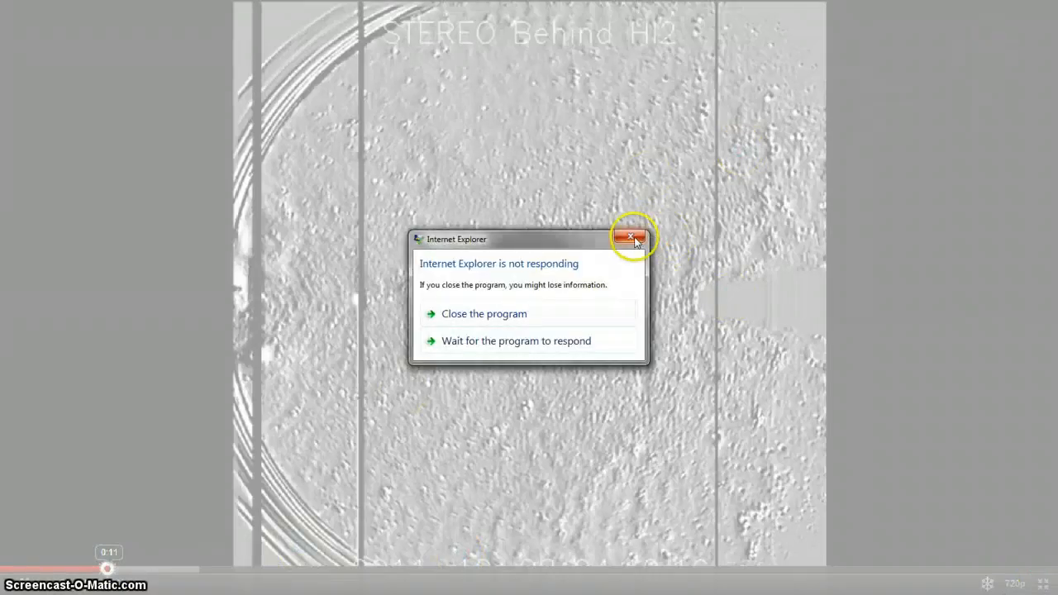
Dismiss the not-responding warning and close the frozen Internet Explorer
click(632, 239)
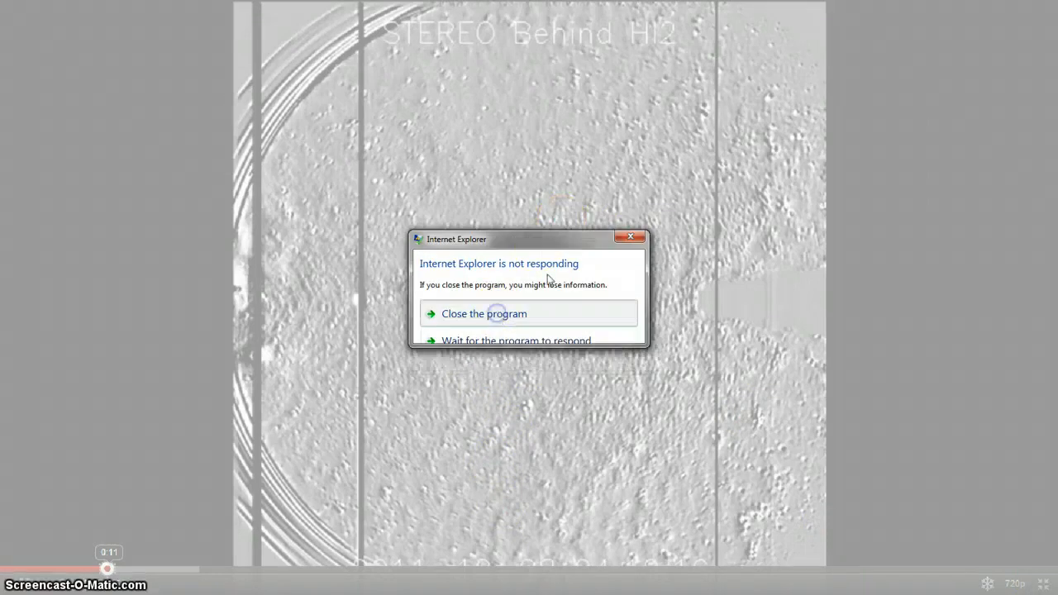
click(484, 313)
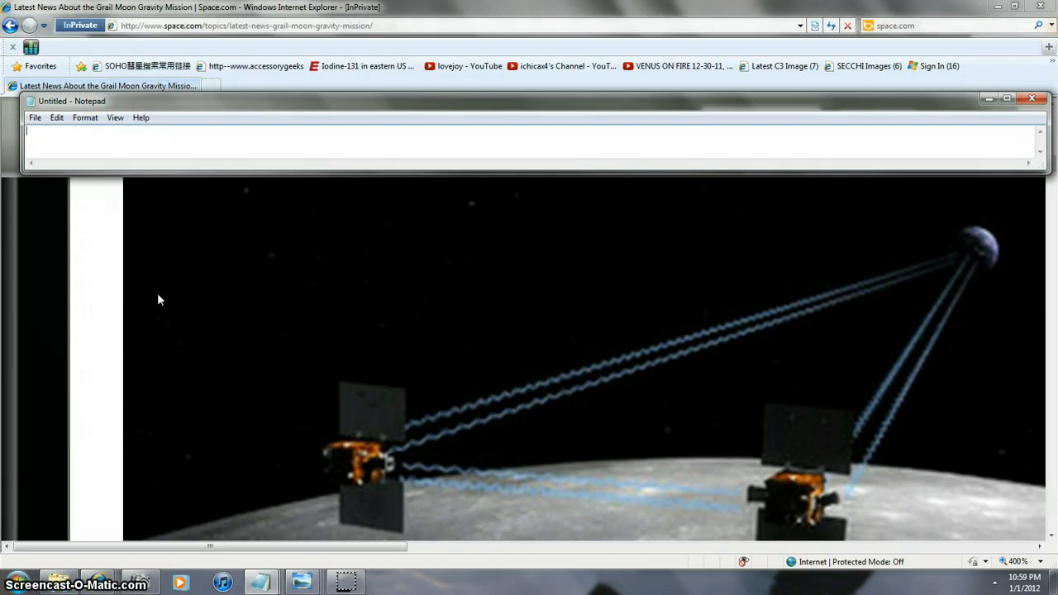
mouse_move(139, 395)
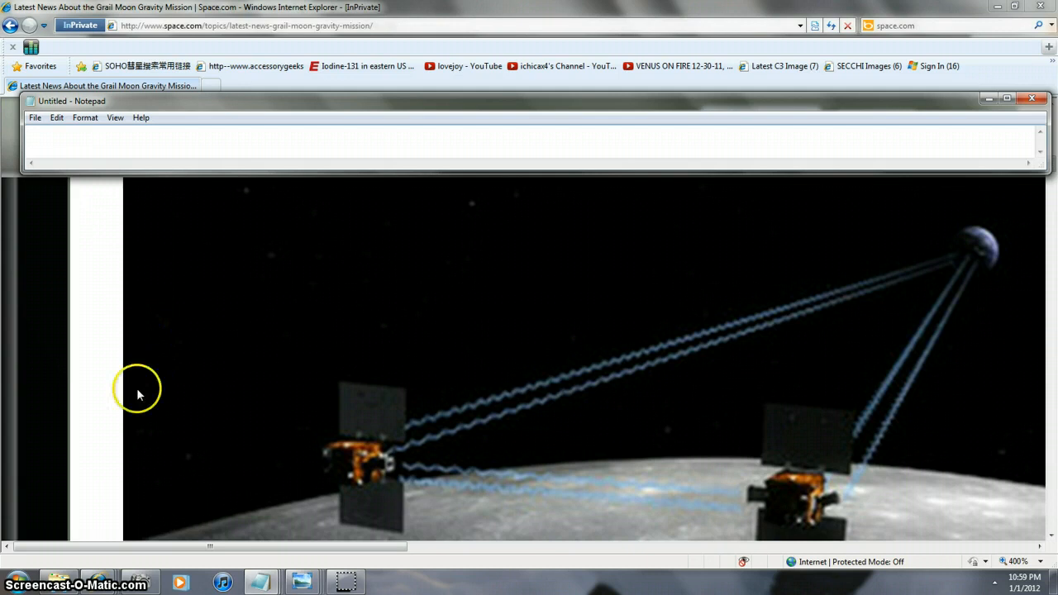
mouse_move(127, 465)
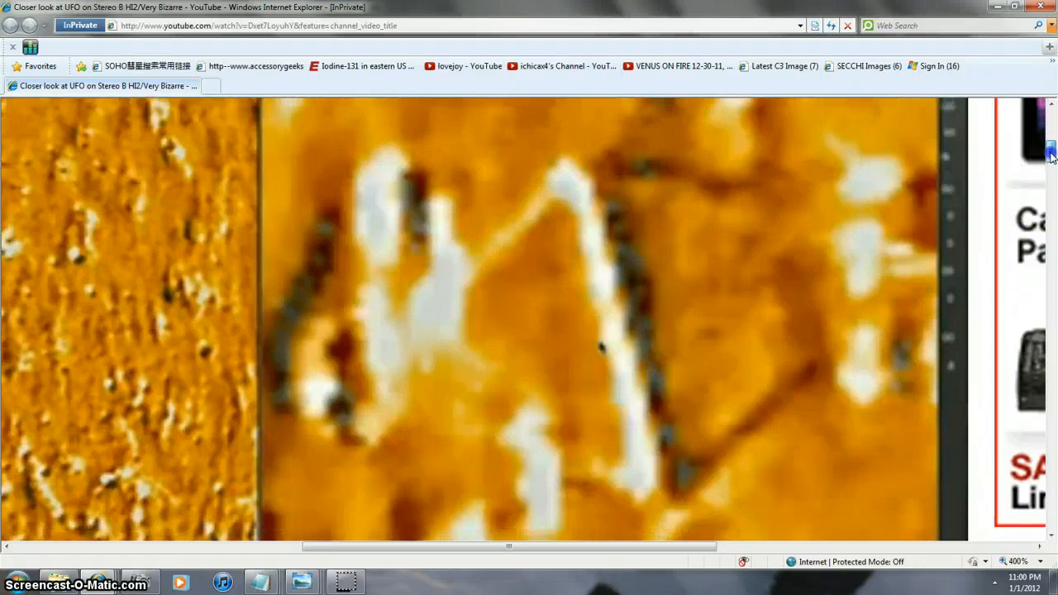
Scroll the zoomed YouTube page down to the orange Stereo B HI2 close-up
scroll(down, 3)
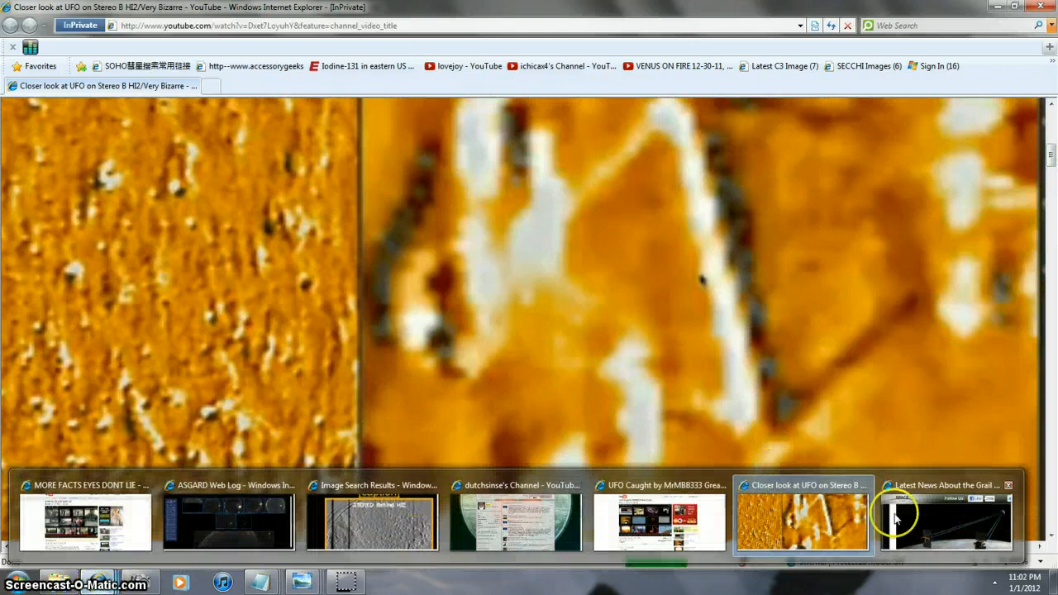
Switch to the GRAIL news page, toggle Notepad twice, and scroll to the New Year's Eve teasers
click(945, 520)
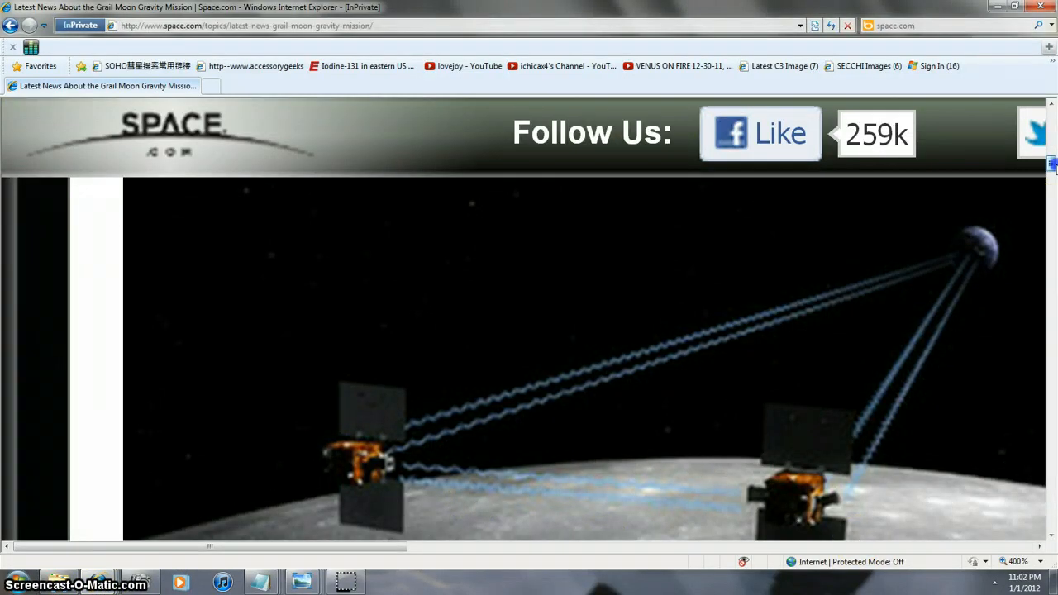
scroll(down, 3)
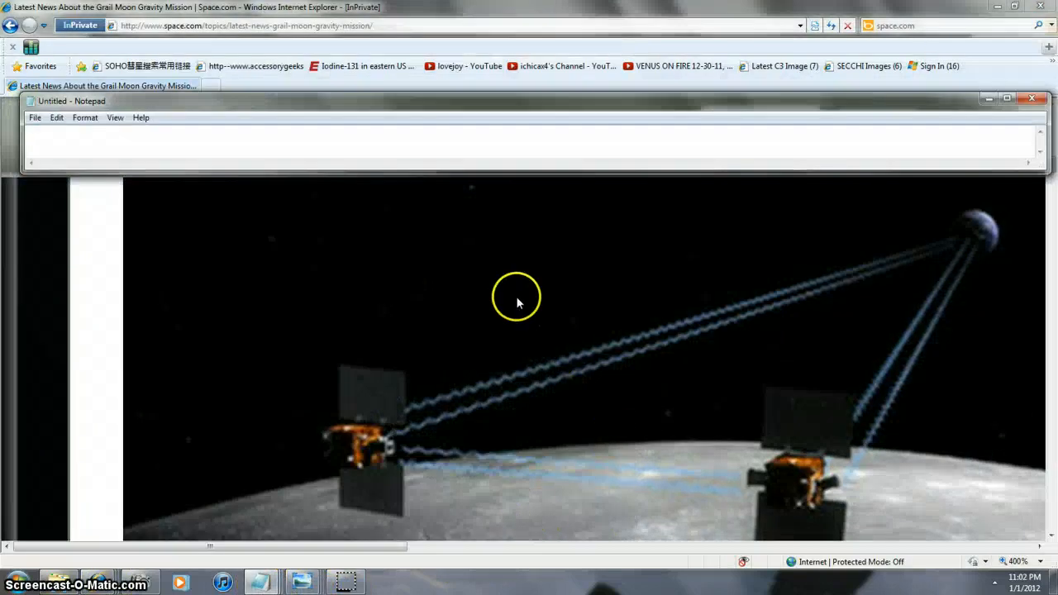
mouse_move(1054, 324)
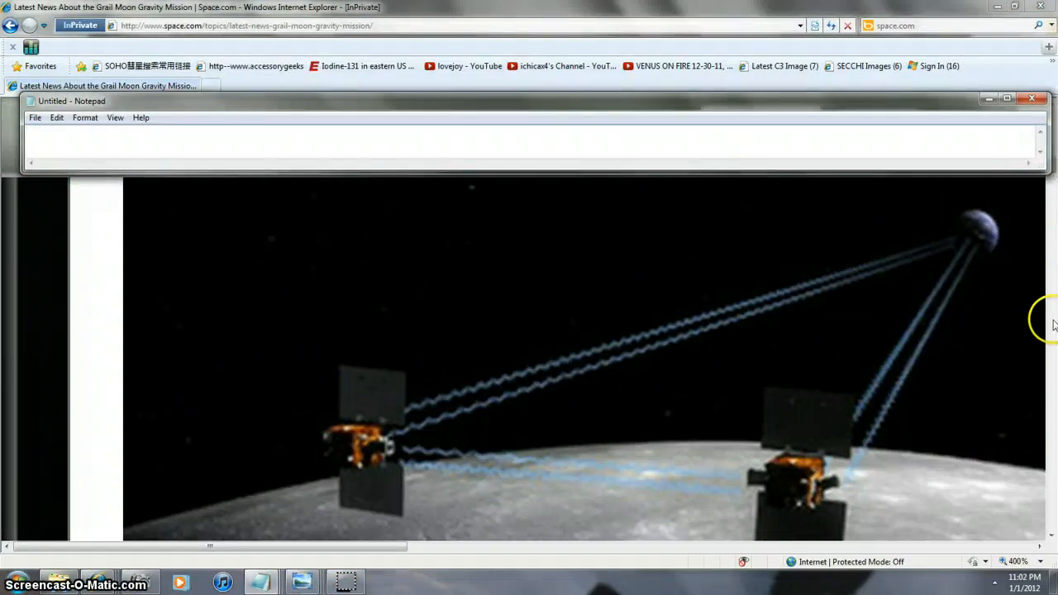
mouse_move(1049, 419)
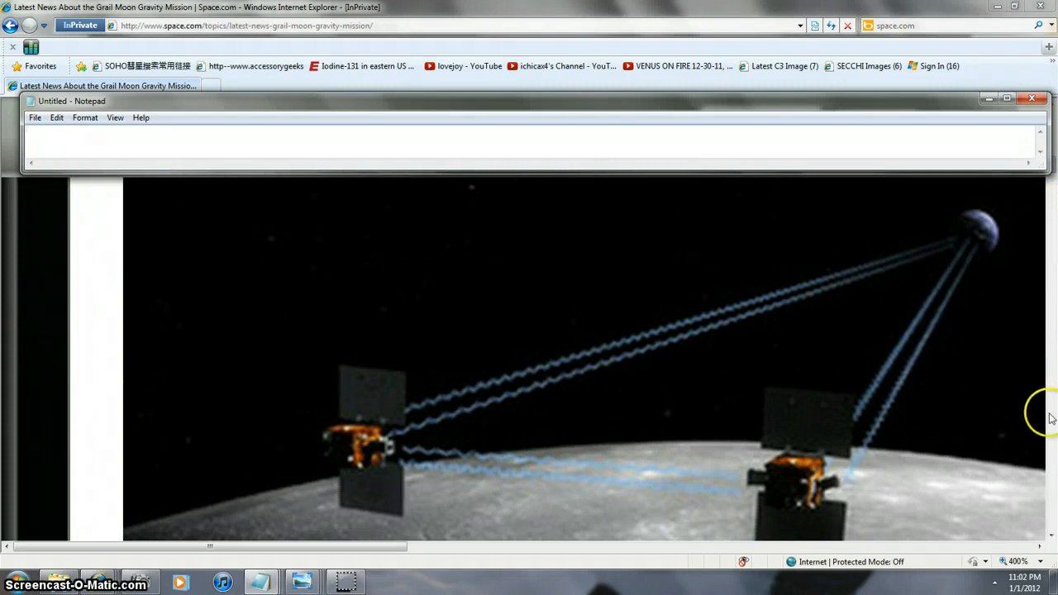
mouse_move(1049, 165)
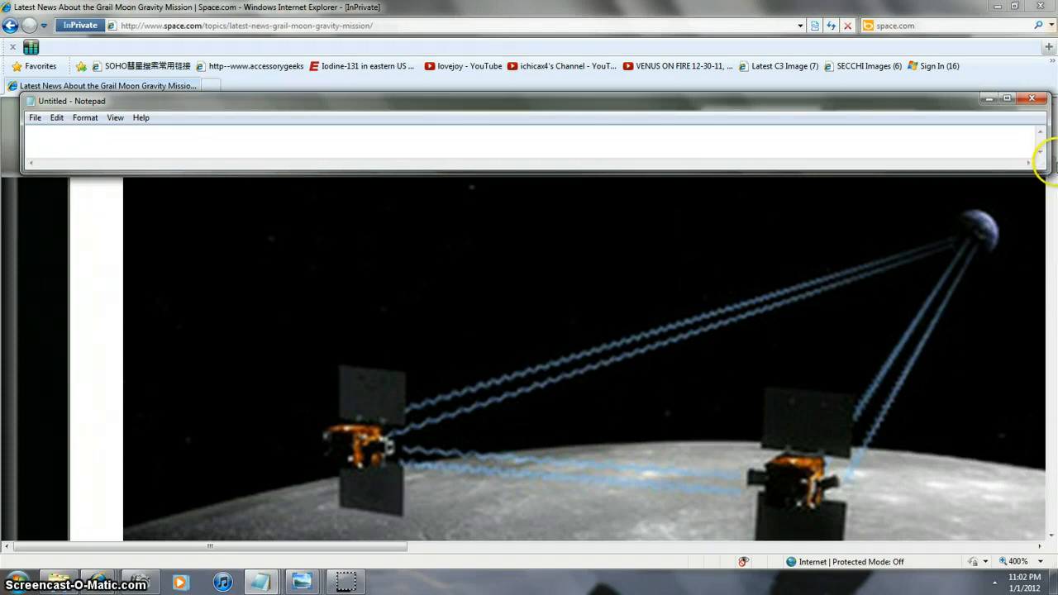
click(1032, 99)
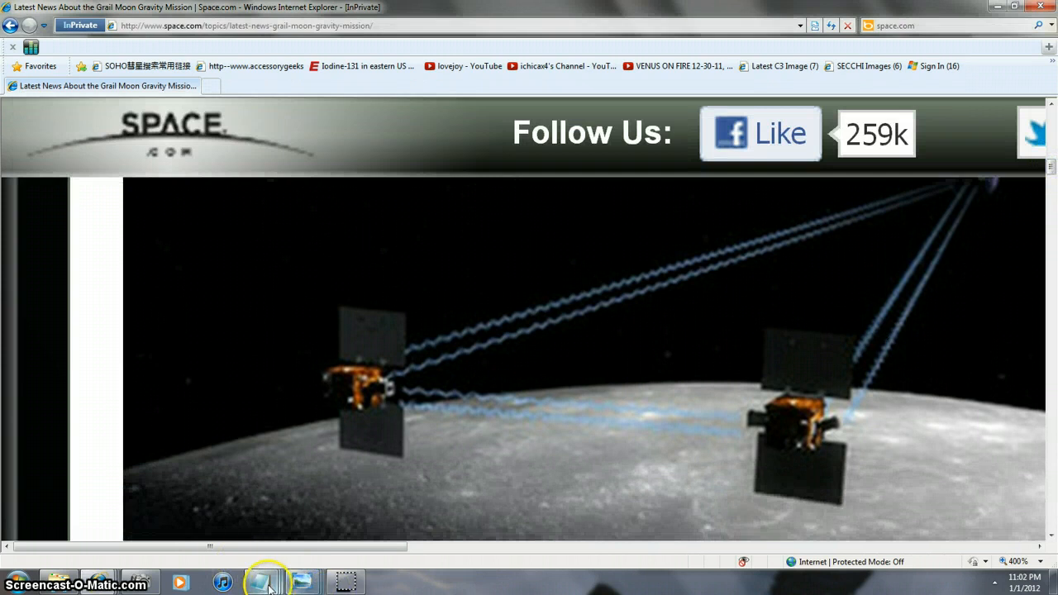
click(267, 583)
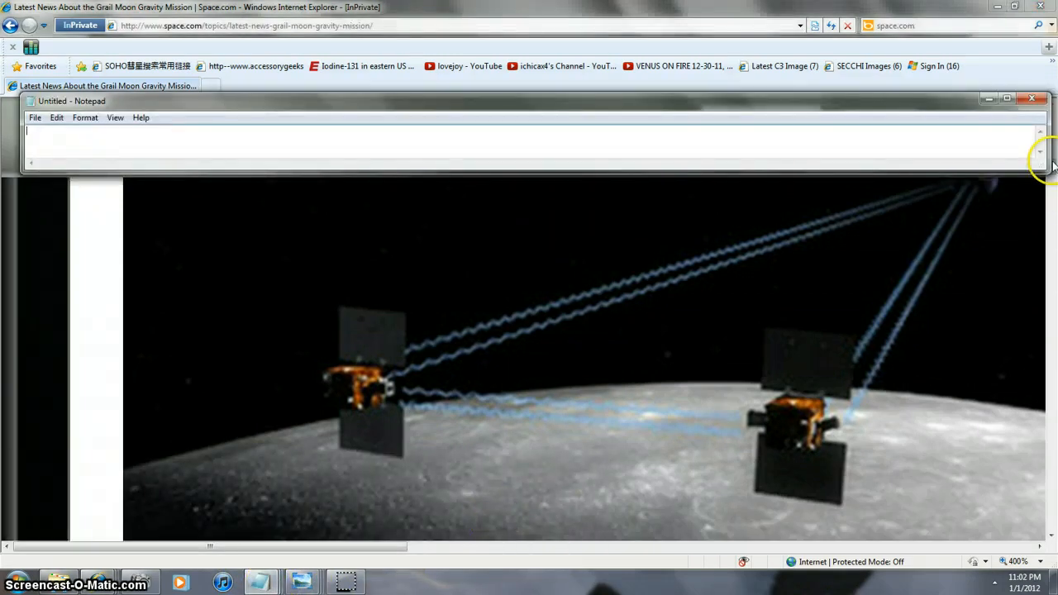
click(1032, 99)
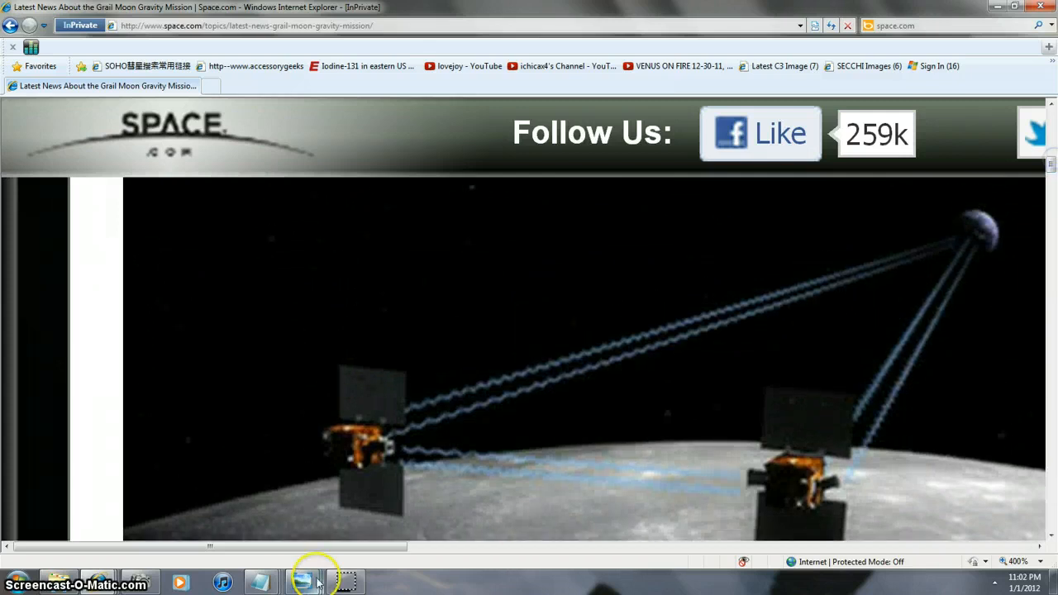
click(302, 581)
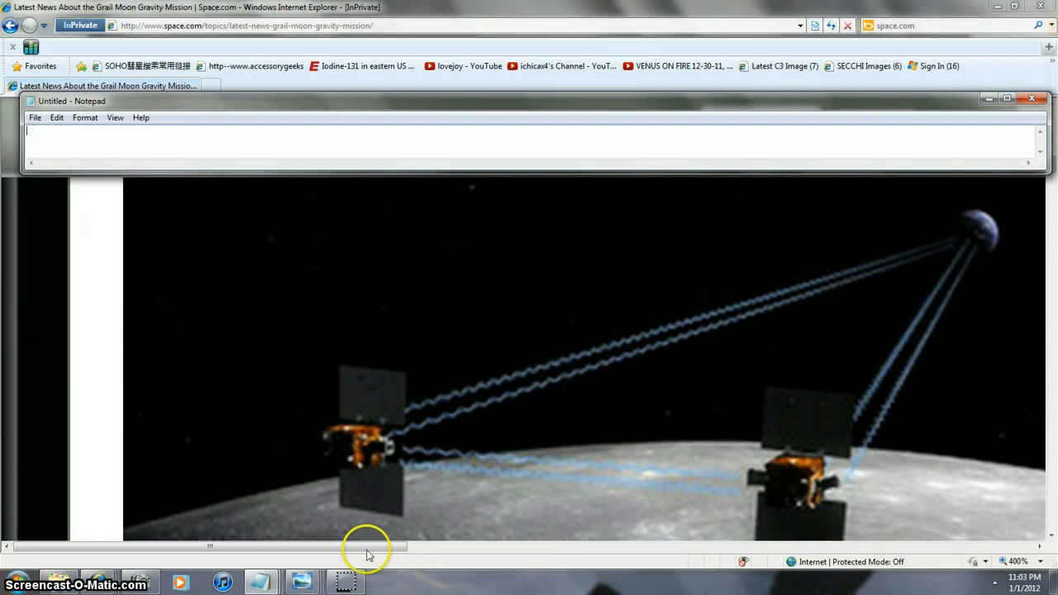
mouse_move(948, 399)
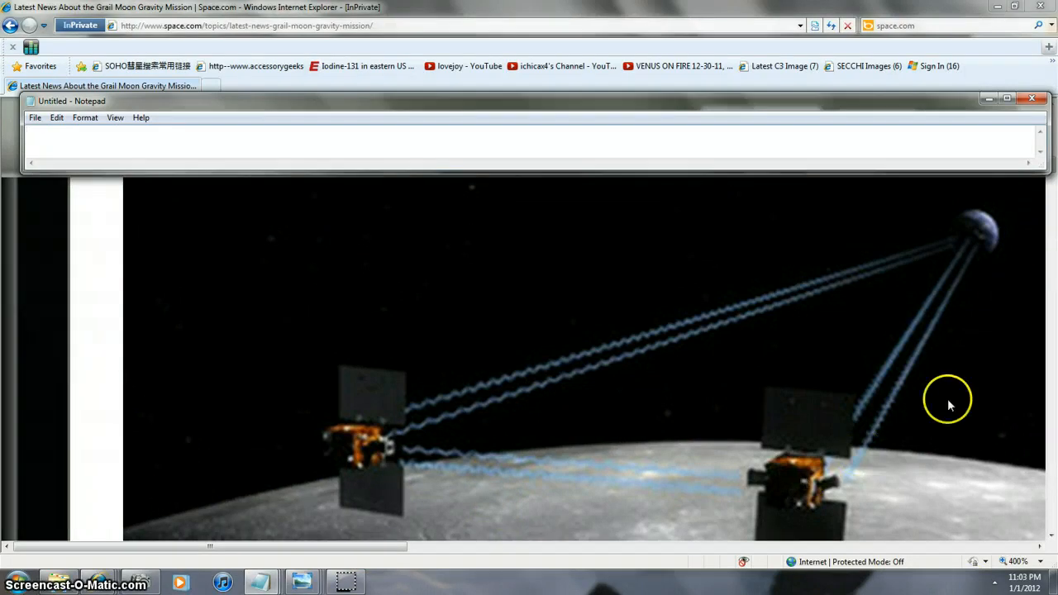
mouse_move(168, 576)
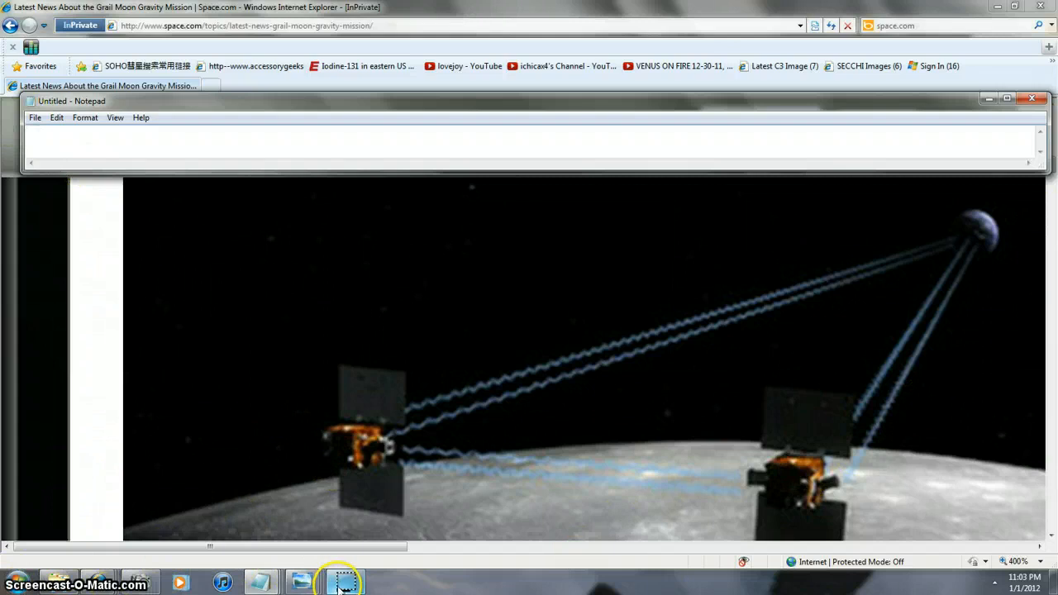
scroll(down, 3)
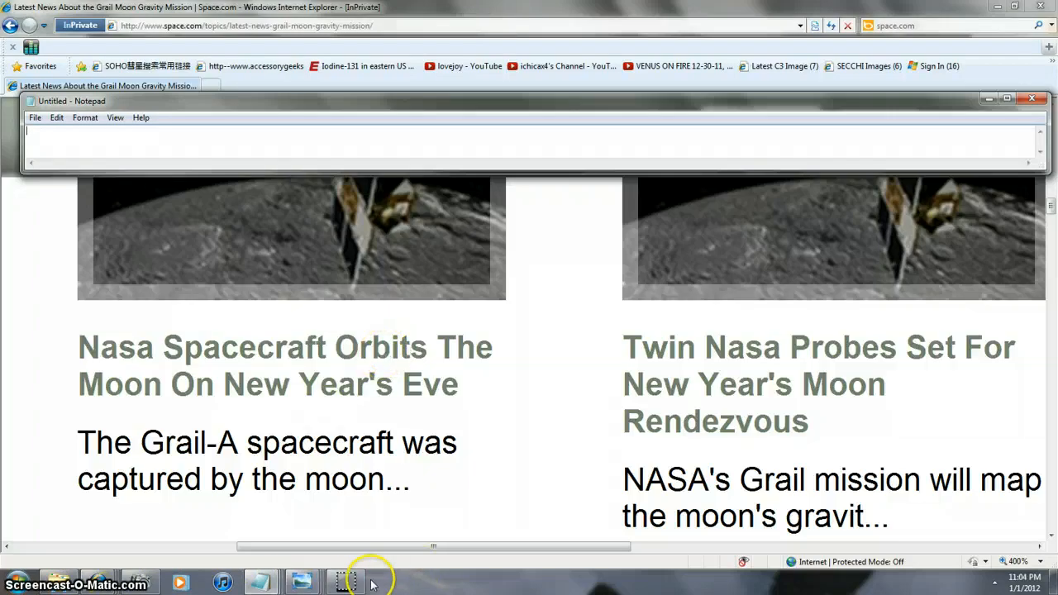
Open the 'NASA Spacecraft Orbits the Moon on New Year's Eve' article
click(285, 365)
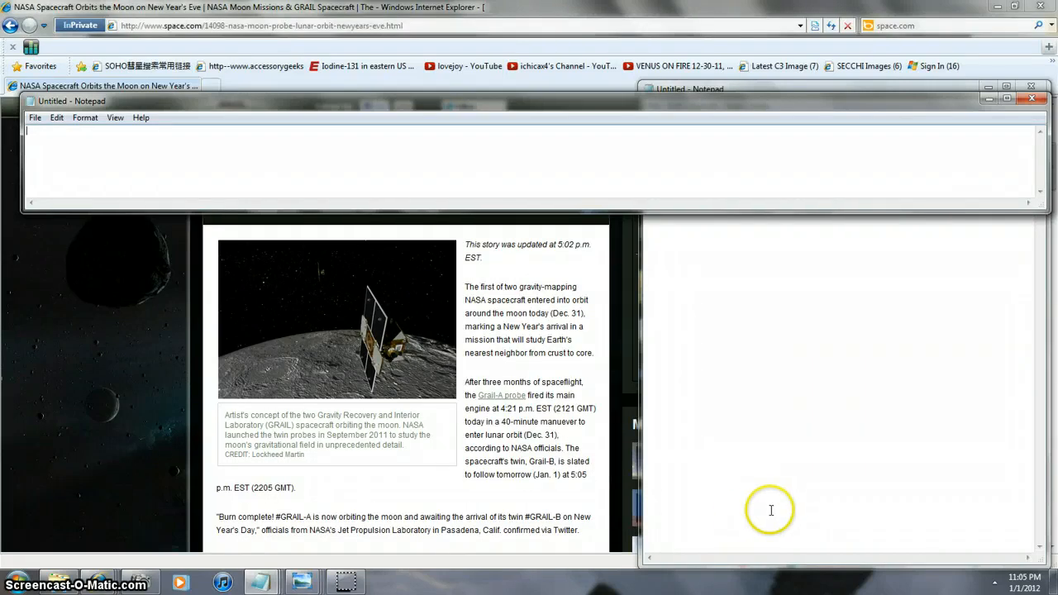
mouse_move(486, 492)
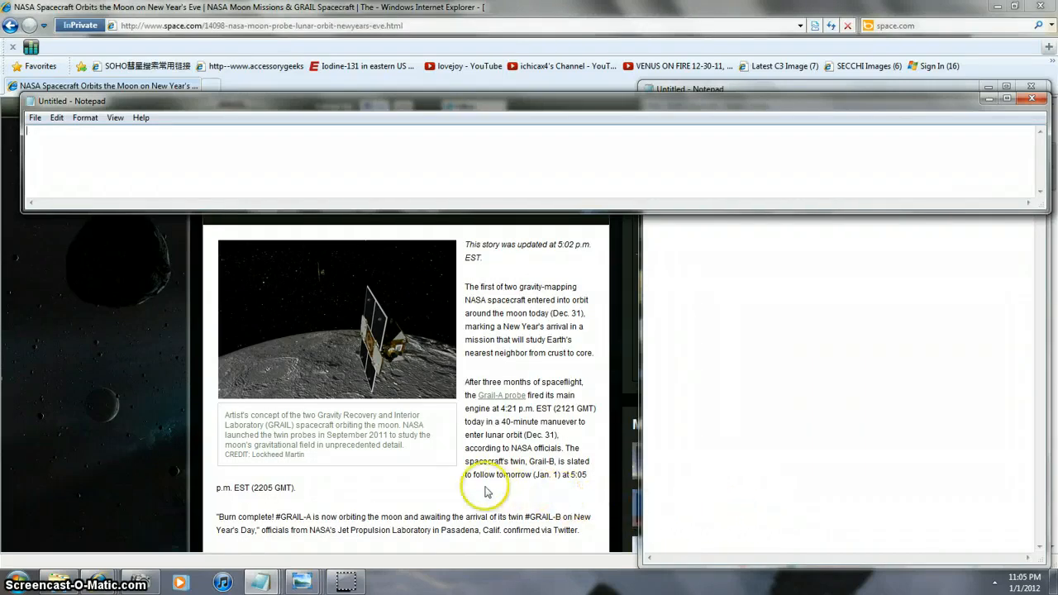
mouse_move(302, 475)
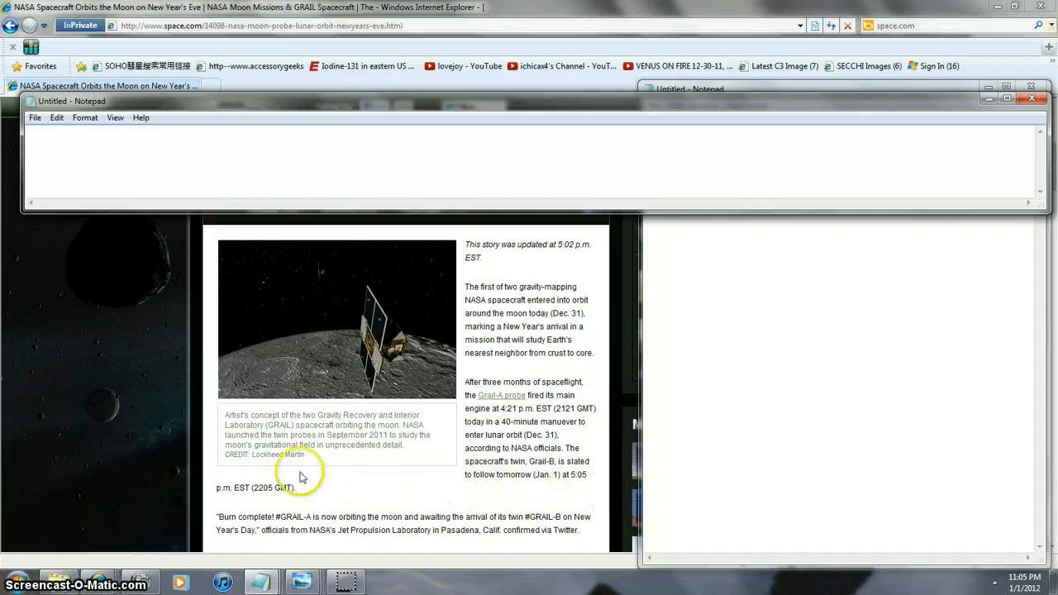
mouse_move(126, 320)
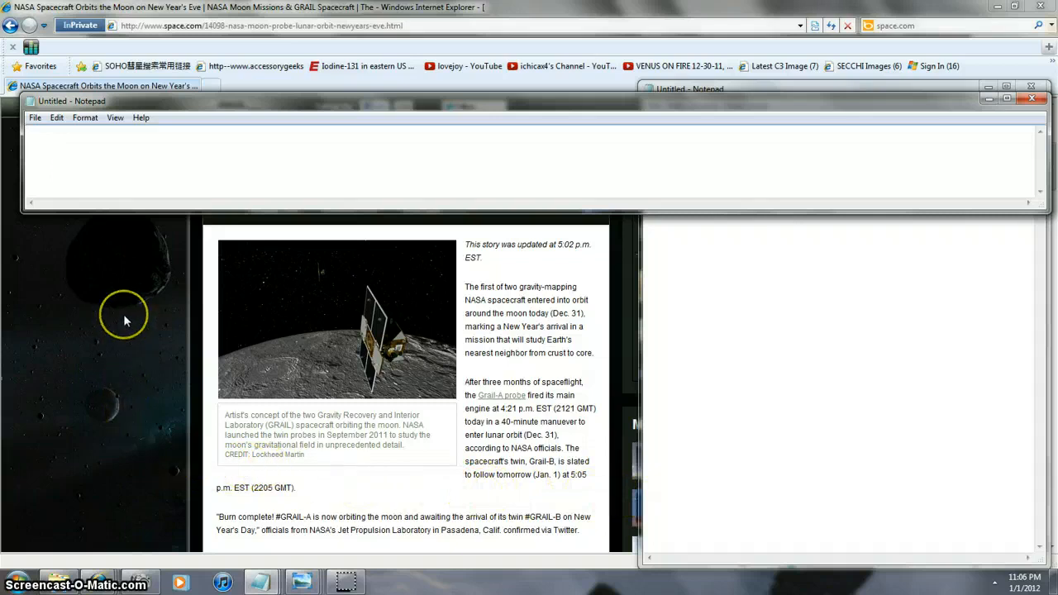
mouse_move(320, 325)
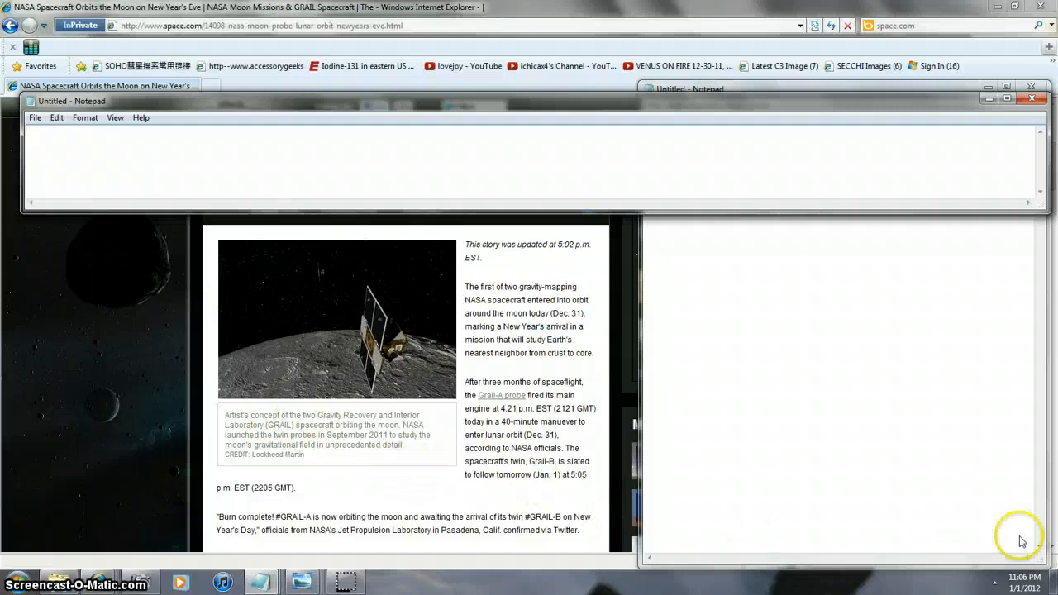
mouse_move(928, 367)
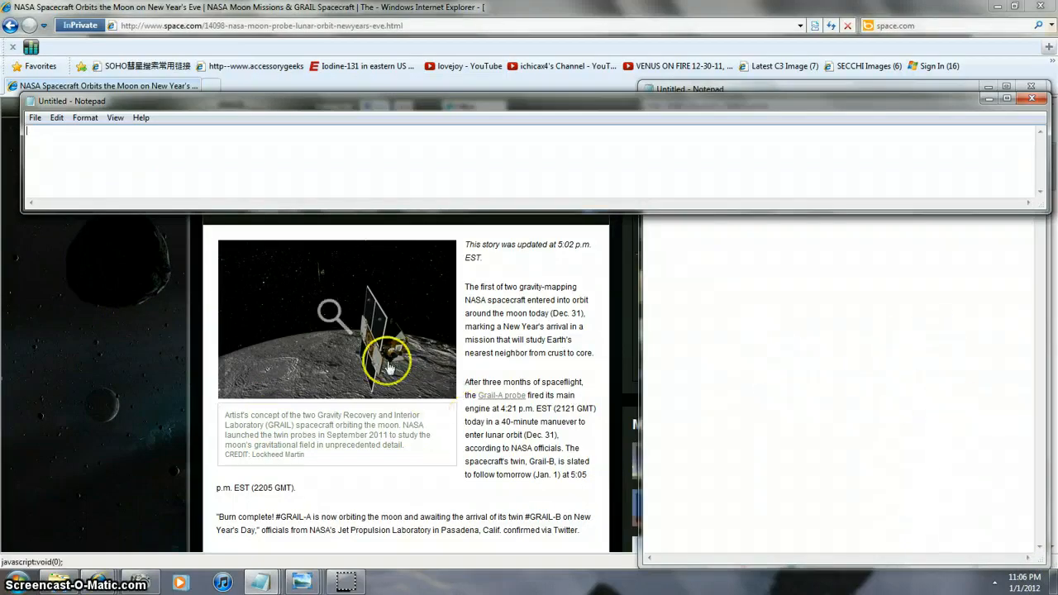
mouse_move(269, 413)
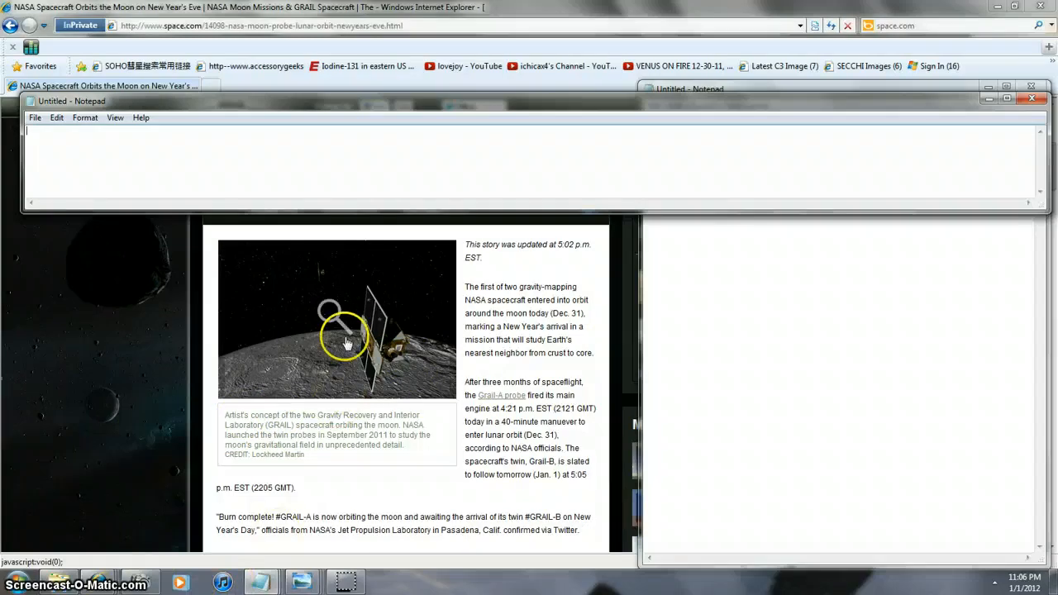
mouse_move(329, 321)
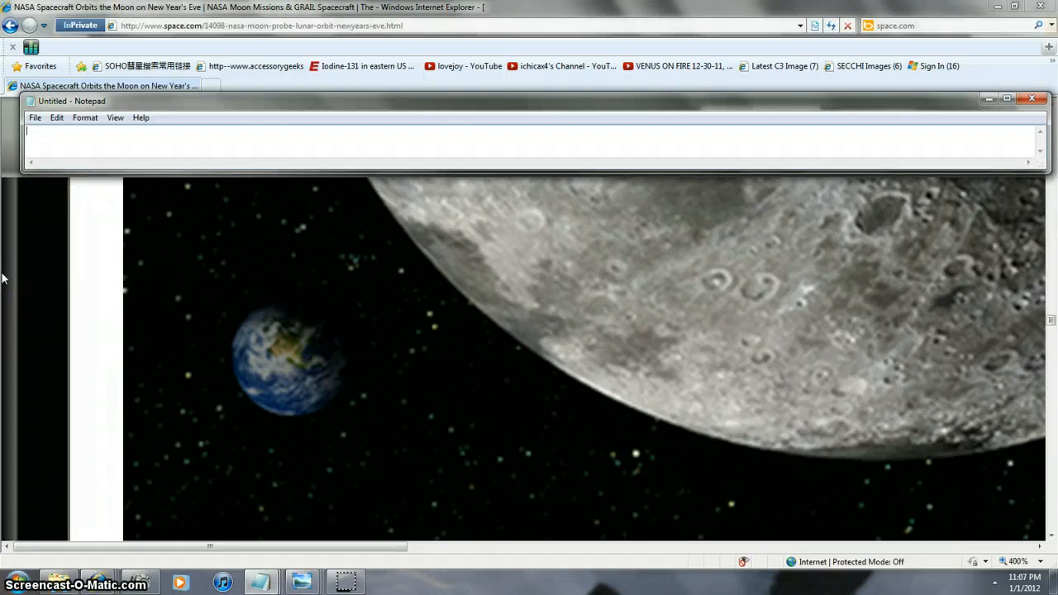
mouse_move(15, 298)
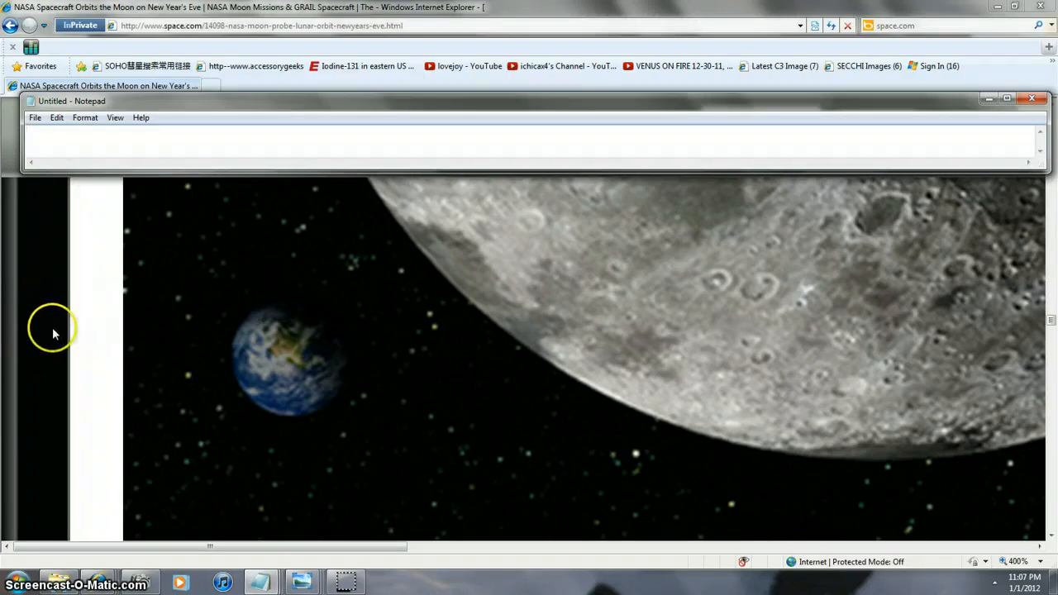
mouse_move(52, 245)
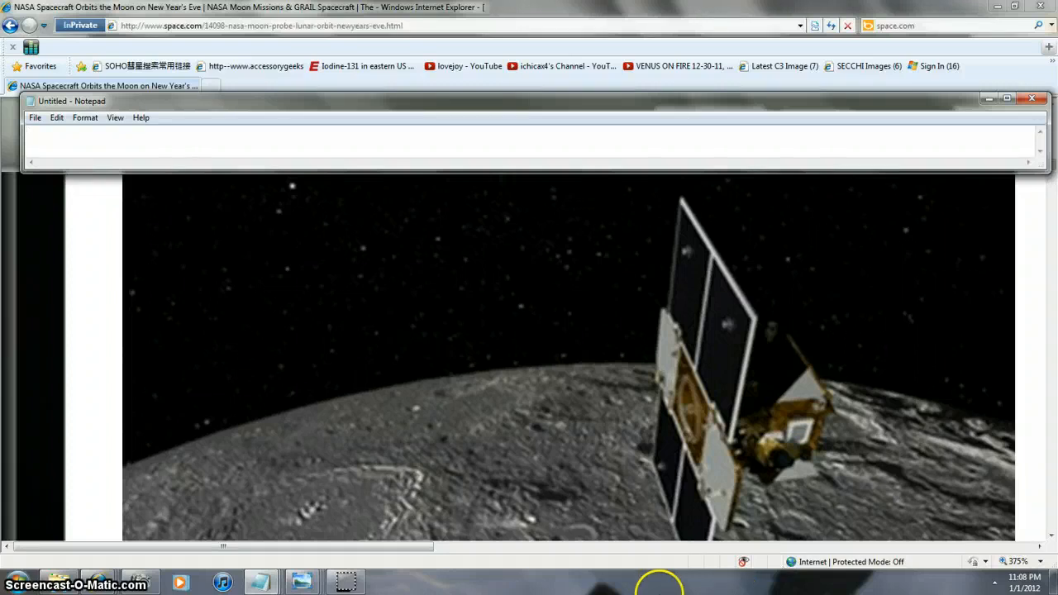
mouse_move(99, 583)
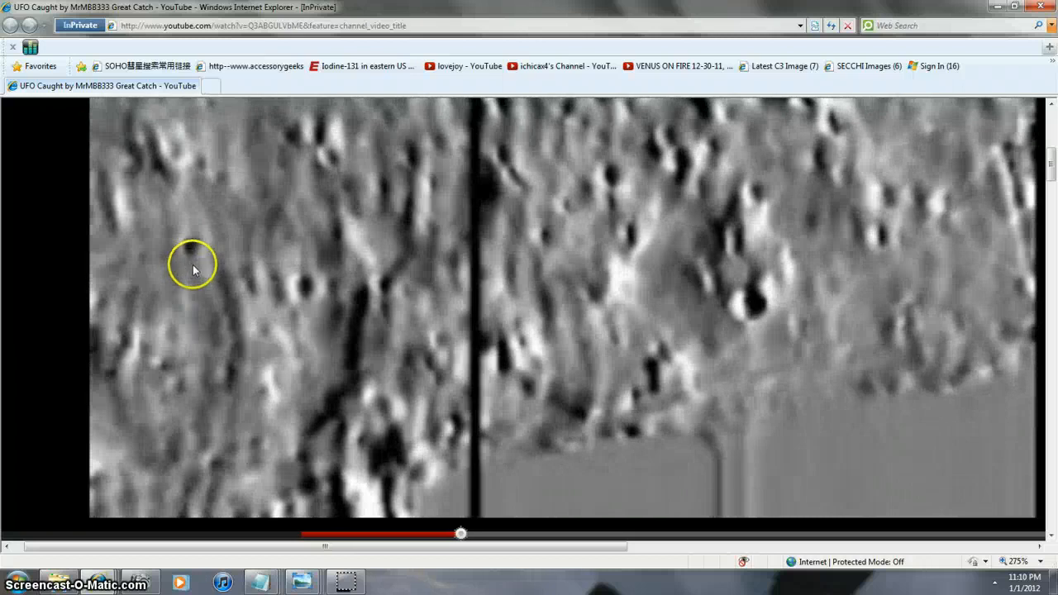
Play the MrMBB333 UFO video and scroll down the page while it plays
click(422, 533)
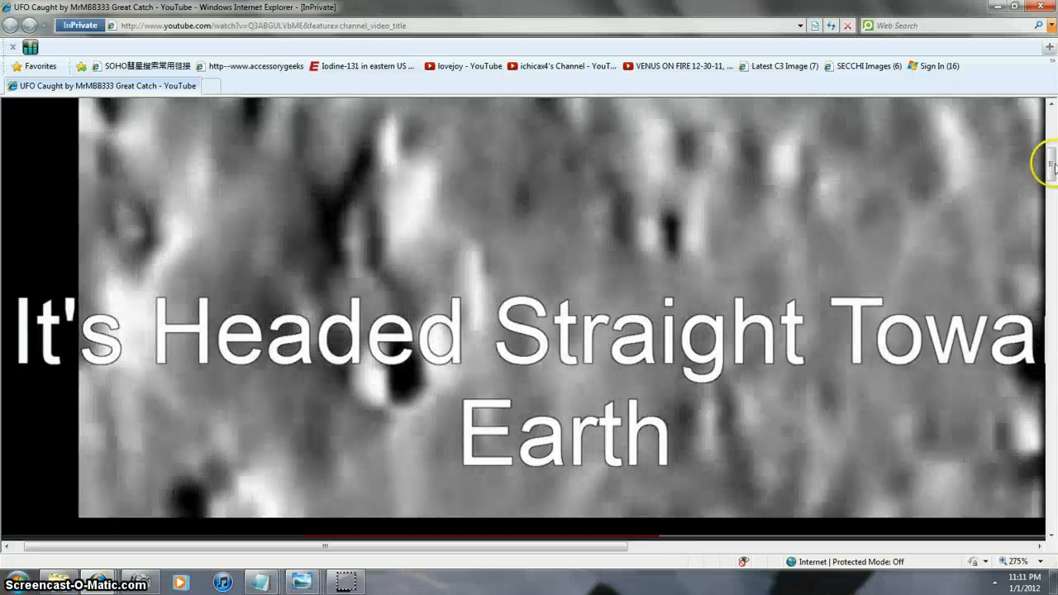
scroll(down, 3)
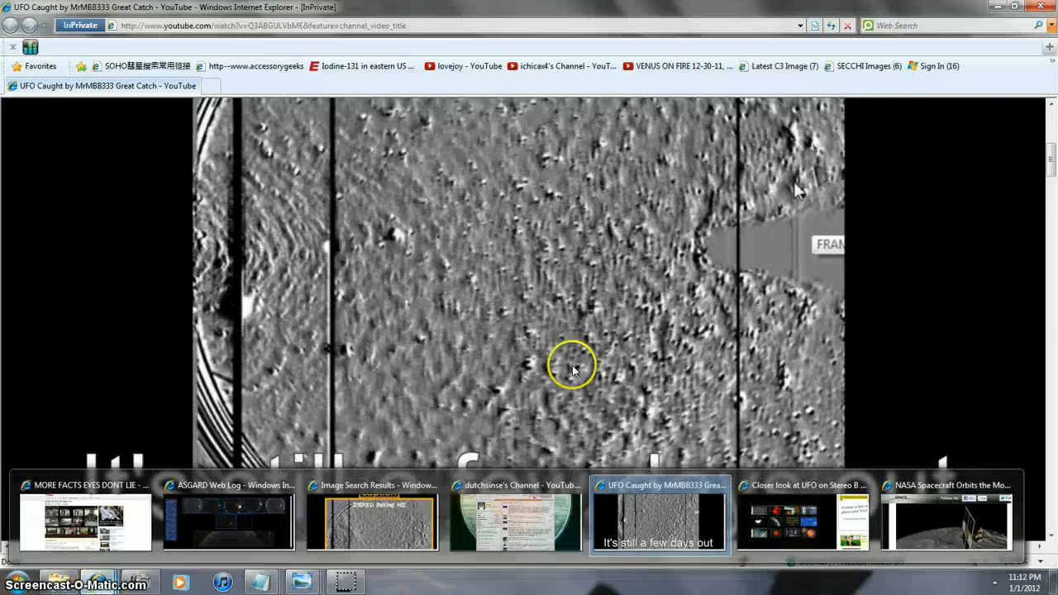
Bring back the Space.com GRAIL New Year's Eve article at the Grail-A Dec. 31 lunar orbit paragraph
click(947, 521)
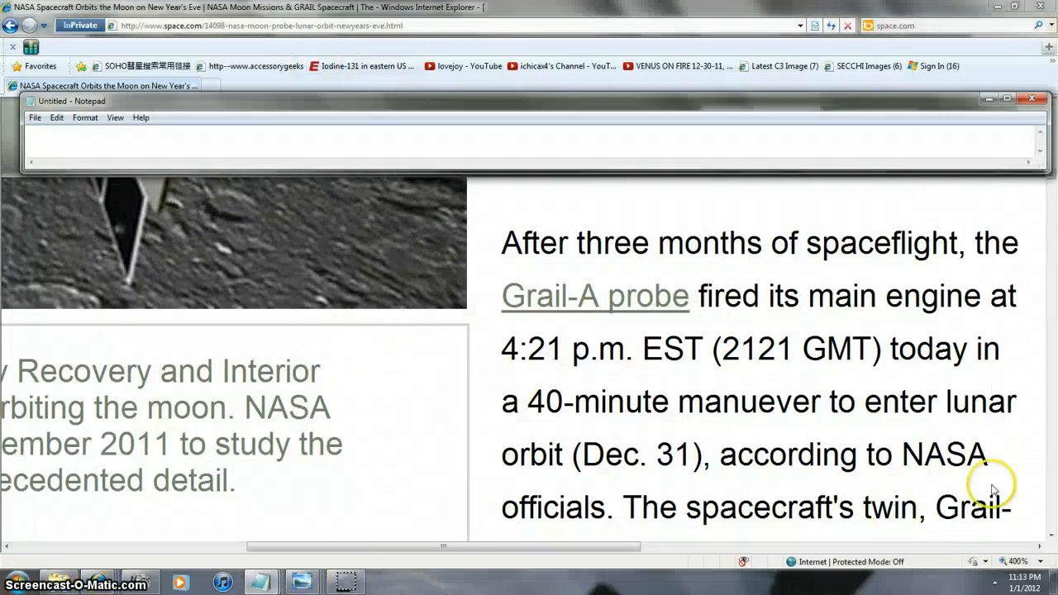
mouse_move(625, 392)
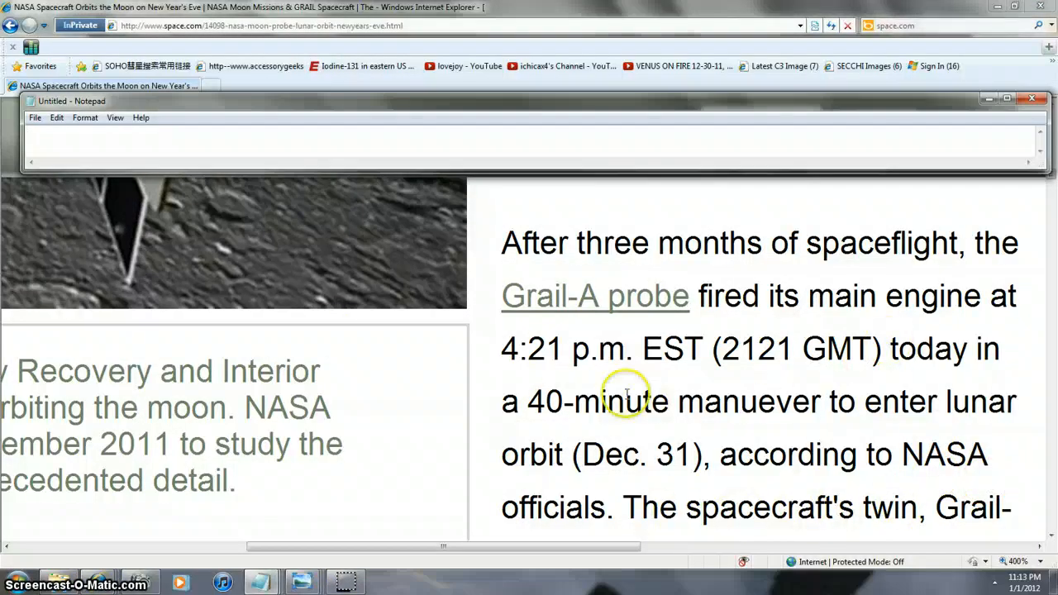
mouse_move(492, 496)
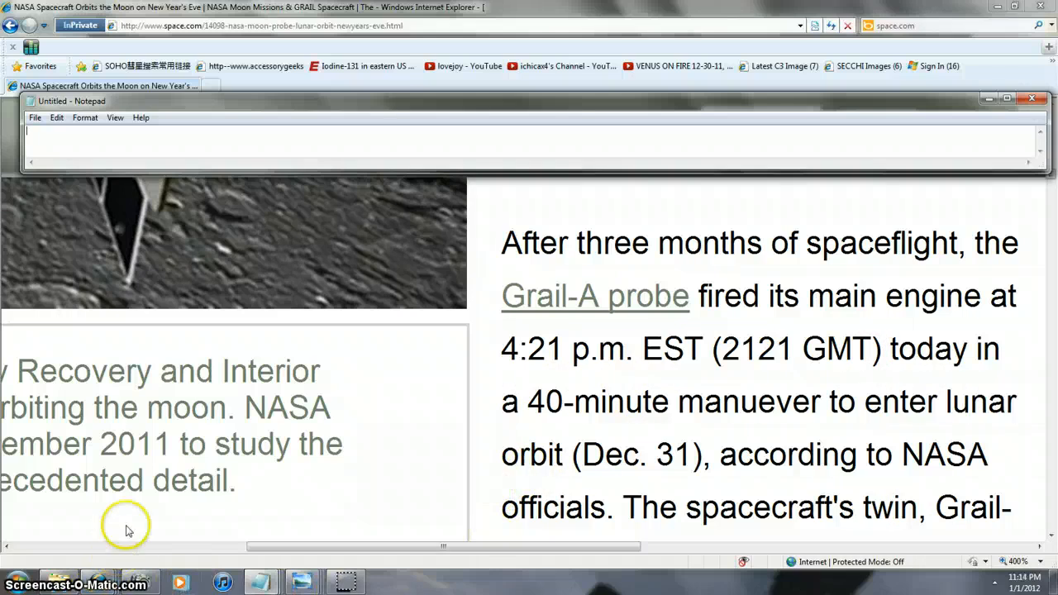
mouse_move(139, 505)
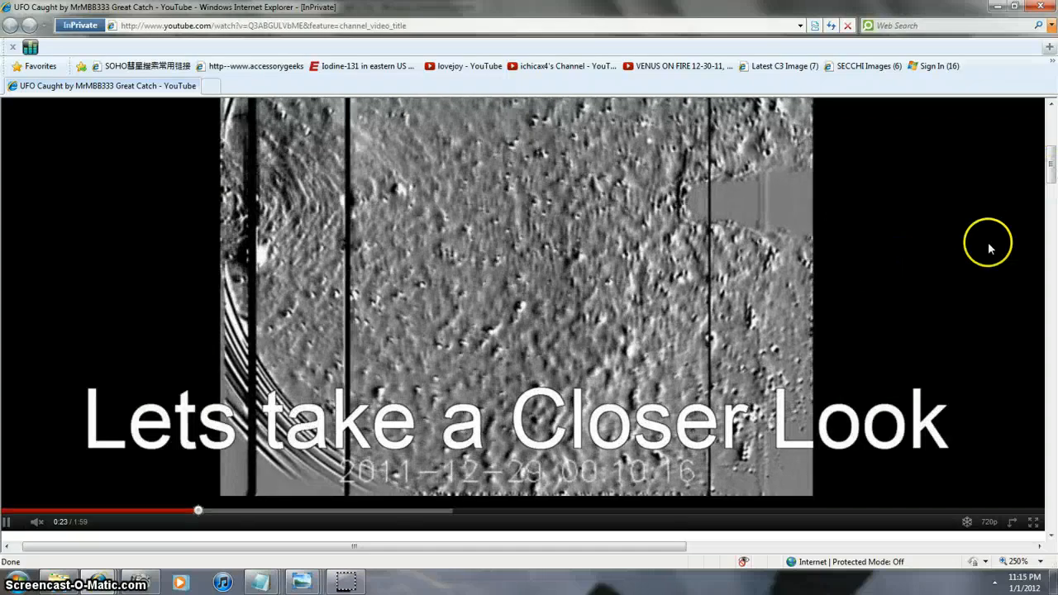
Seek the MrMBB333 UFO video back to 0:17, the frame dated 2011-12-27
click(146, 510)
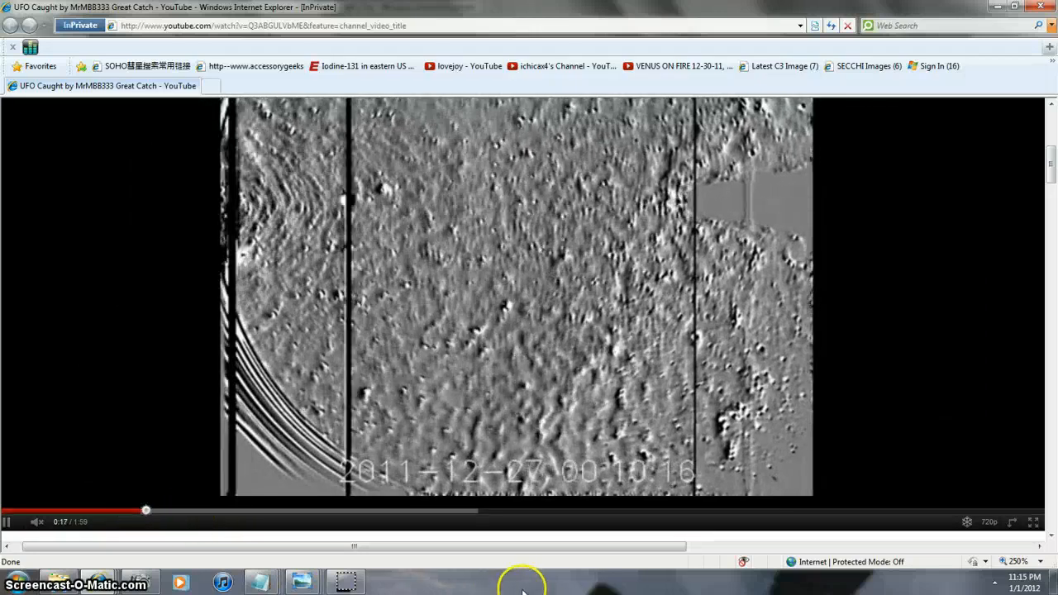